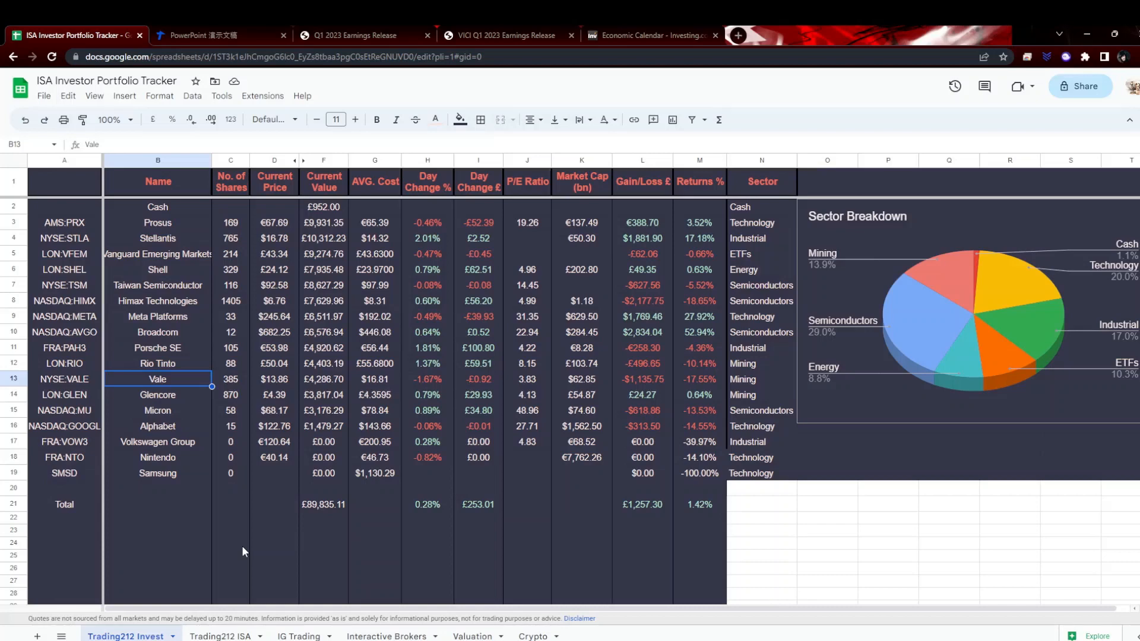
# Review the Vale, Shell, Himax Technologies and Stellantis (NYSE:STLA) holdings on the Invest sheet.
pyautogui.click(158, 426)
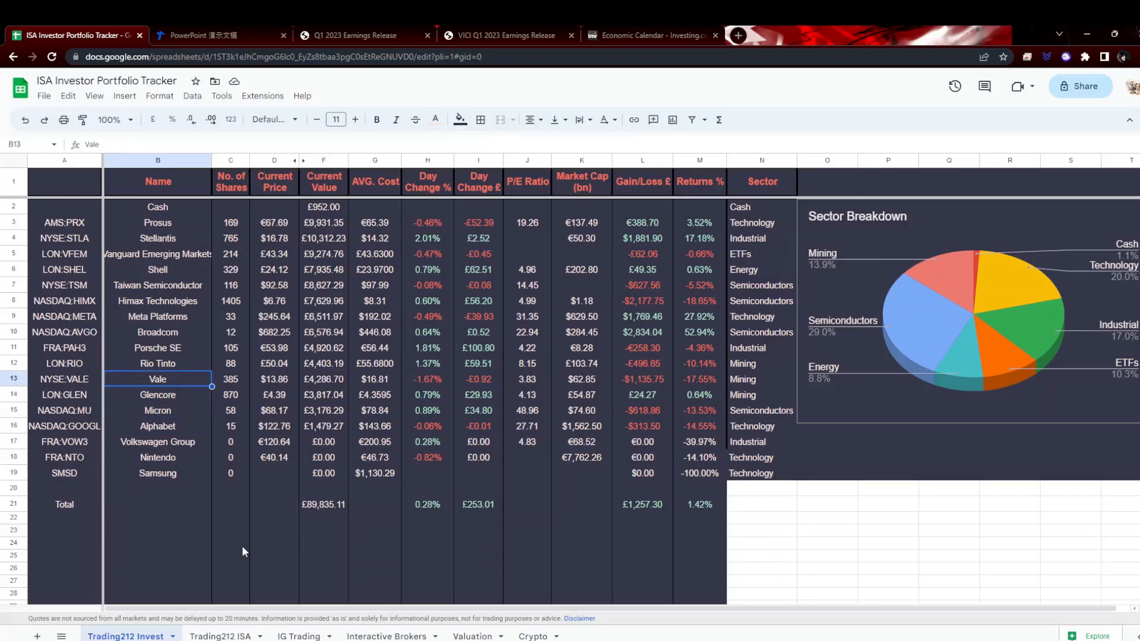
pyautogui.click(157, 270)
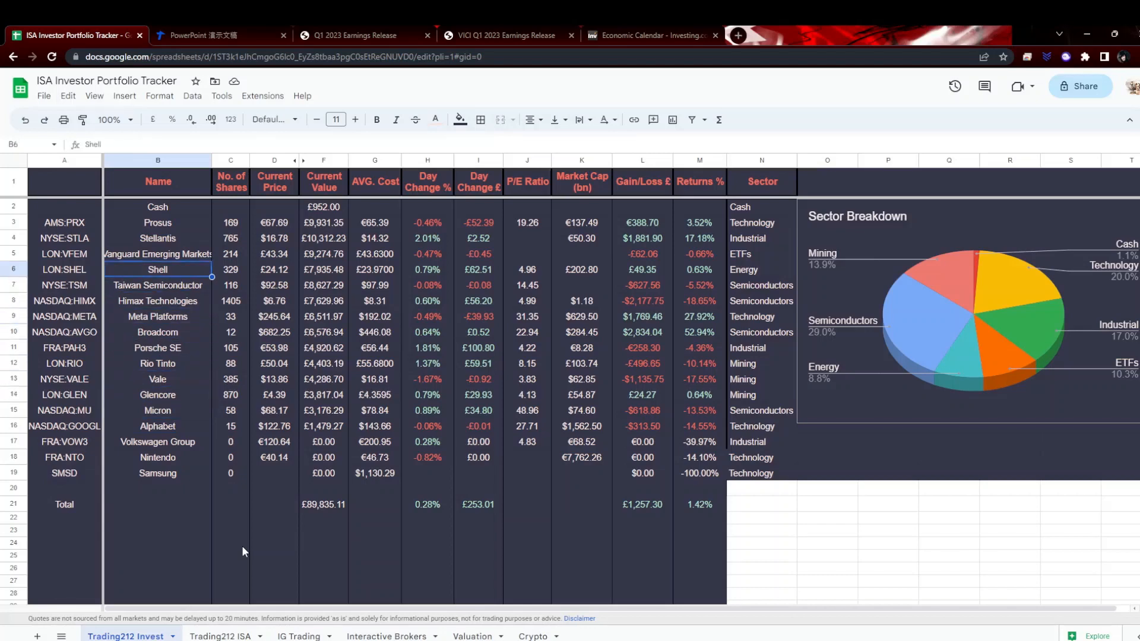
pyautogui.click(157, 301)
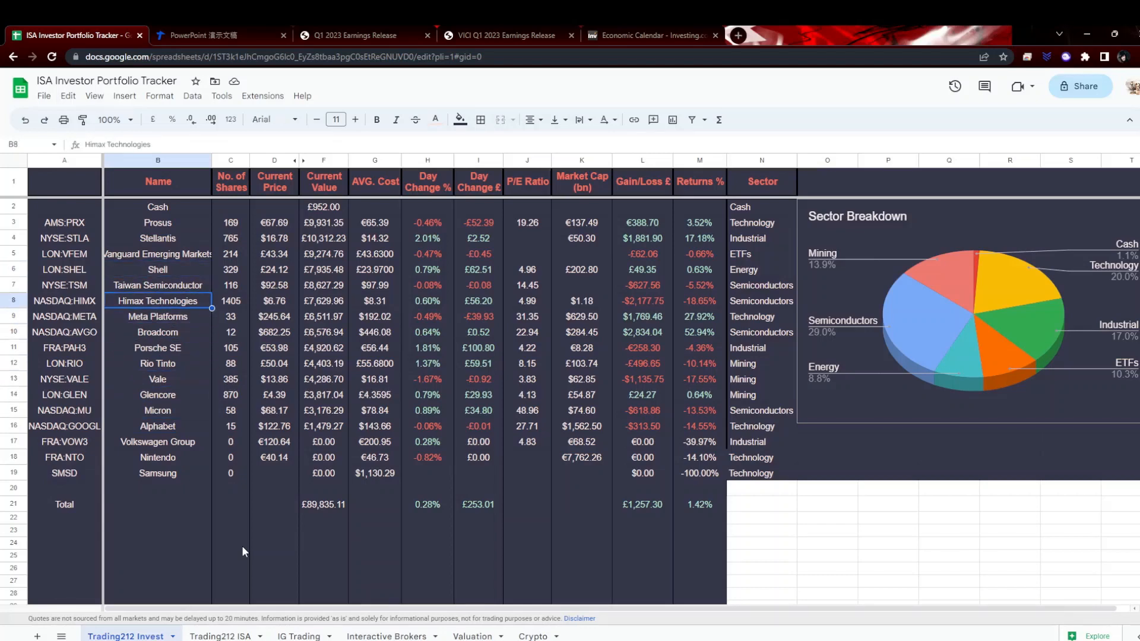
pyautogui.click(157, 239)
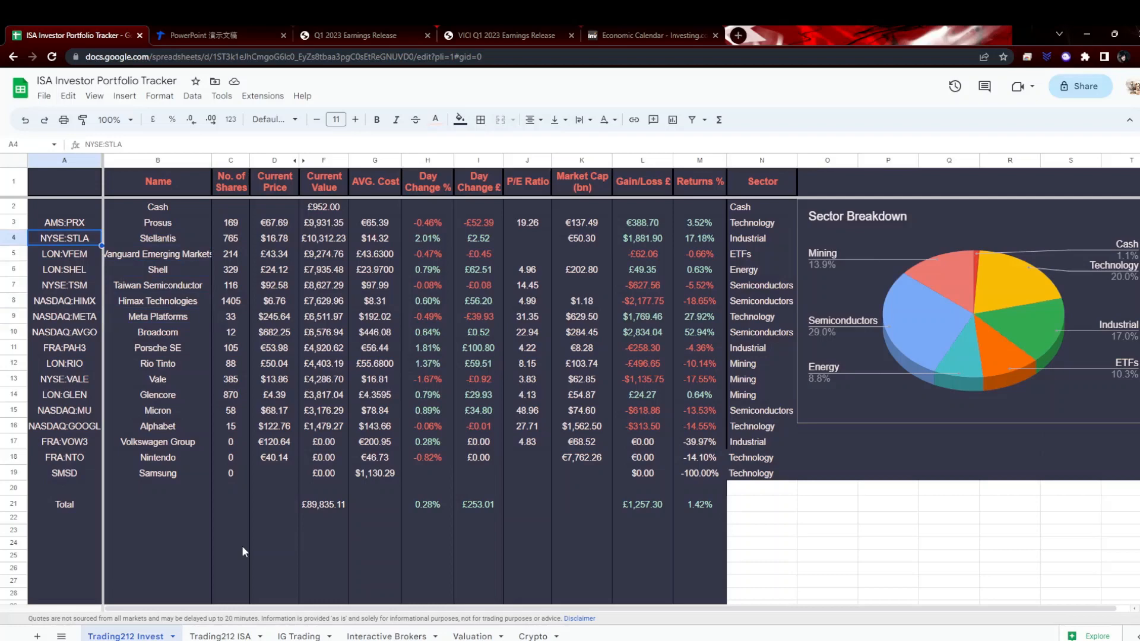
# Check the LON:VFEM Vanguard Emerging Markets fund, then move to the Tencent results presentation.
pyautogui.click(63, 254)
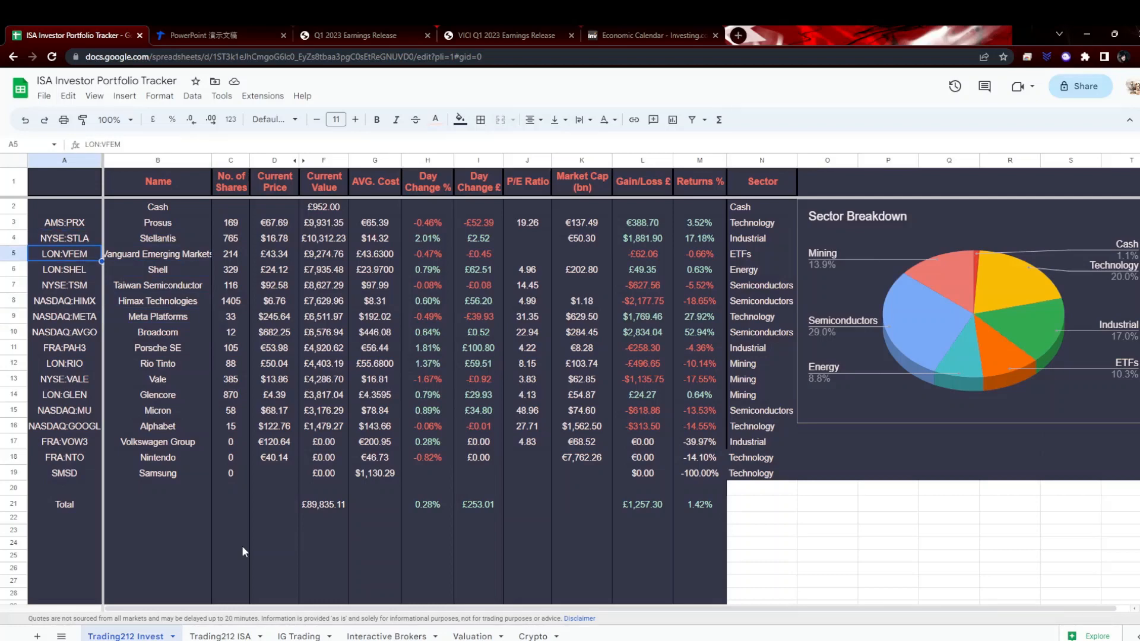
pyautogui.click(157, 255)
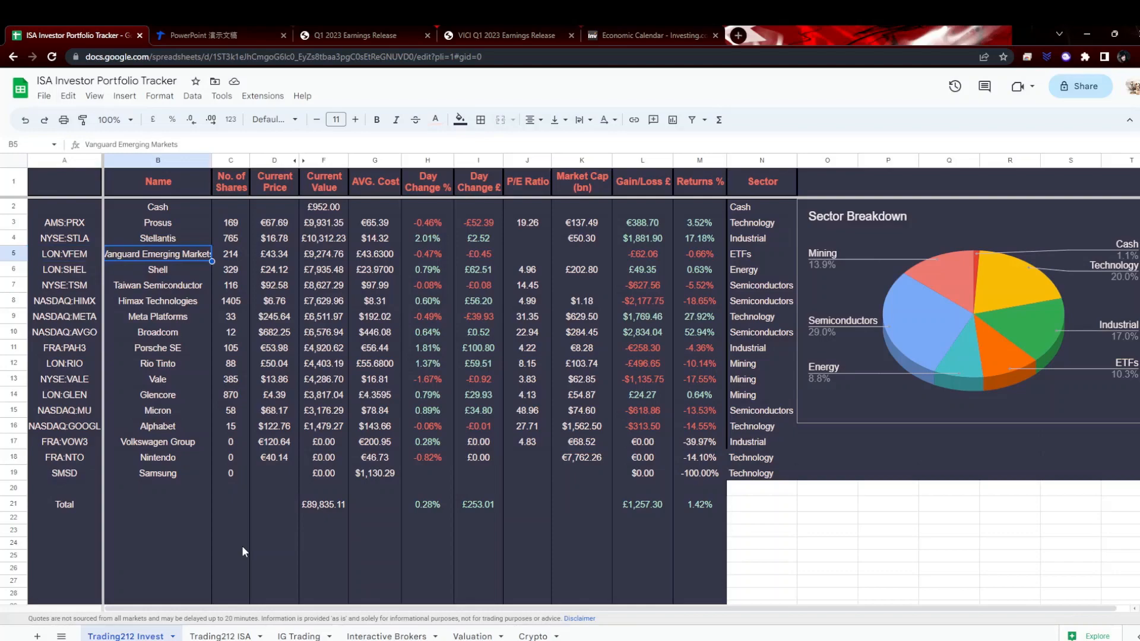
pyautogui.moveTo(221, 292)
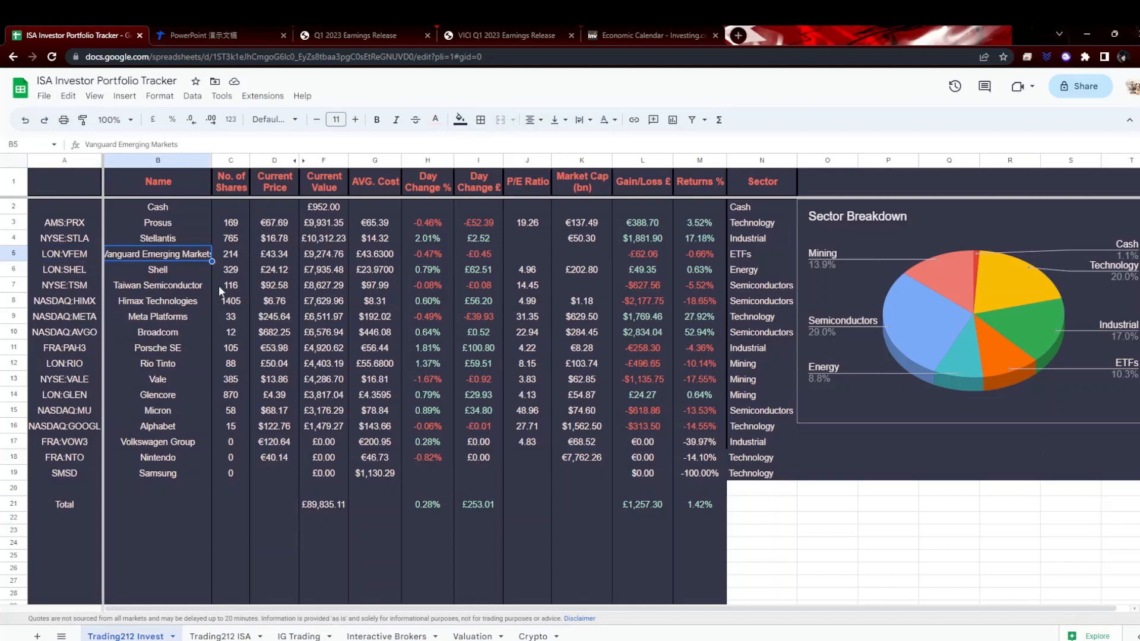
pyautogui.click(219, 35)
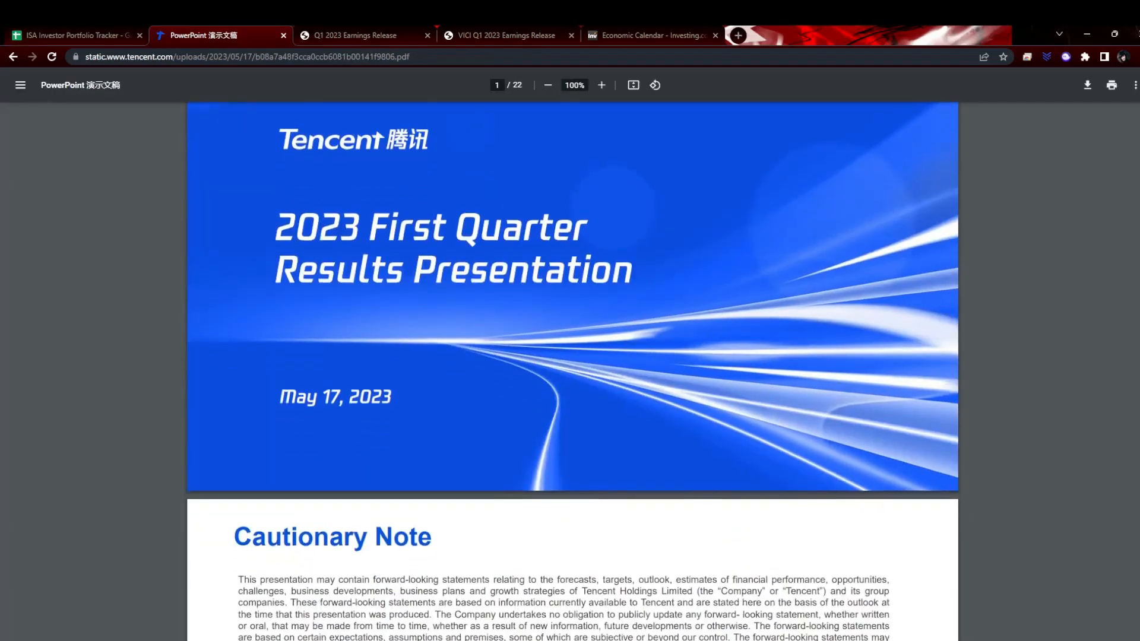
# Page past Financial Highlights to the Revenue by Segment chart on page 7.
pyautogui.scroll(-3)
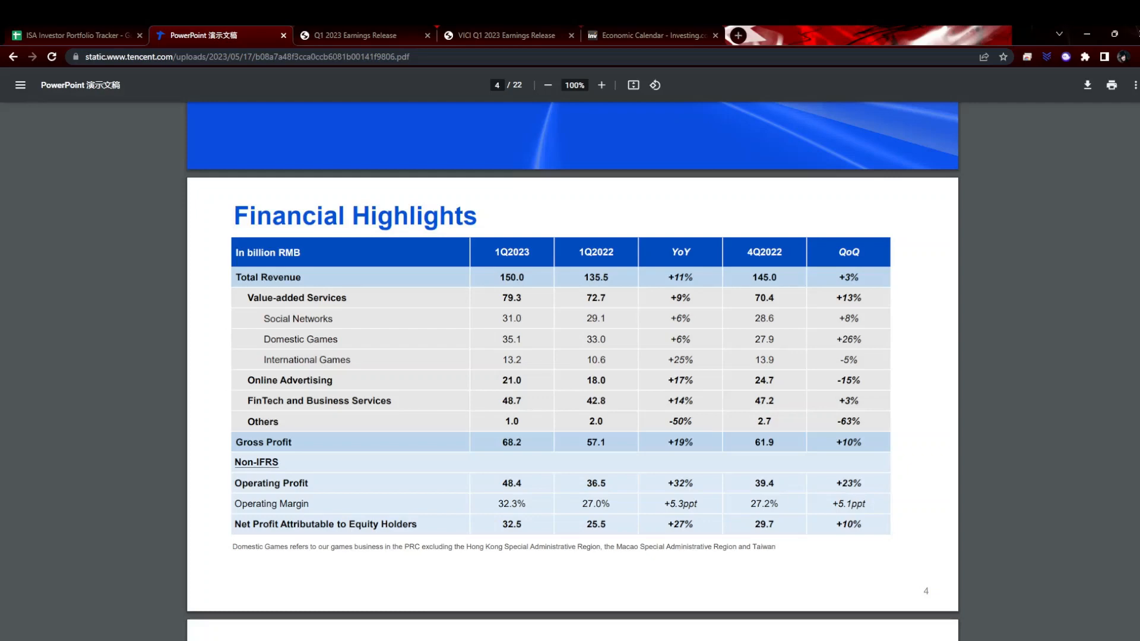
pyautogui.moveTo(1118, 284)
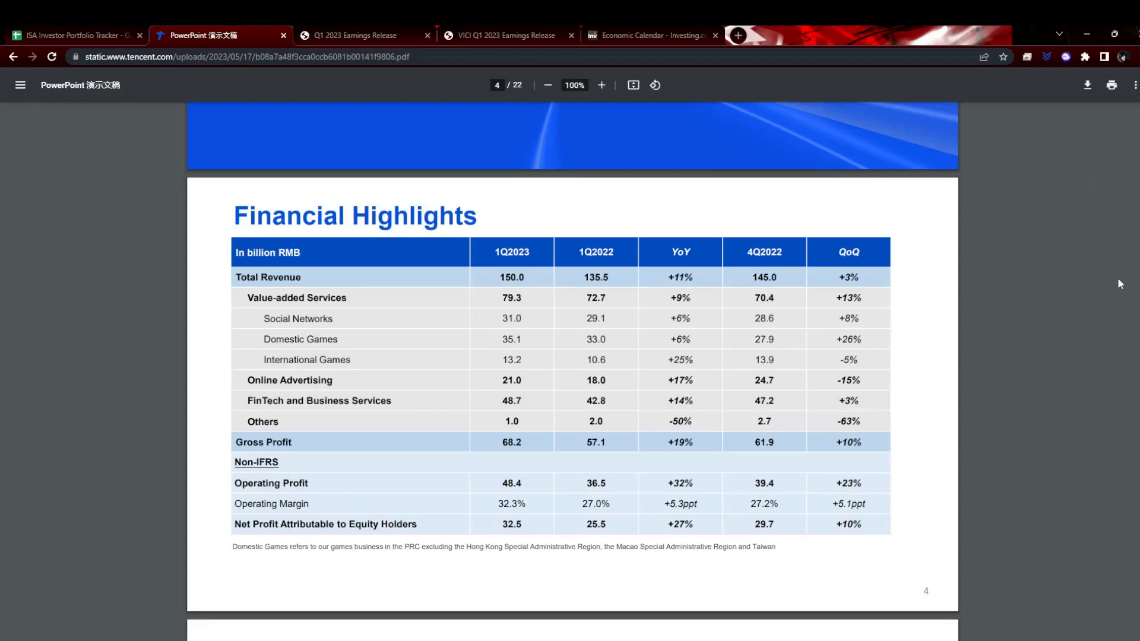
pyautogui.moveTo(1111, 432)
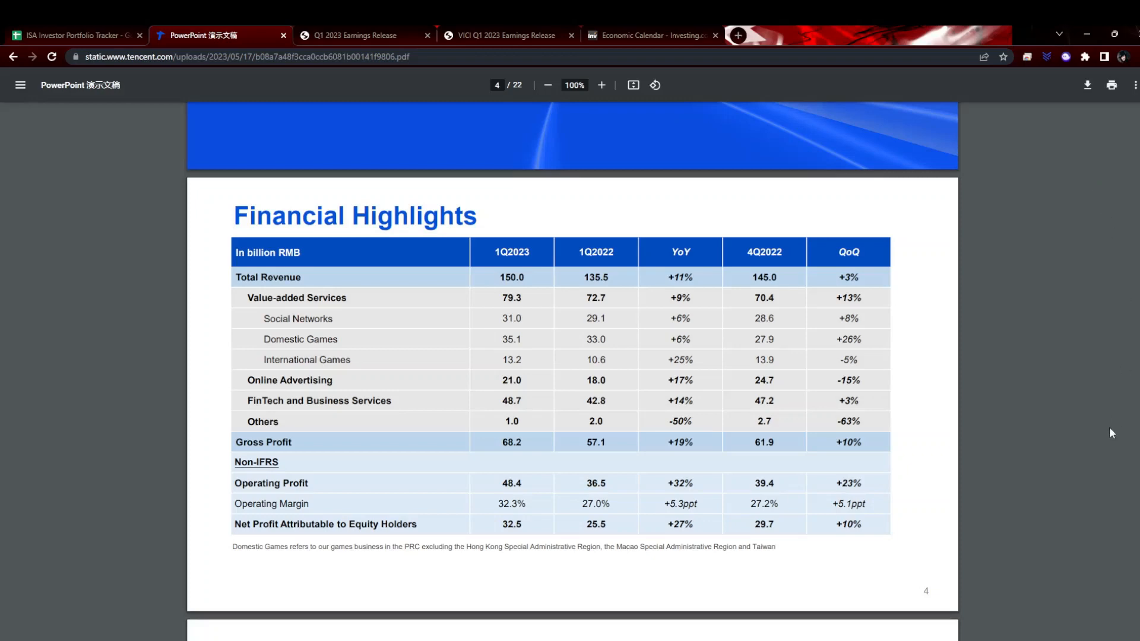
pyautogui.scroll(-3)
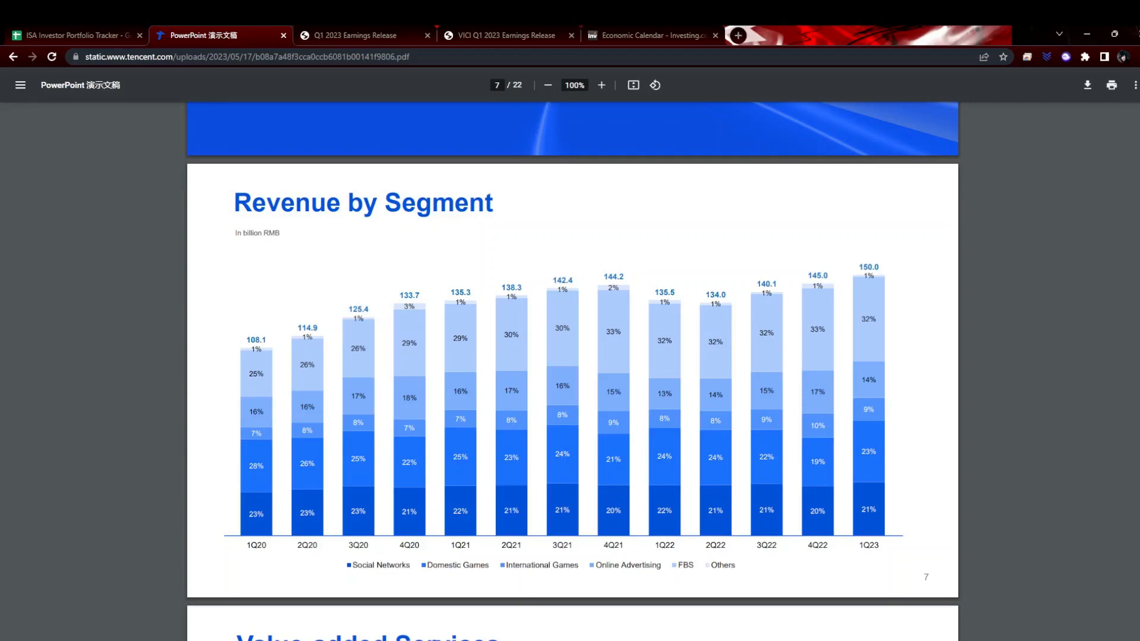
# Page through Value-added Services (page 8) to Domestic Games on page 10.
pyautogui.scroll(-3)
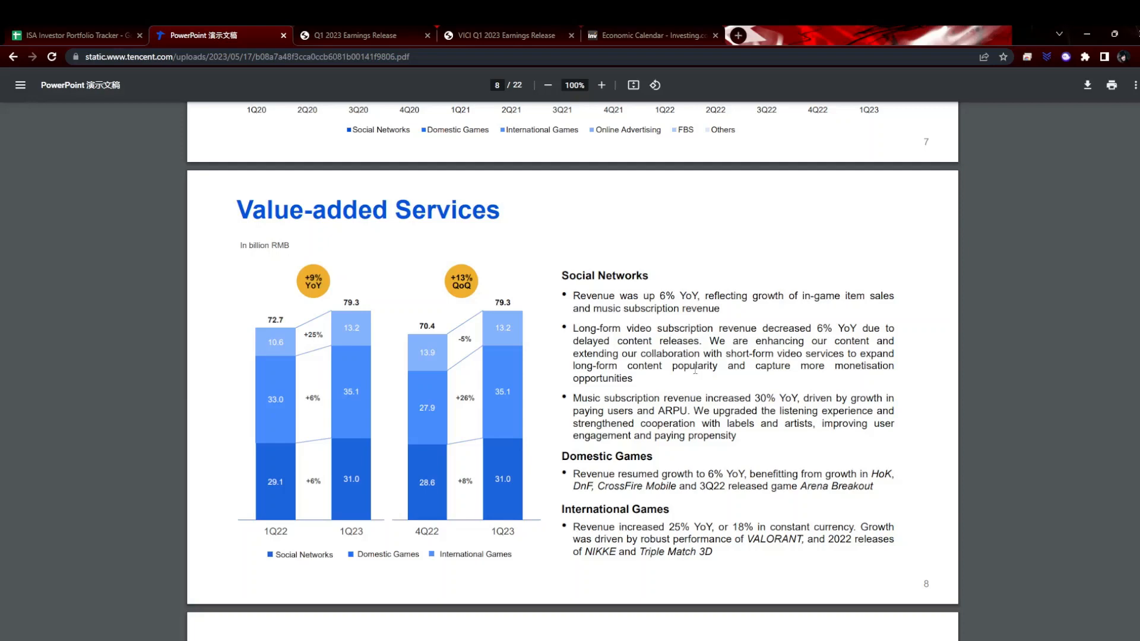
pyautogui.moveTo(695, 368)
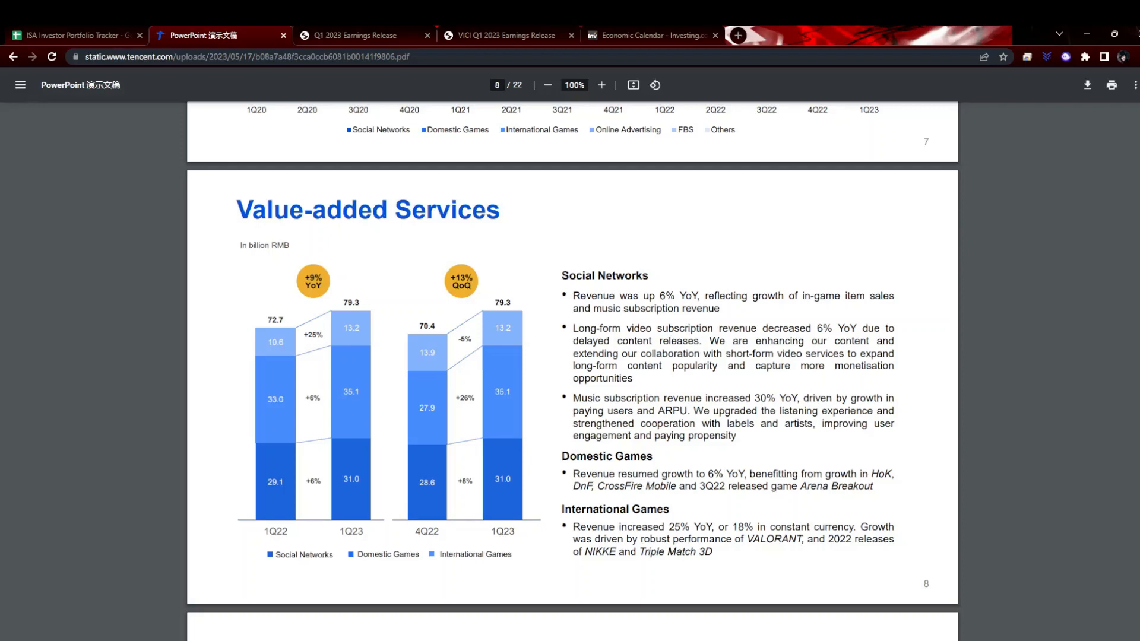
pyautogui.scroll(-3)
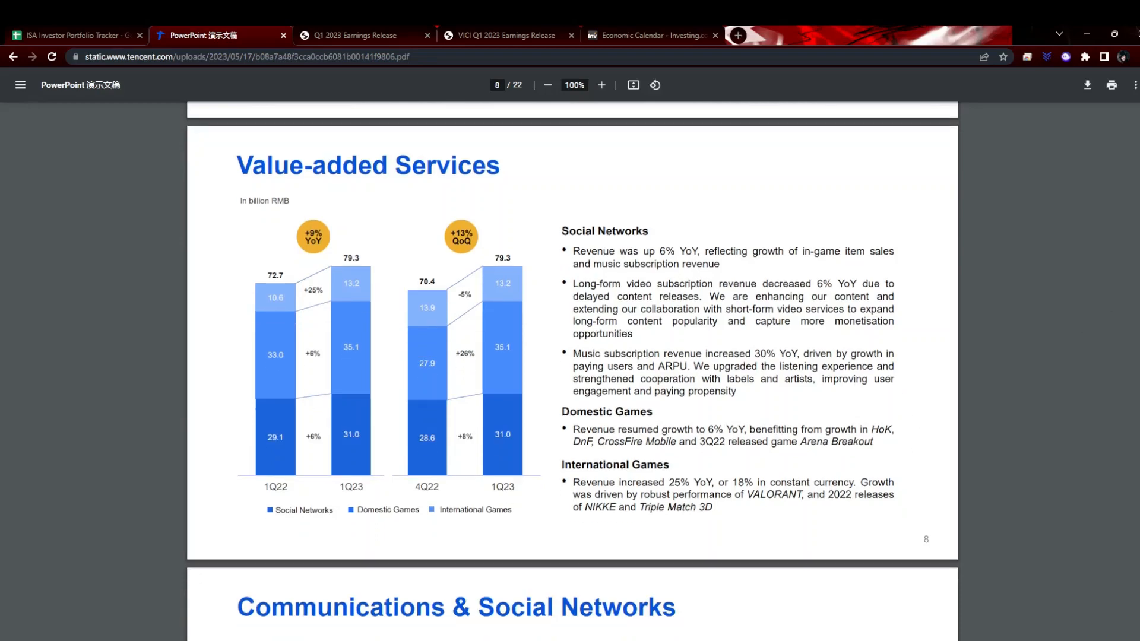
pyautogui.scroll(-3)
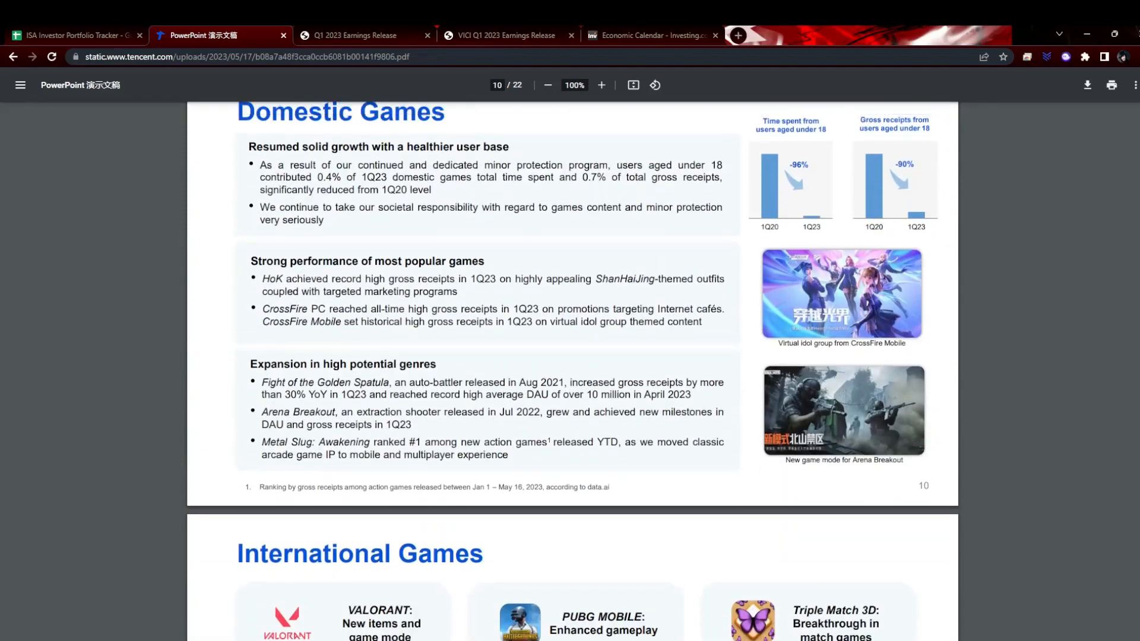
# Read through International Games on page 11 until Online Advertising comes into view.
pyautogui.scroll(-3)
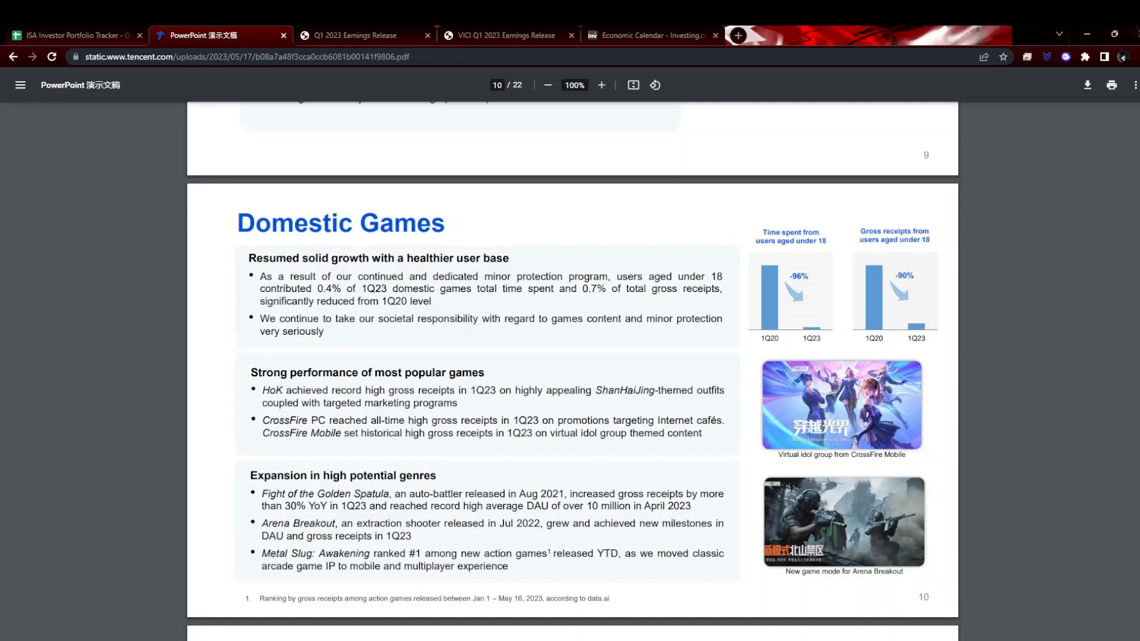
pyautogui.scroll(-3)
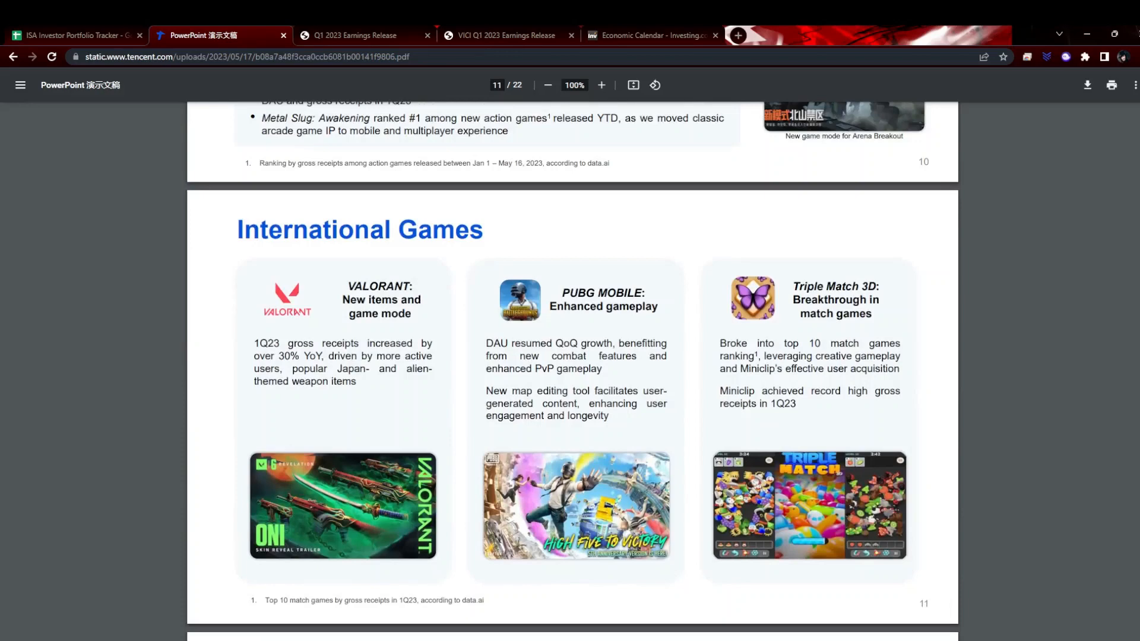
pyautogui.moveTo(416, 276)
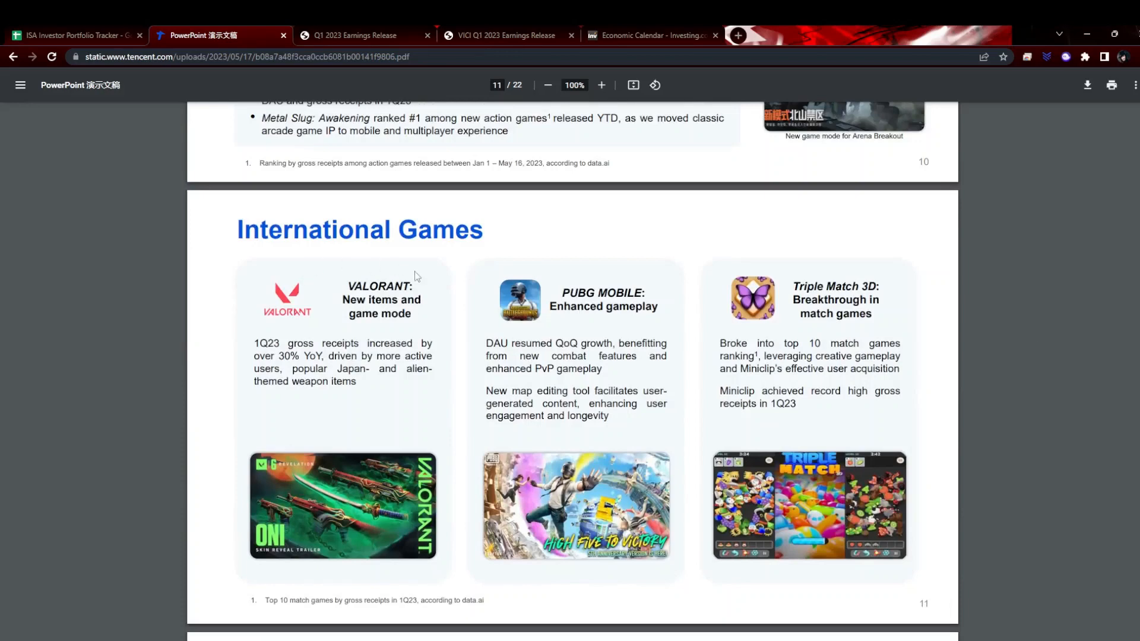
pyautogui.moveTo(312, 251)
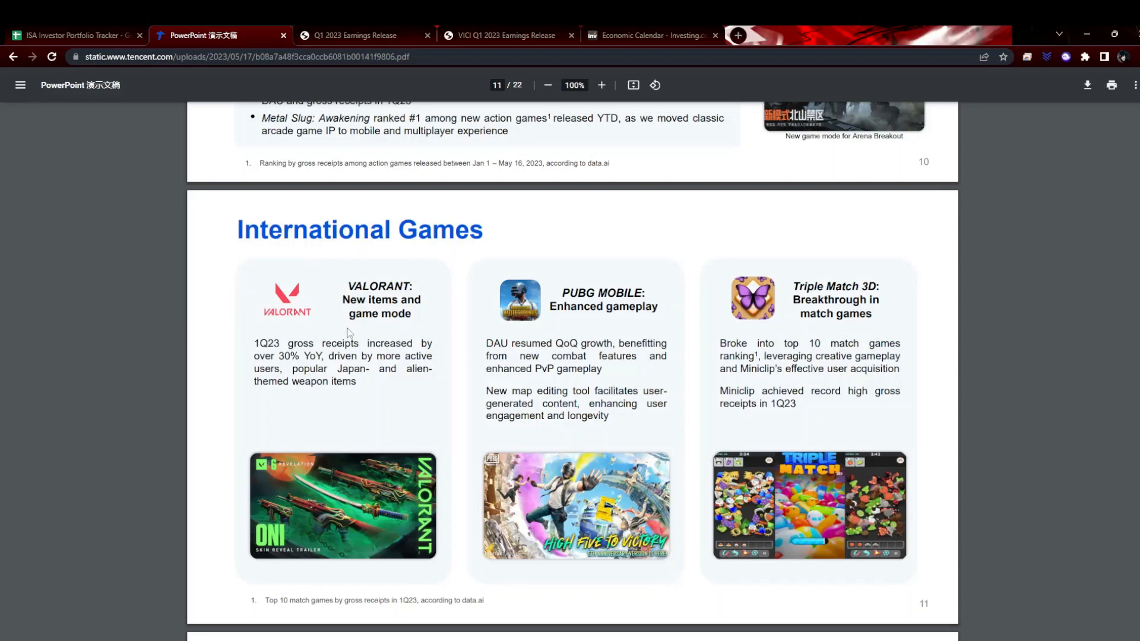
pyautogui.moveTo(534, 344)
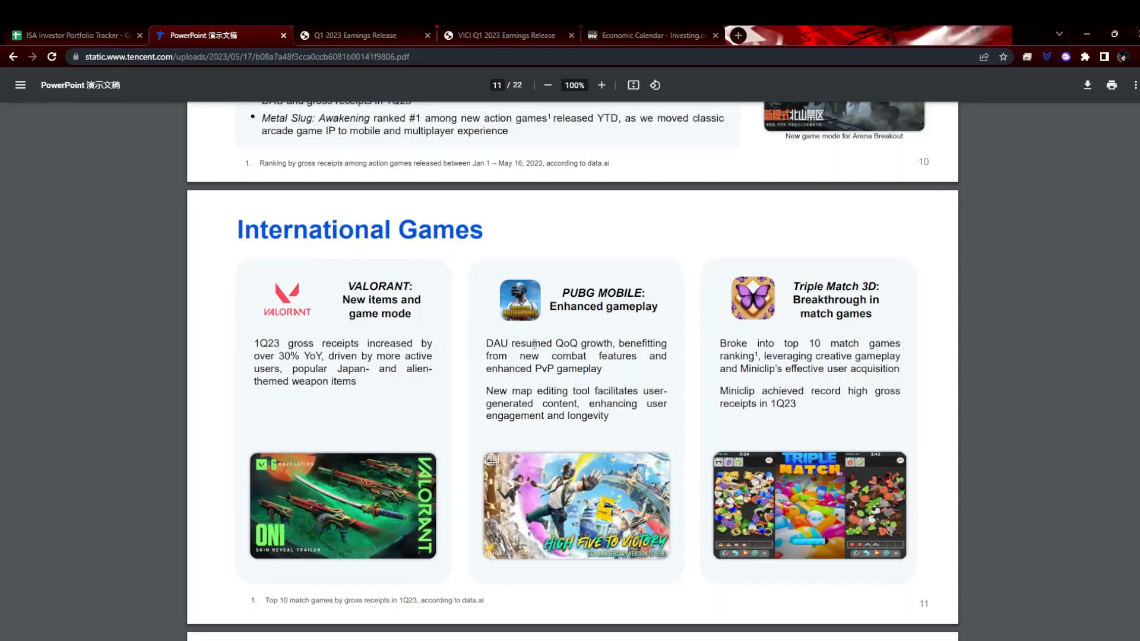
pyautogui.moveTo(435, 338)
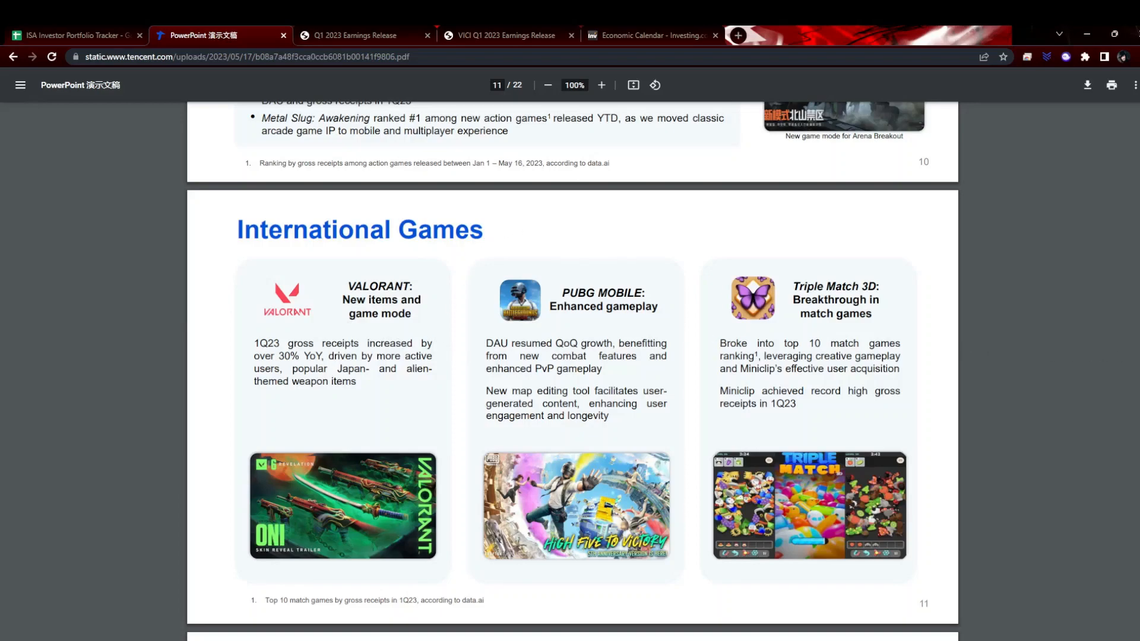
pyautogui.scroll(-3)
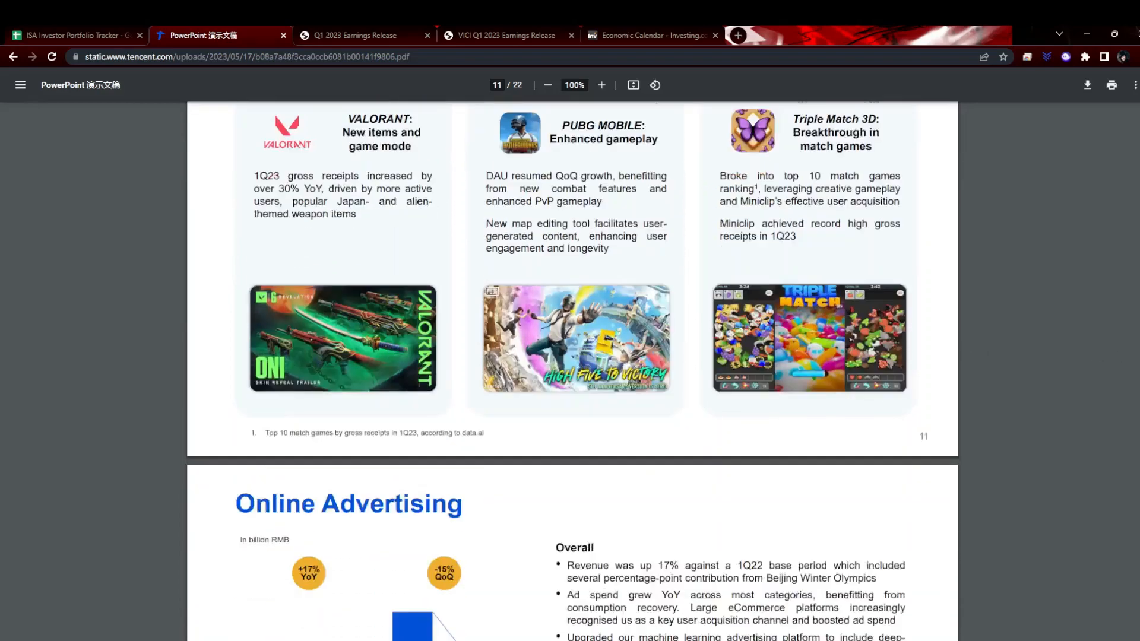
# Move ahead to the CAPEX, FCF and Cash Position table on page 20.
pyautogui.scroll(-3)
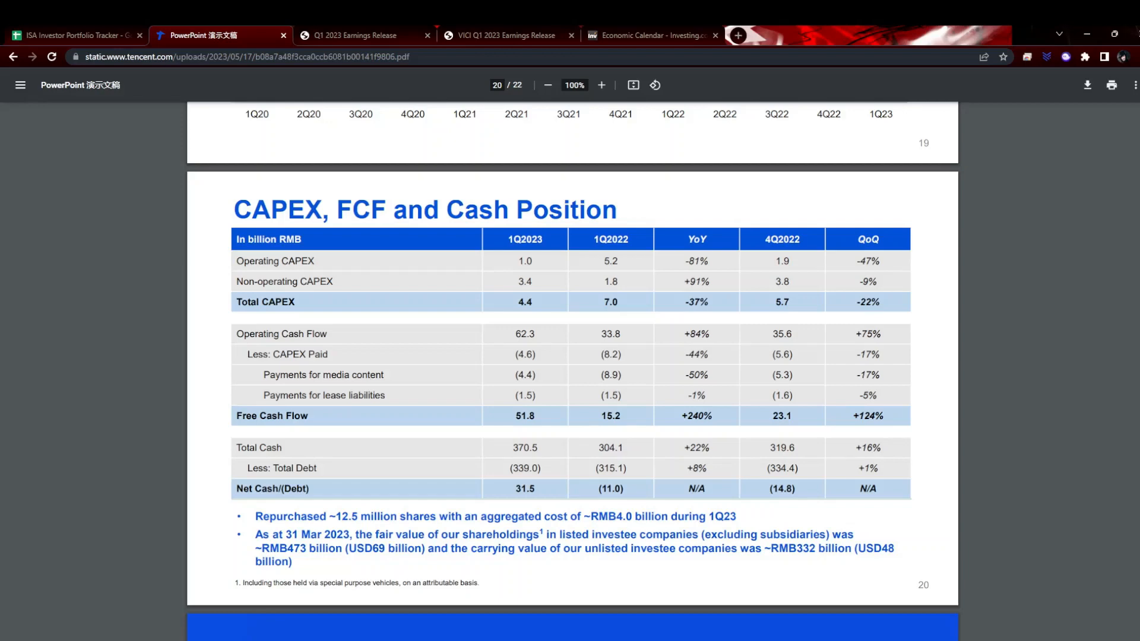
pyautogui.moveTo(400, 558)
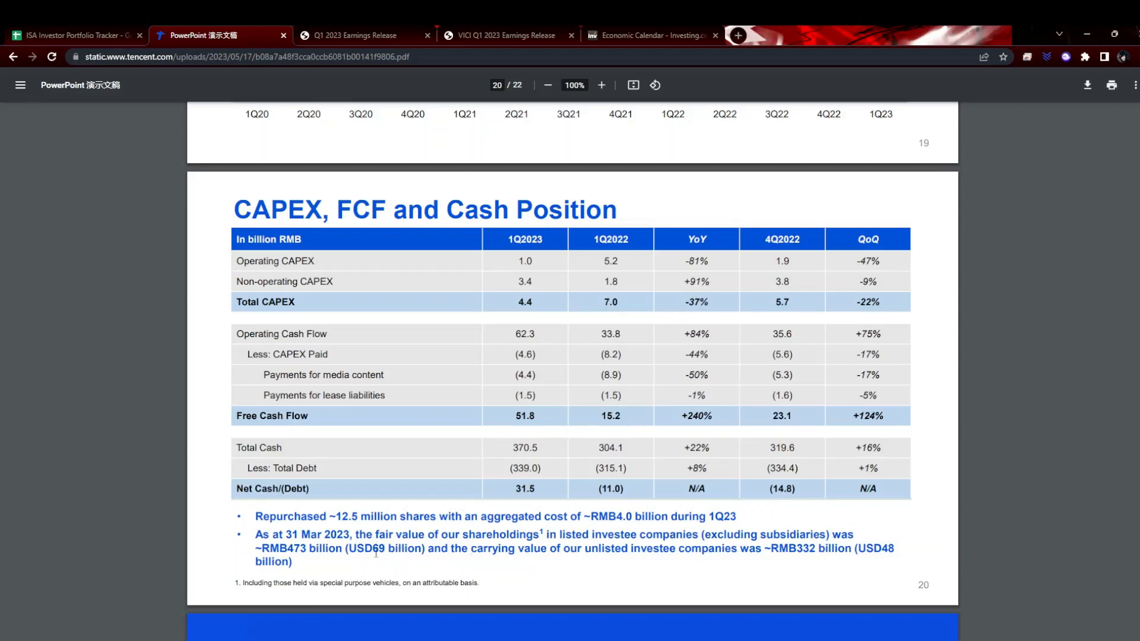
pyautogui.moveTo(447, 567)
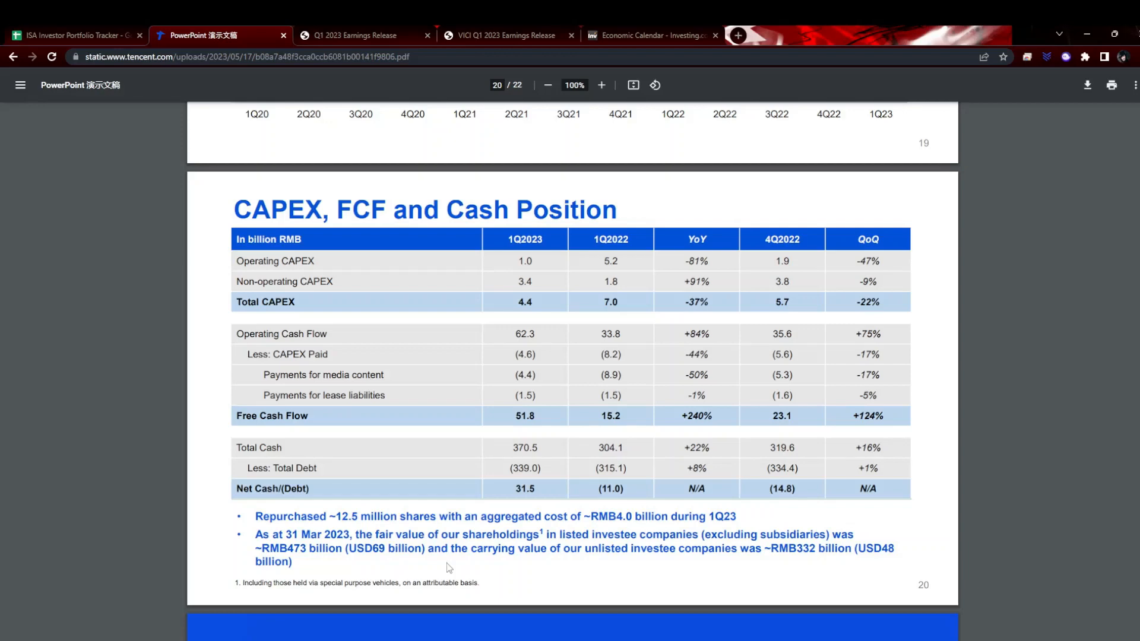
pyautogui.moveTo(999, 555)
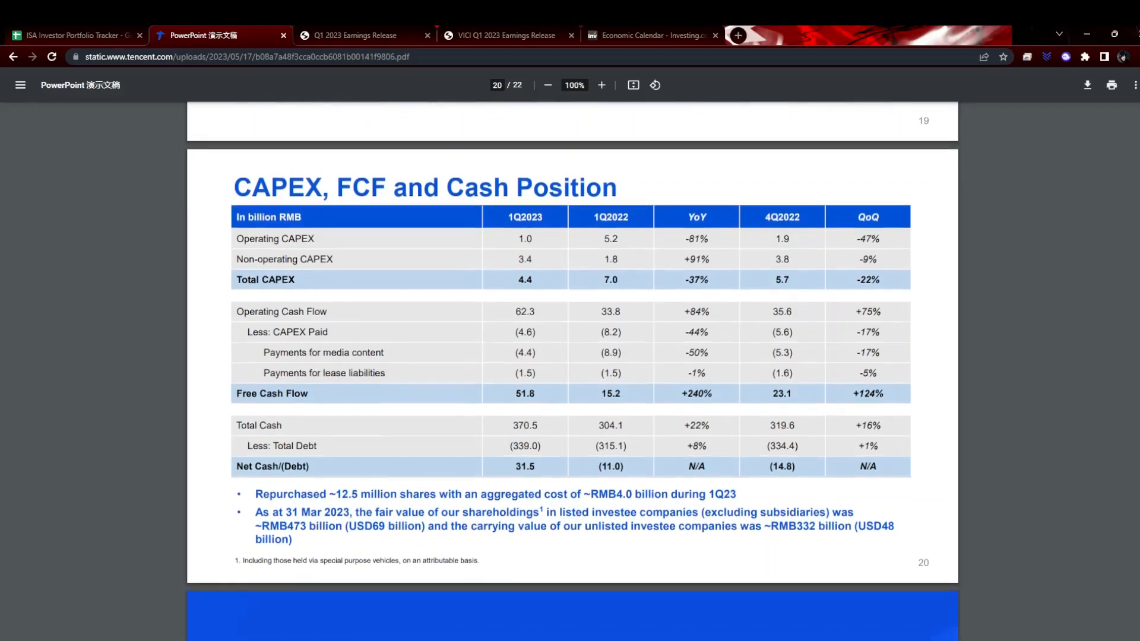
# Read STAG Industrial's Q1 2023 highlights down to the balance sheet on page 4.
pyautogui.click(356, 34)
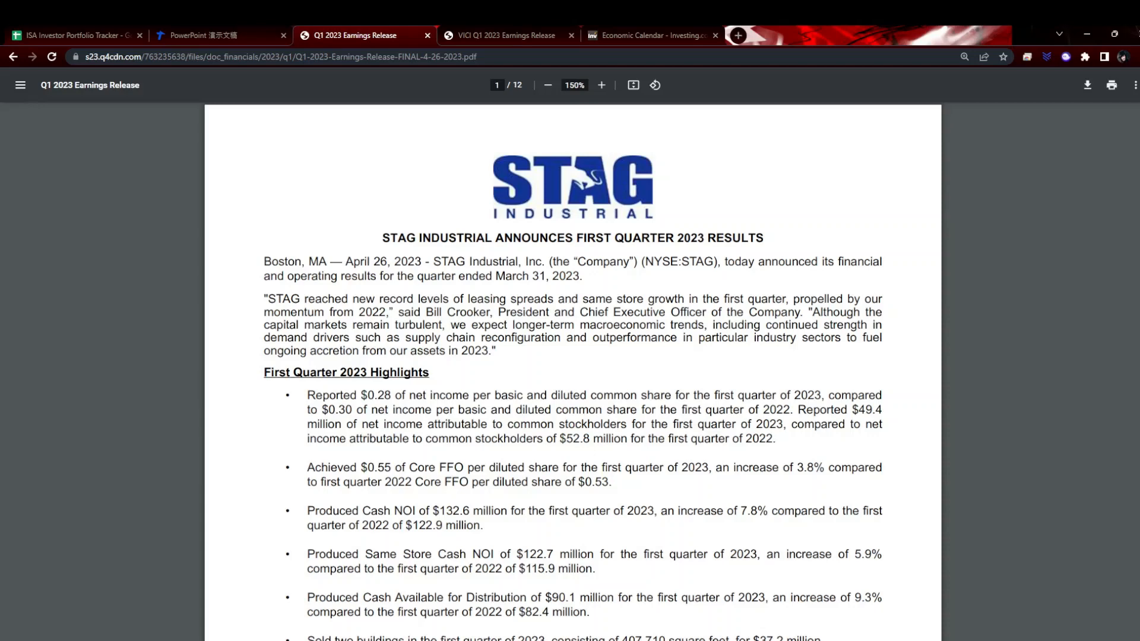
pyautogui.scroll(-3)
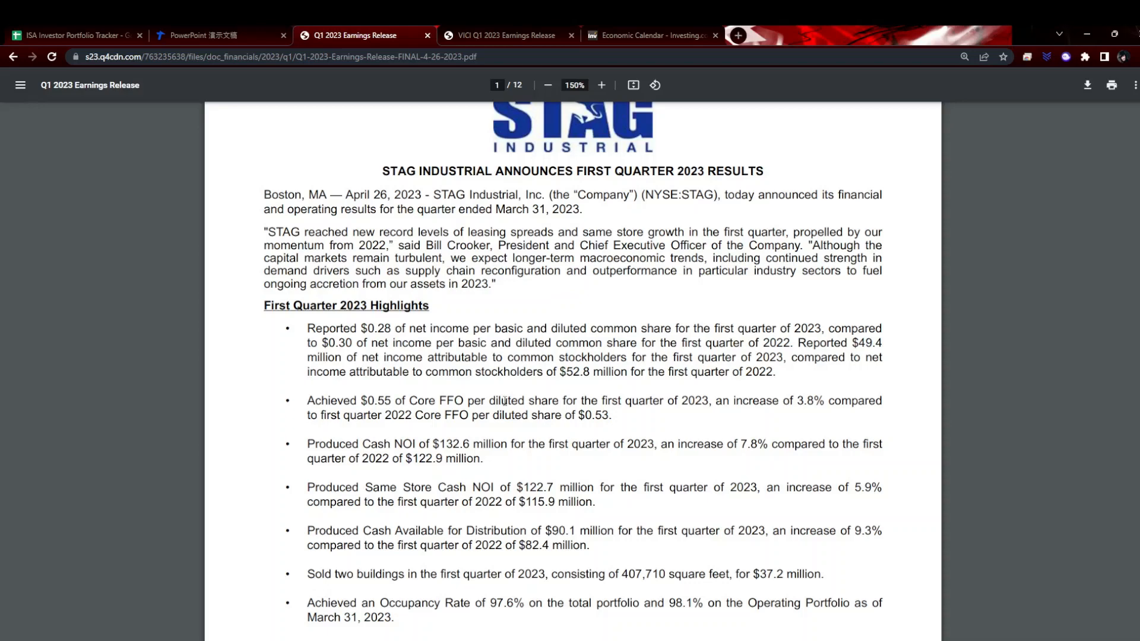
pyautogui.moveTo(749, 399)
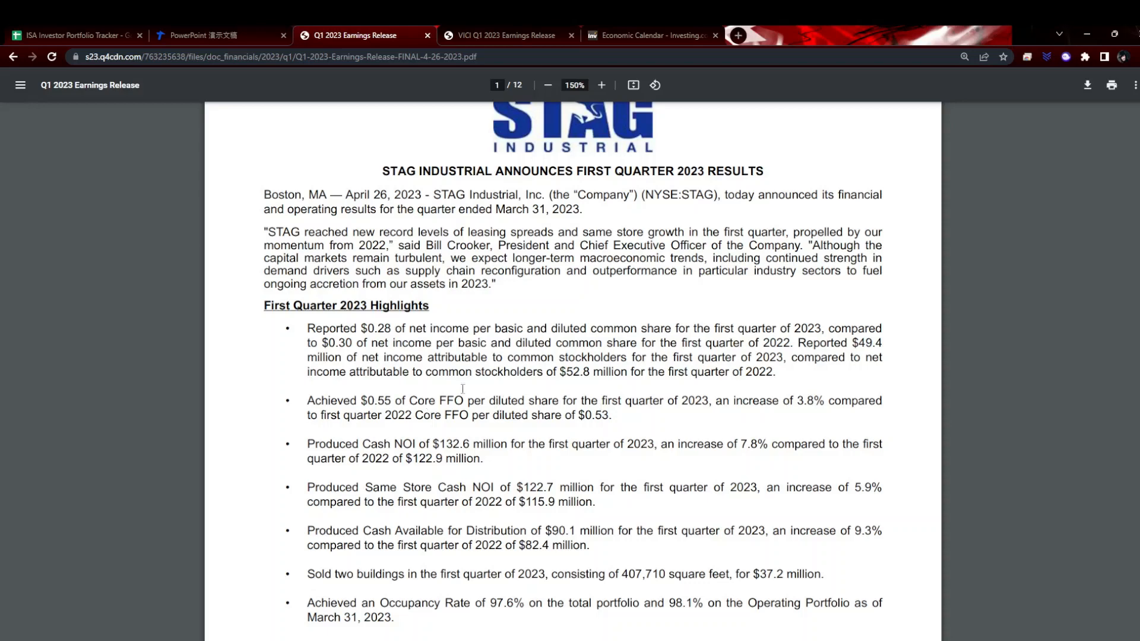
pyautogui.moveTo(527, 427)
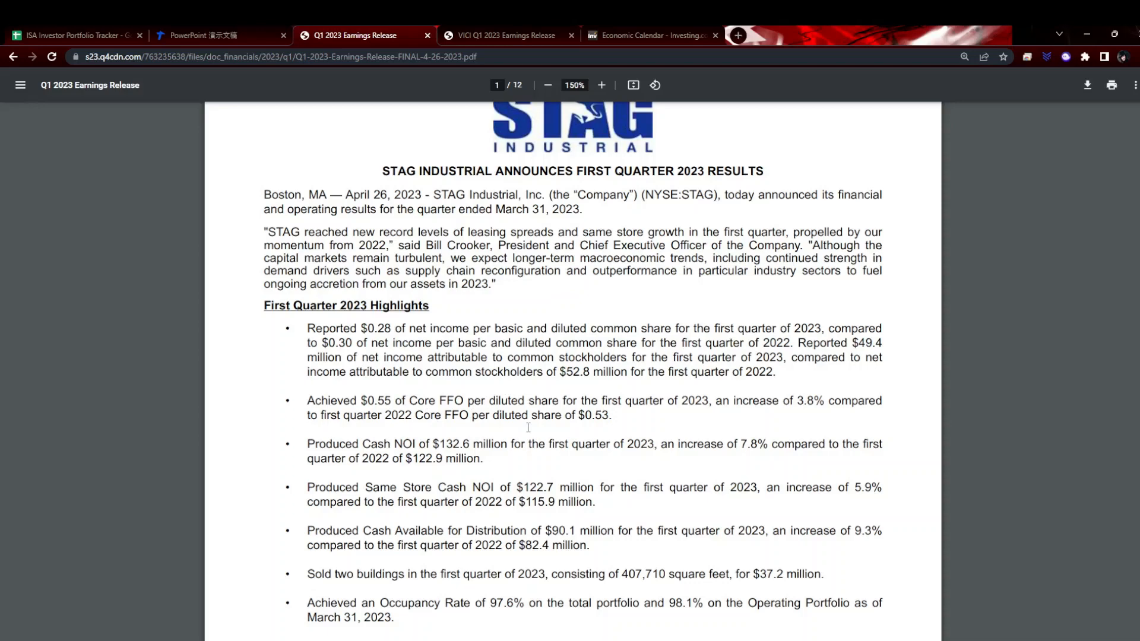
pyautogui.moveTo(613, 412)
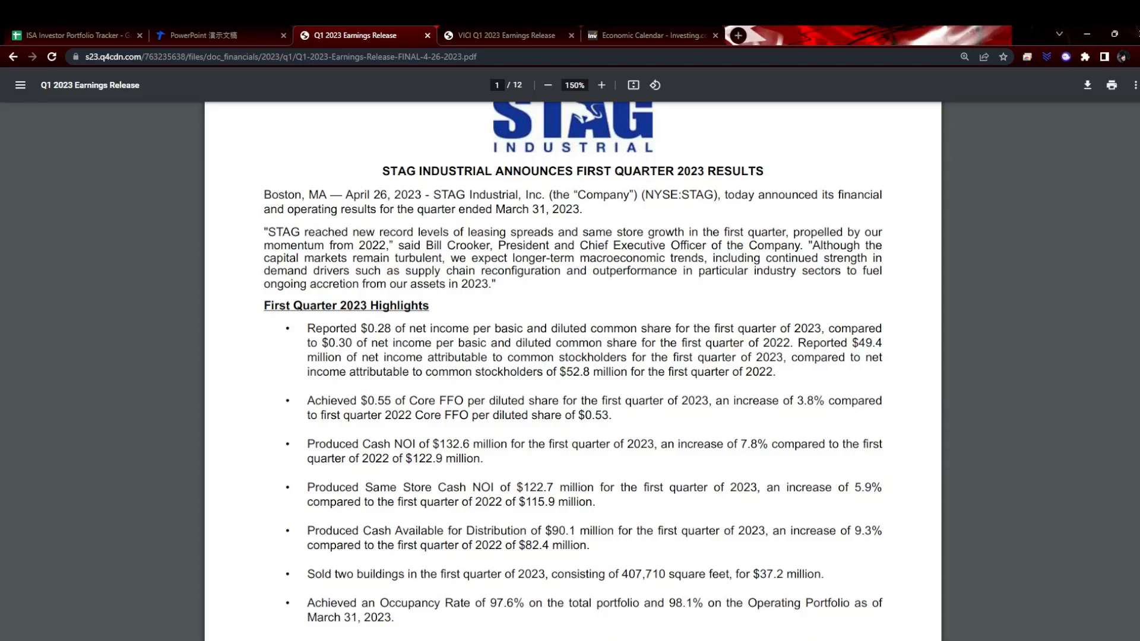
pyautogui.scroll(-3)
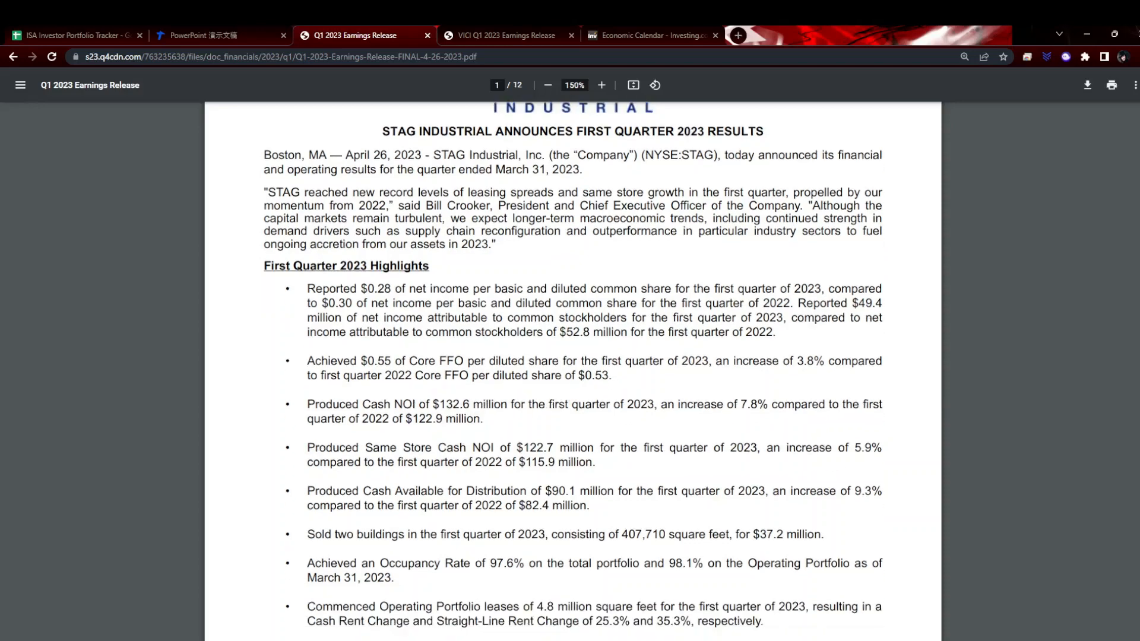
pyautogui.scroll(-3)
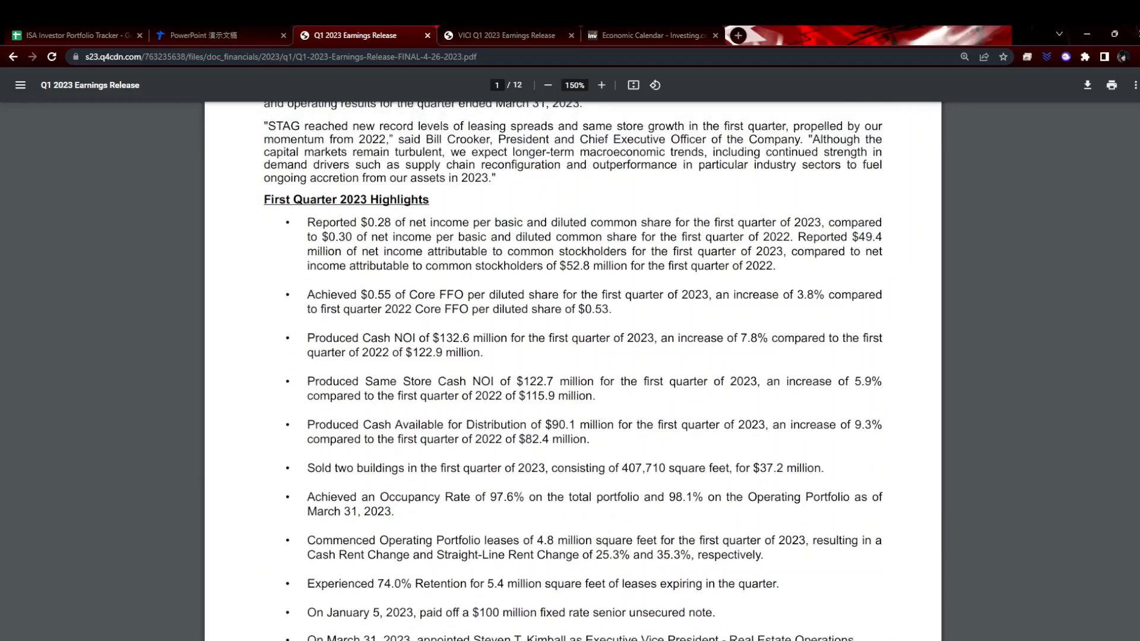
pyautogui.moveTo(484, 507)
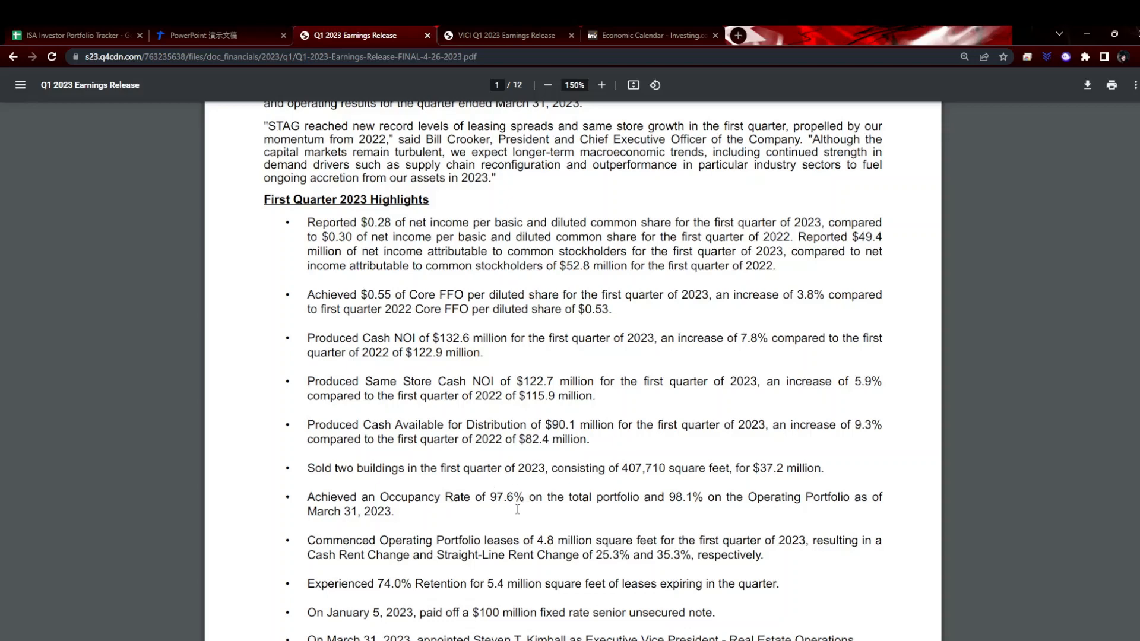
pyautogui.moveTo(815, 408)
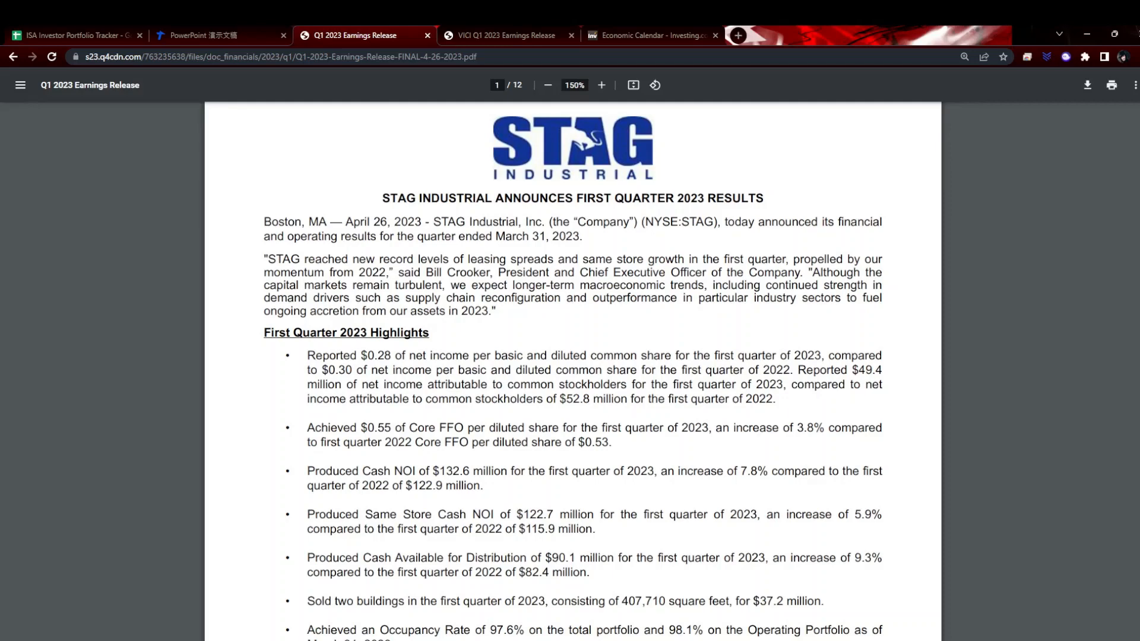
pyautogui.scroll(-3)
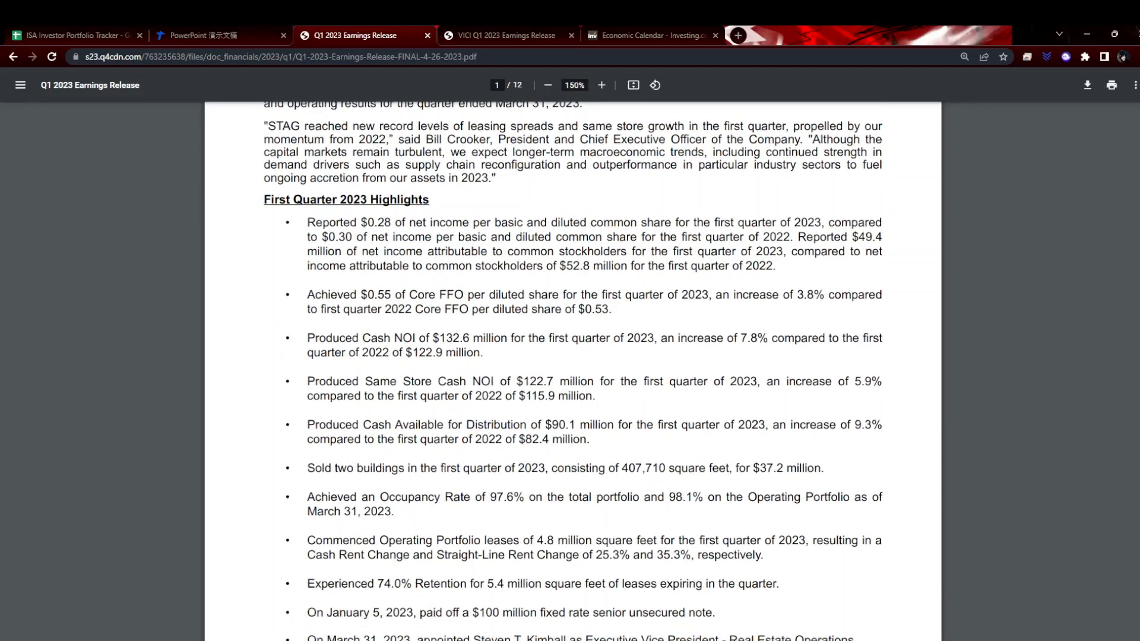
pyautogui.scroll(-3)
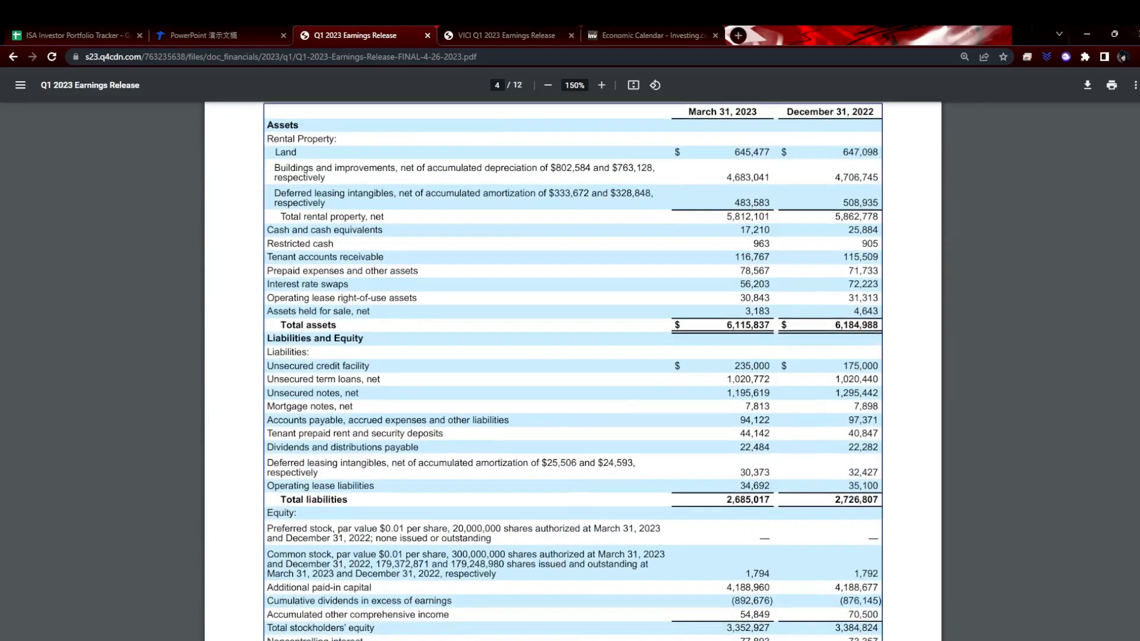
pyautogui.moveTo(913, 390)
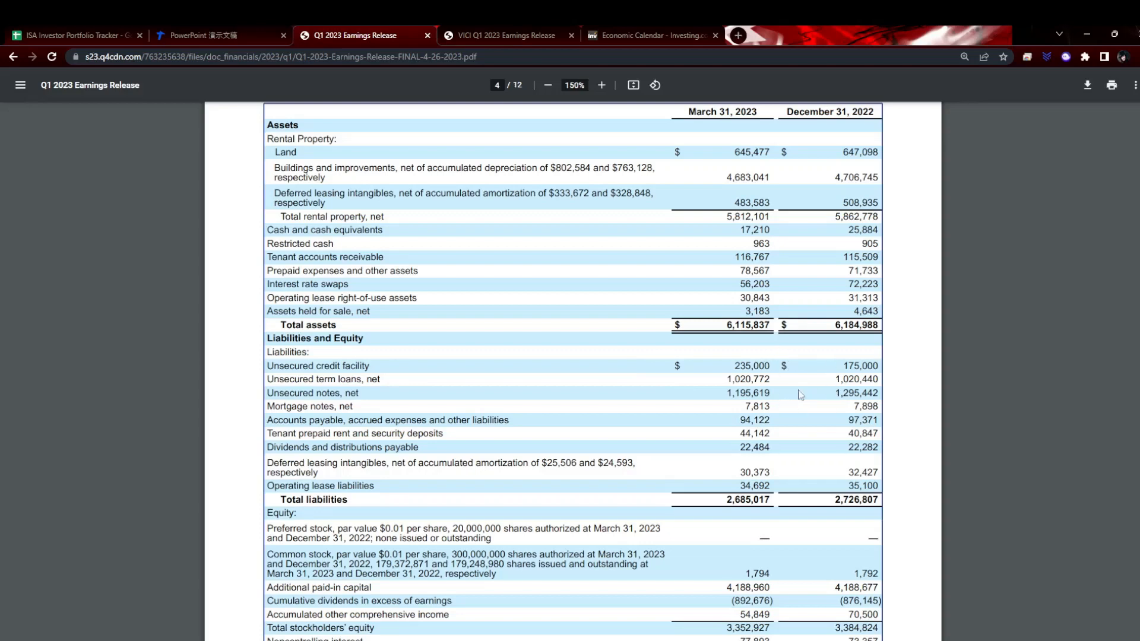
pyautogui.moveTo(948, 335)
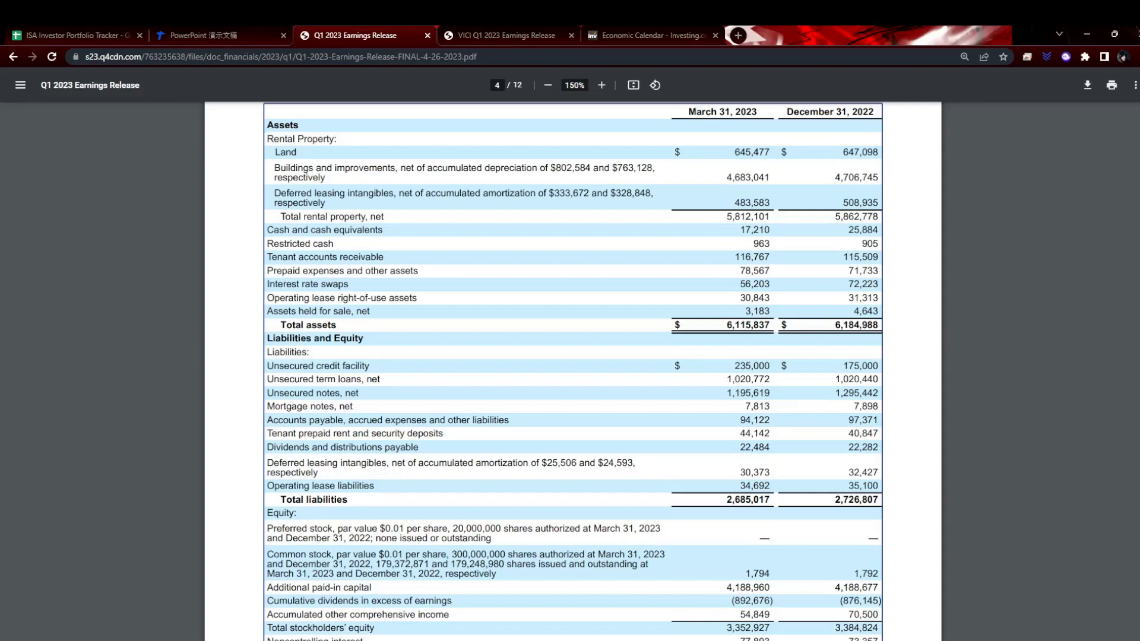
# Read VICI Properties' Q1 2023 highlights down to the CEO Comments section.
pyautogui.click(507, 35)
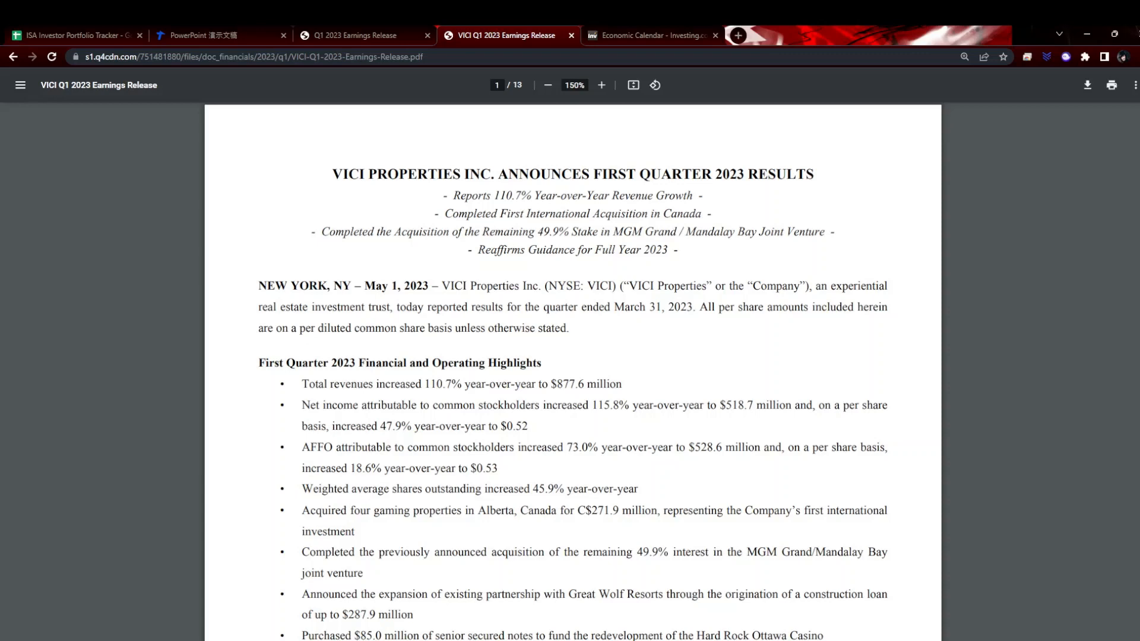
pyautogui.scroll(-3)
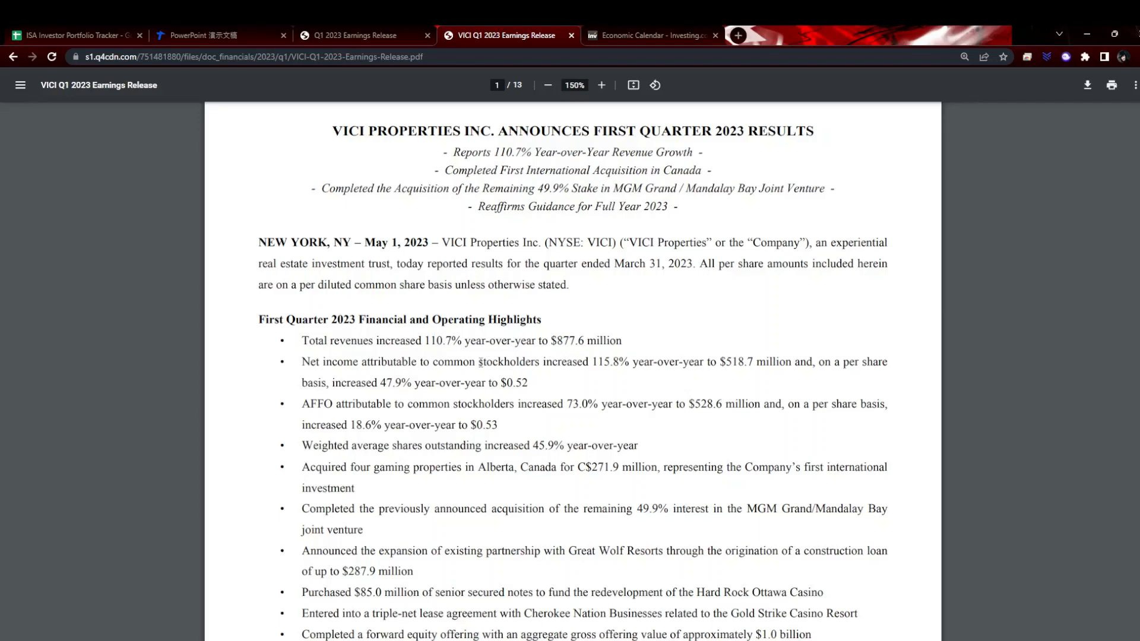
pyautogui.moveTo(335, 418)
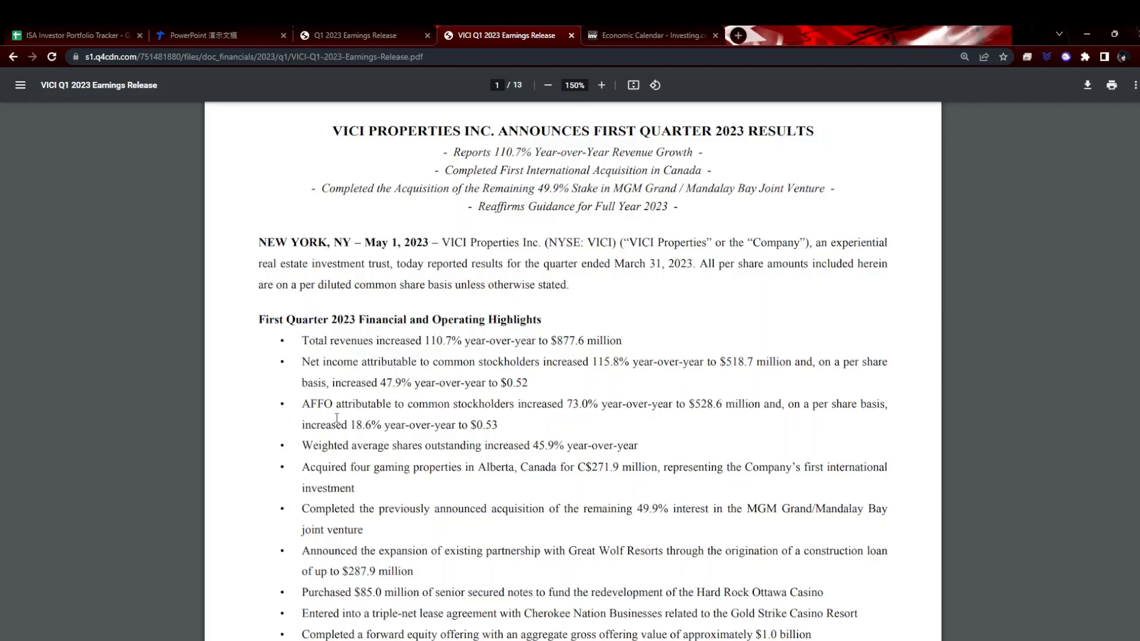
pyautogui.moveTo(496, 404)
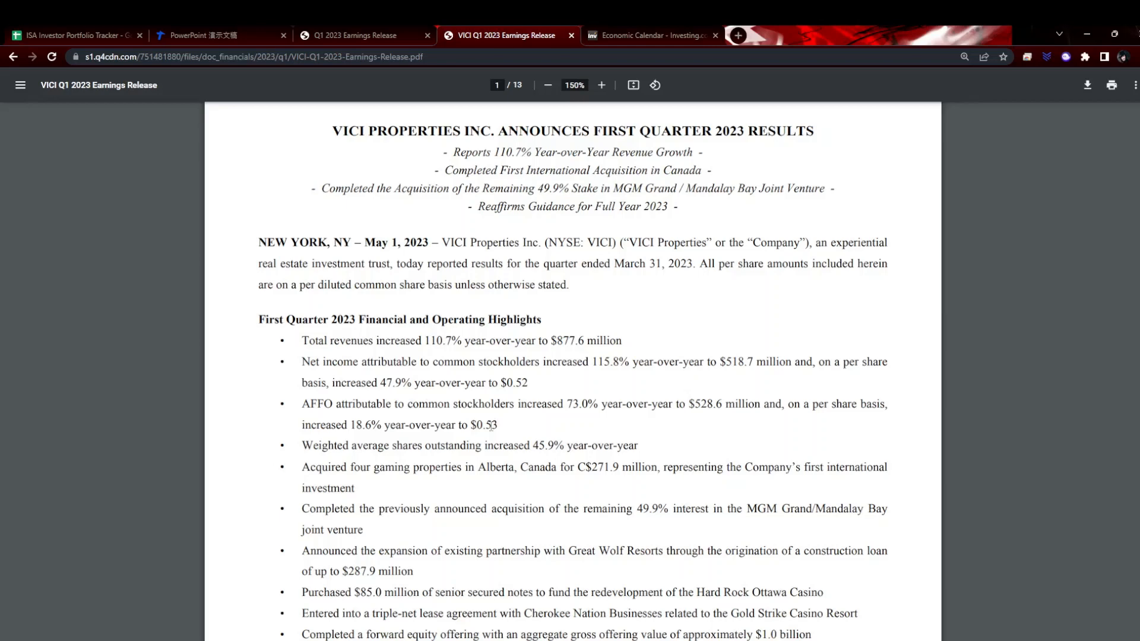
pyautogui.scroll(-3)
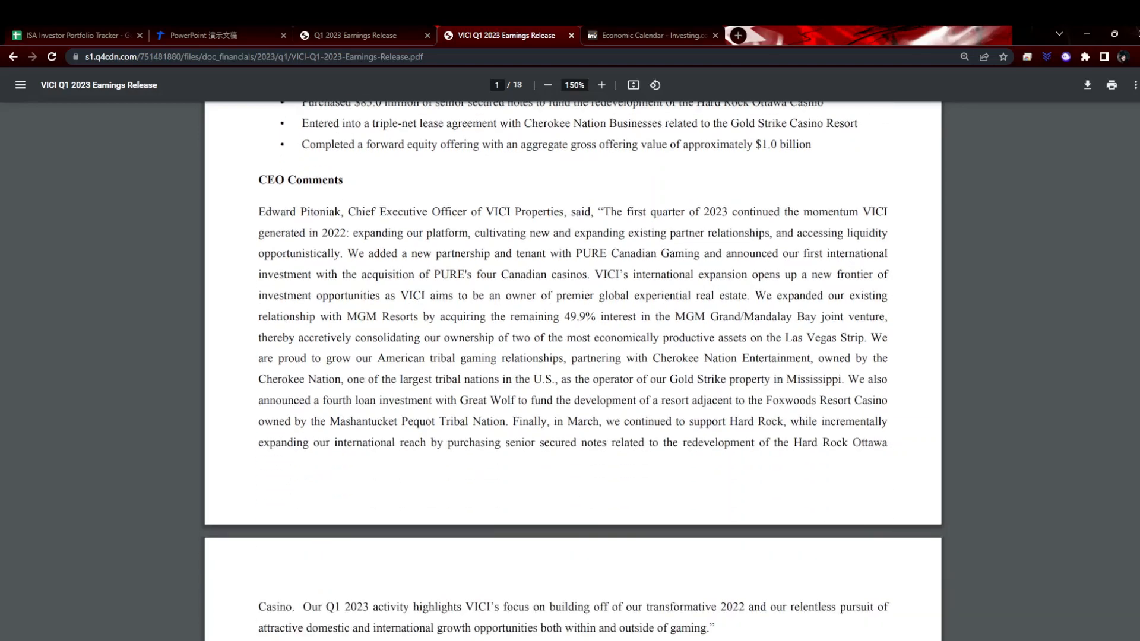
# Review page 2's First Quarter 2023 Financial Results, then return to the top of page 1.
pyautogui.scroll(-3)
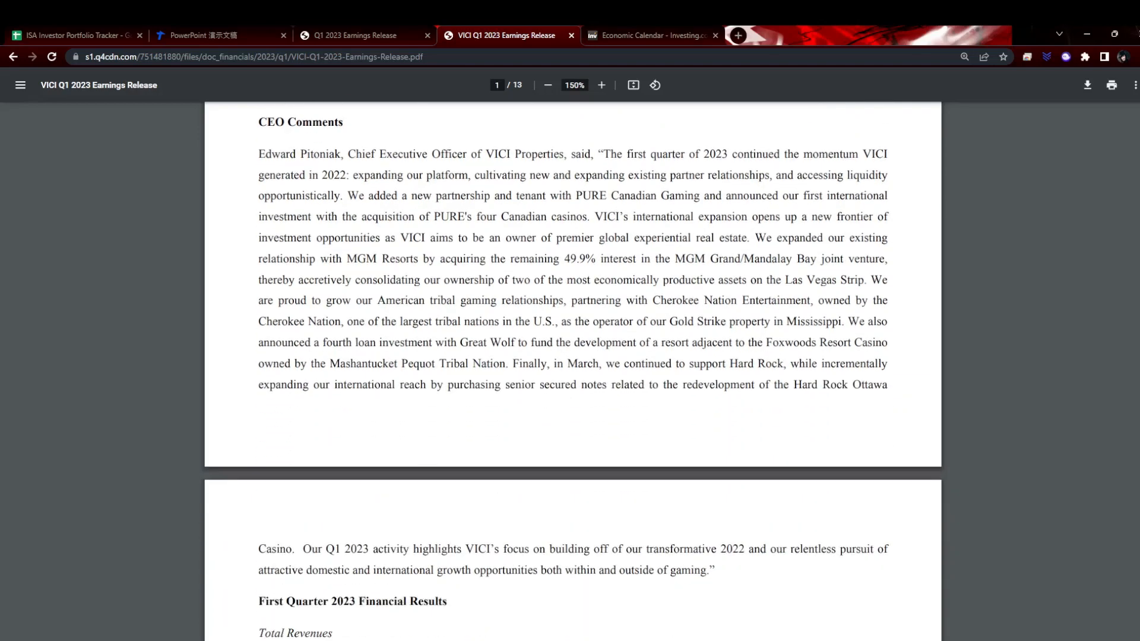
pyautogui.scroll(-3)
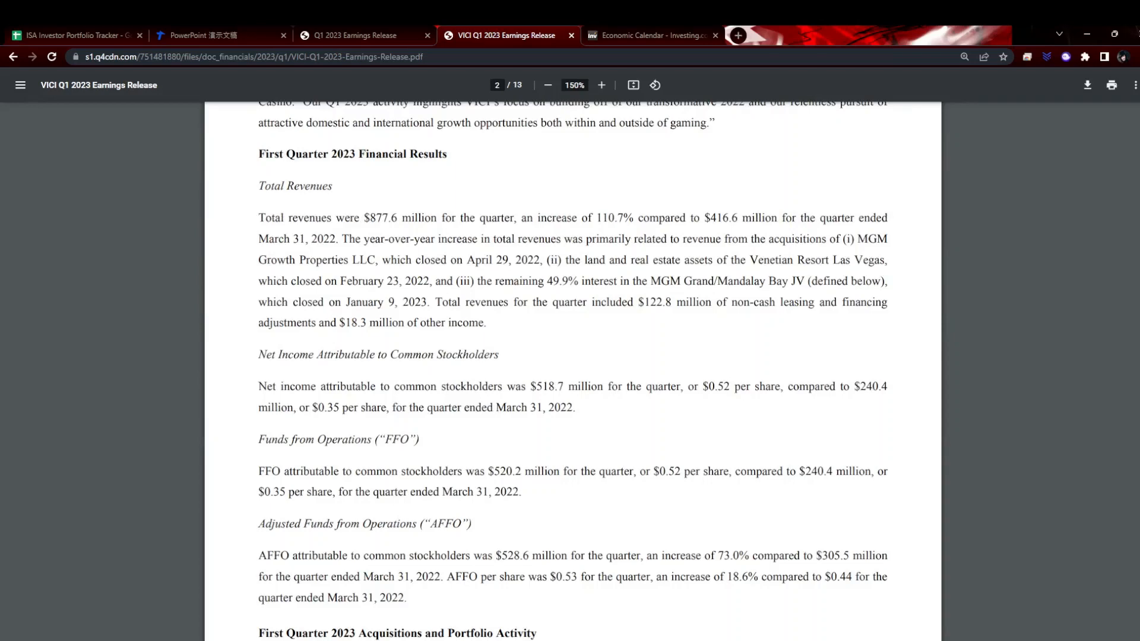
pyautogui.scroll(-3)
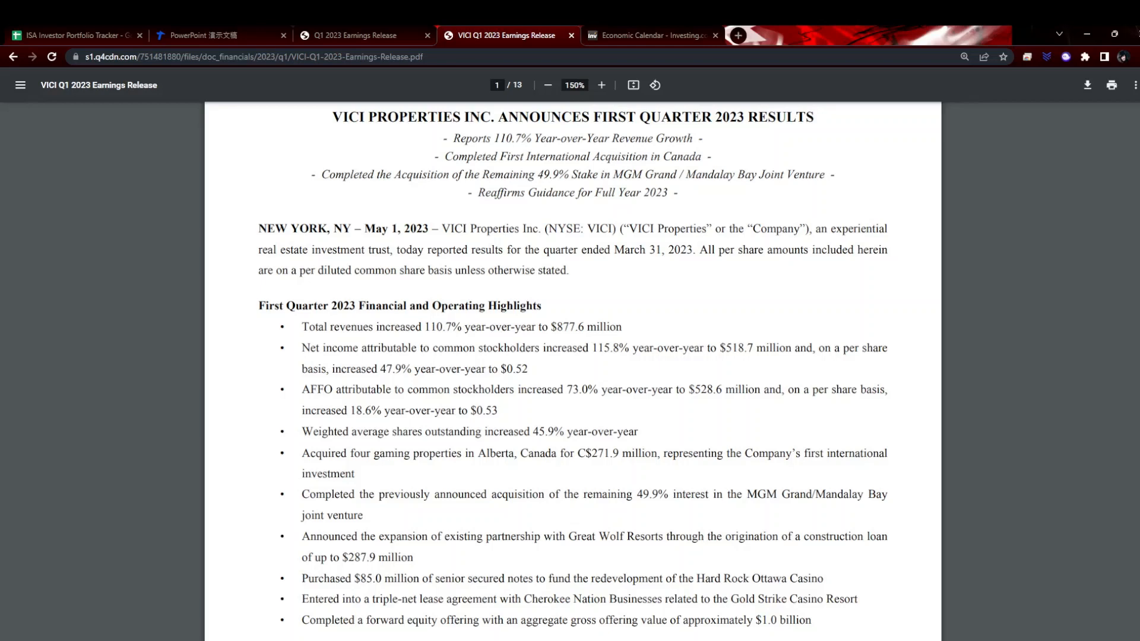
# Look through the May 17 and May 18 events, including US jobless claims and Philly Fed data.
pyautogui.click(650, 35)
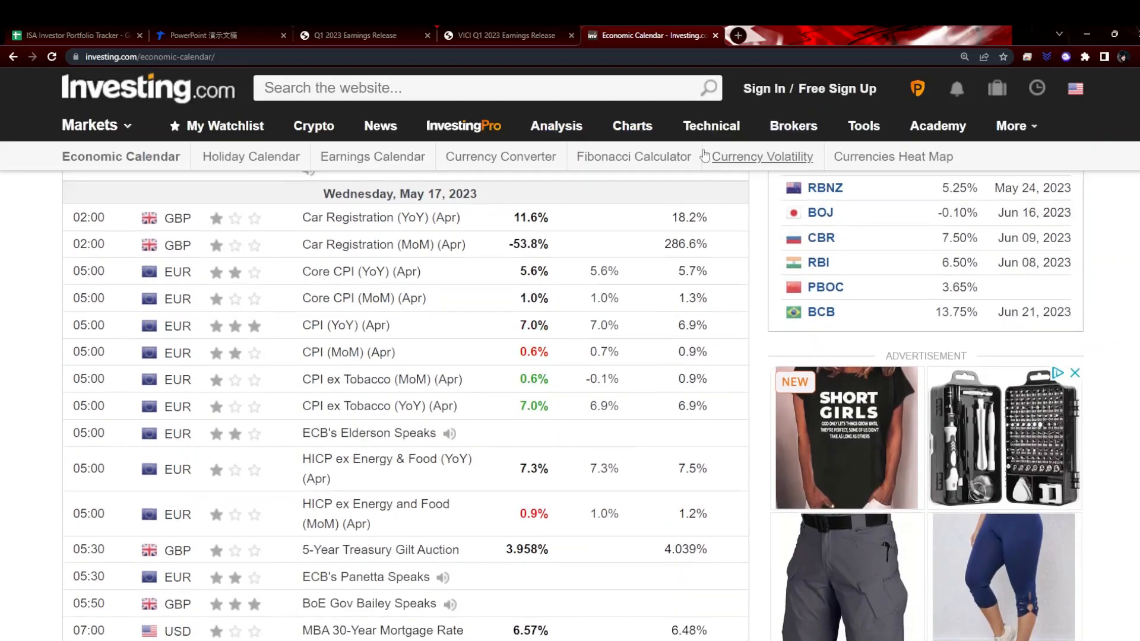
pyautogui.moveTo(568, 245)
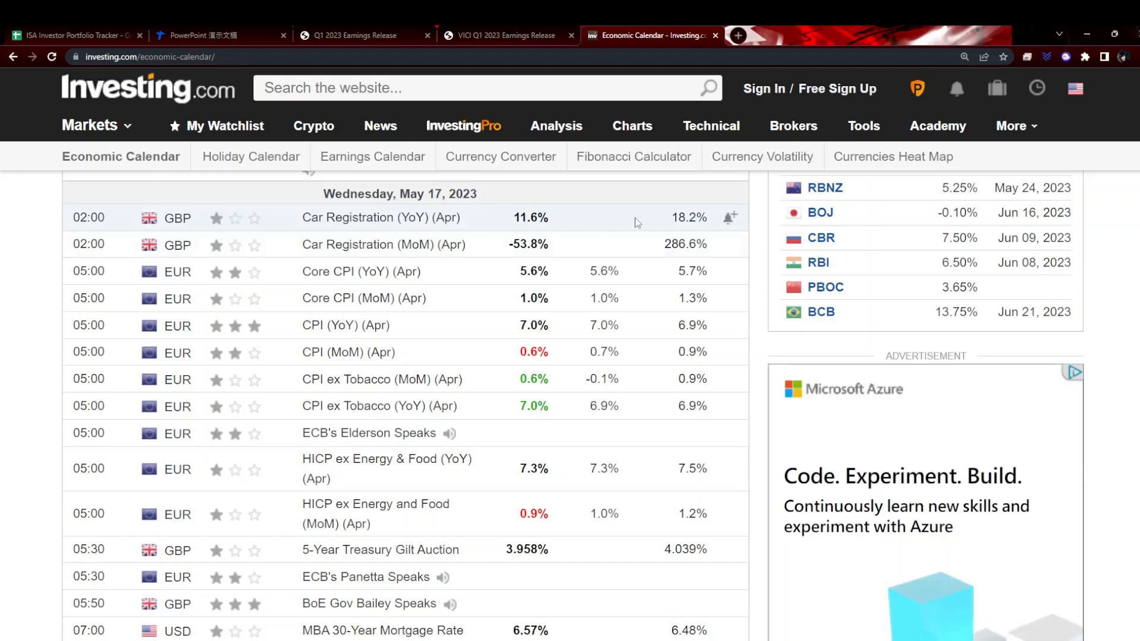
pyautogui.moveTo(453, 299)
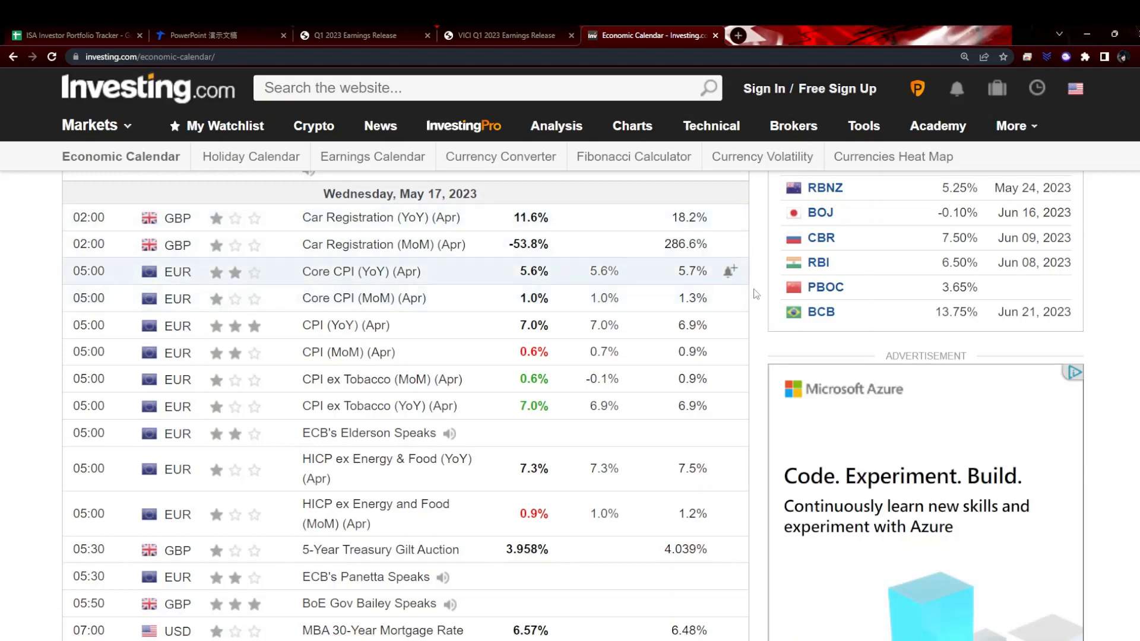
pyautogui.scroll(-3)
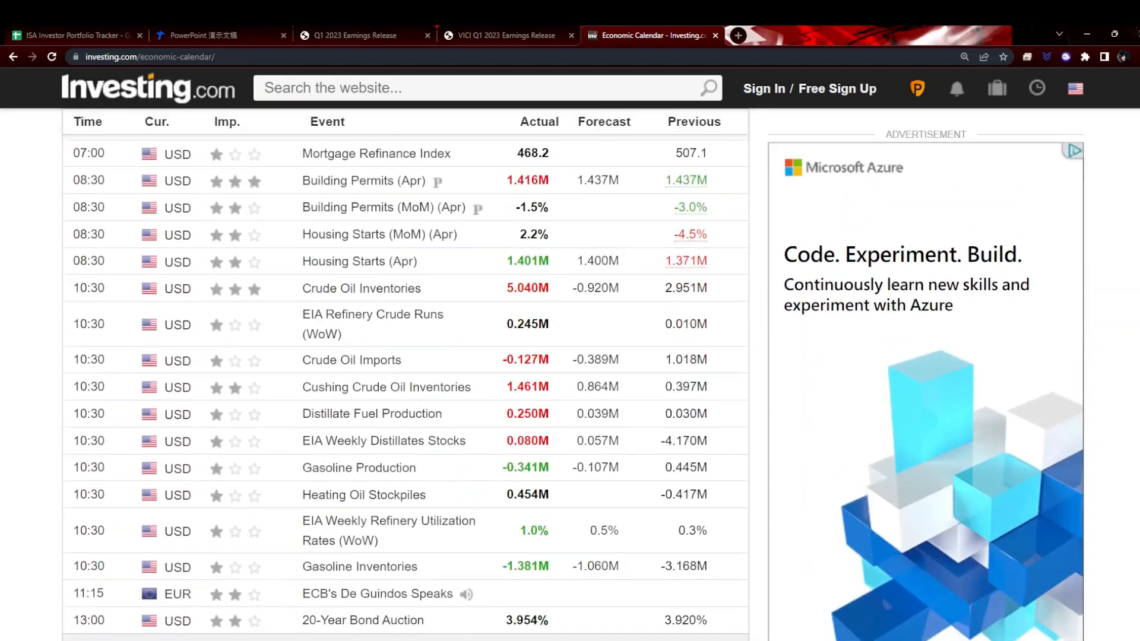
pyautogui.moveTo(794, 241)
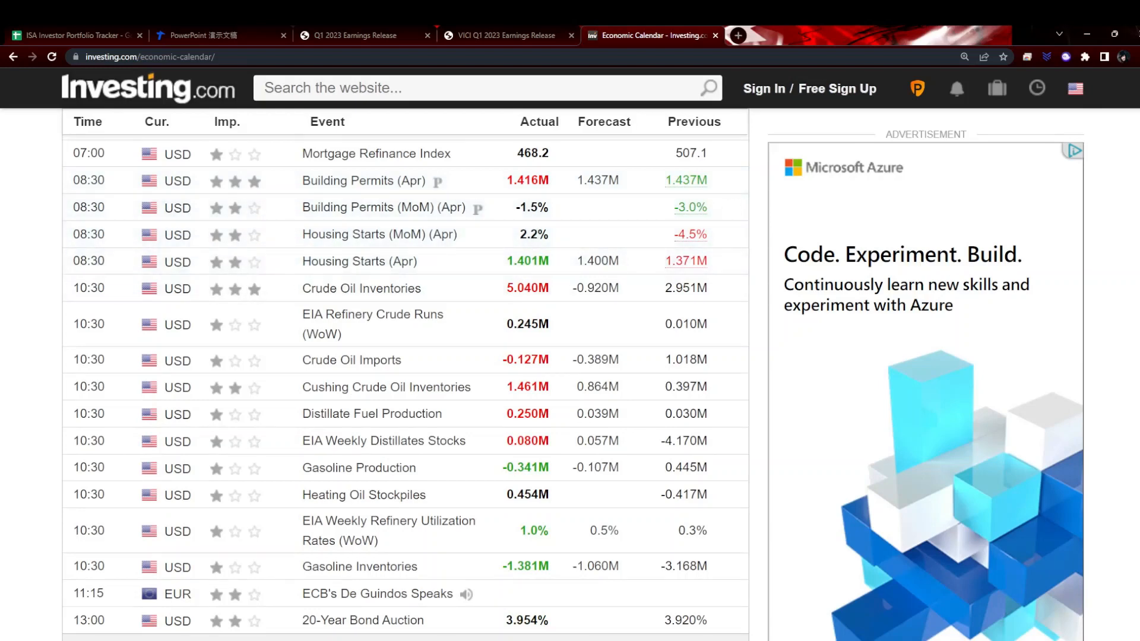
pyautogui.scroll(-3)
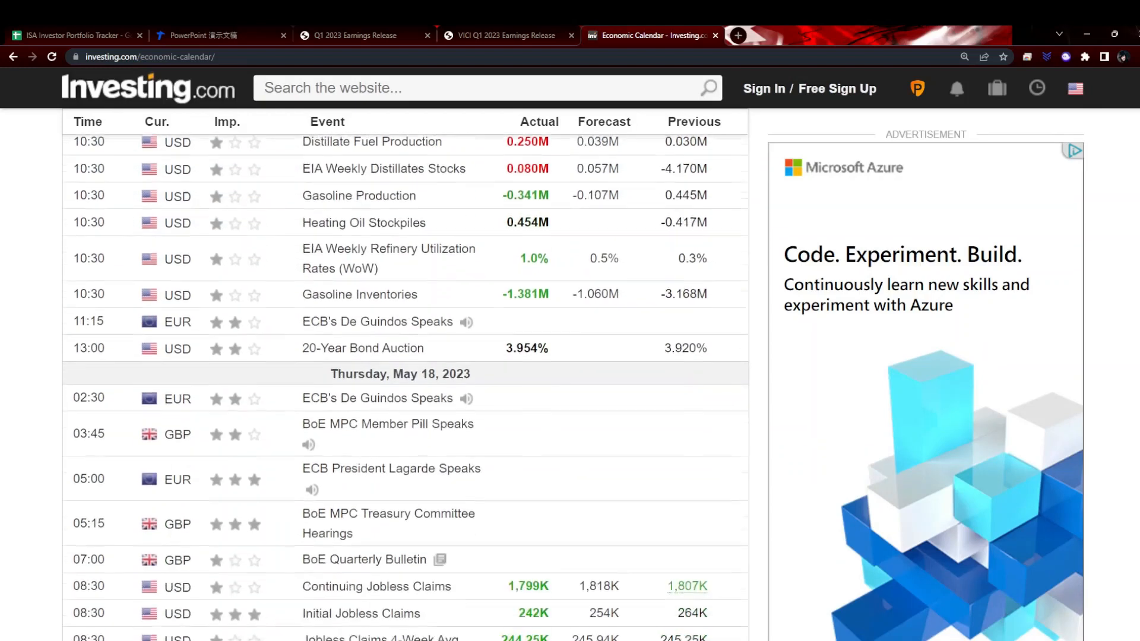
pyautogui.scroll(-3)
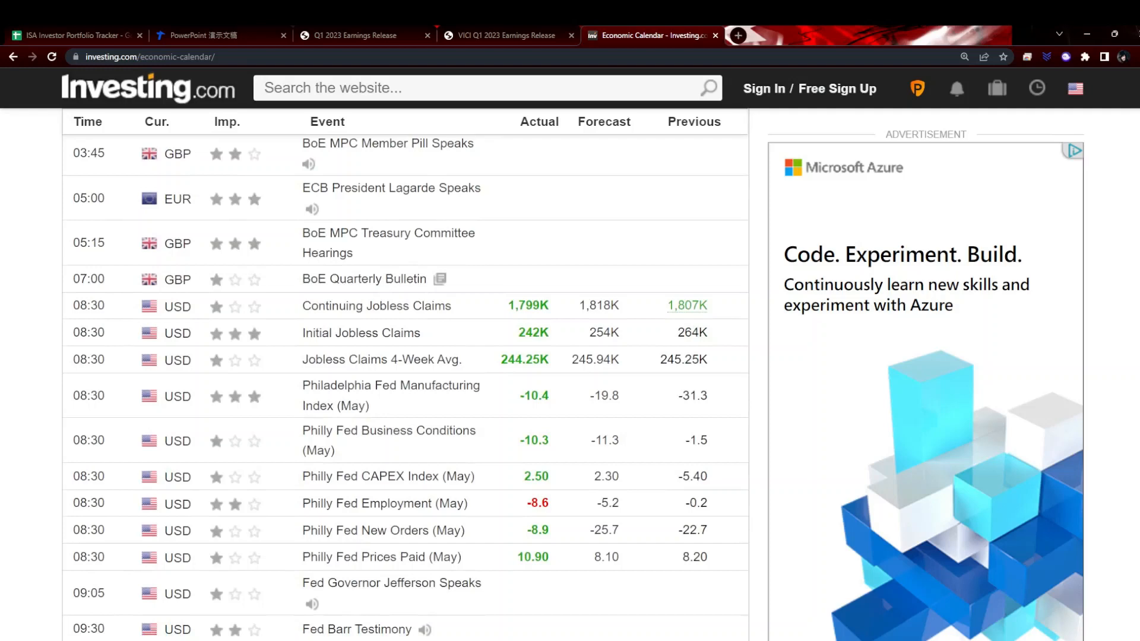
pyautogui.scroll(-3)
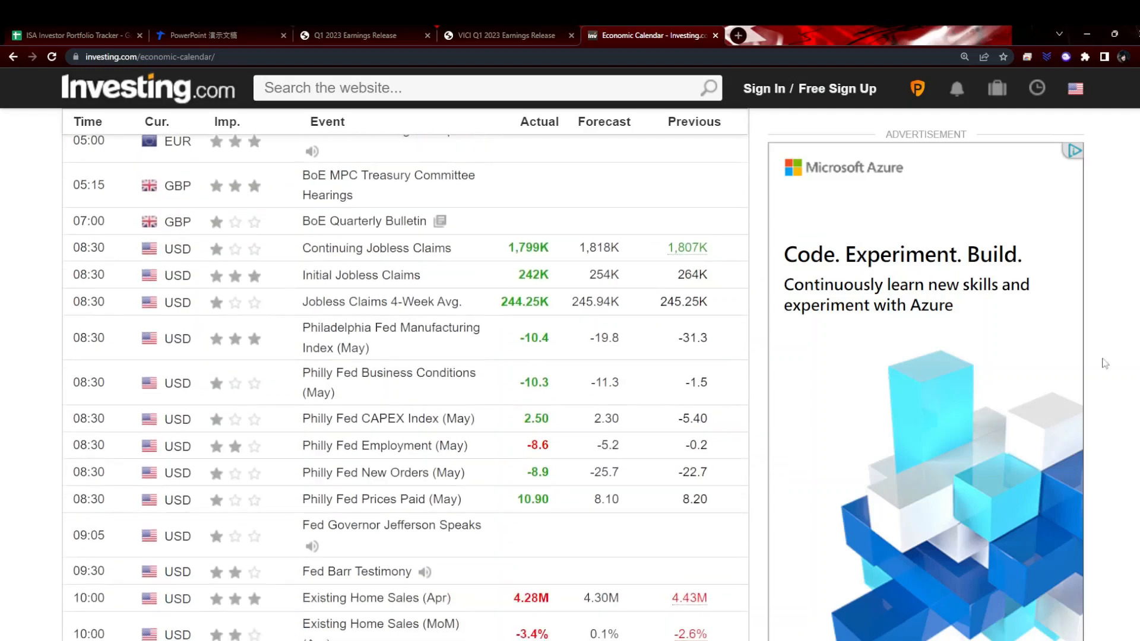
pyautogui.moveTo(599, 236)
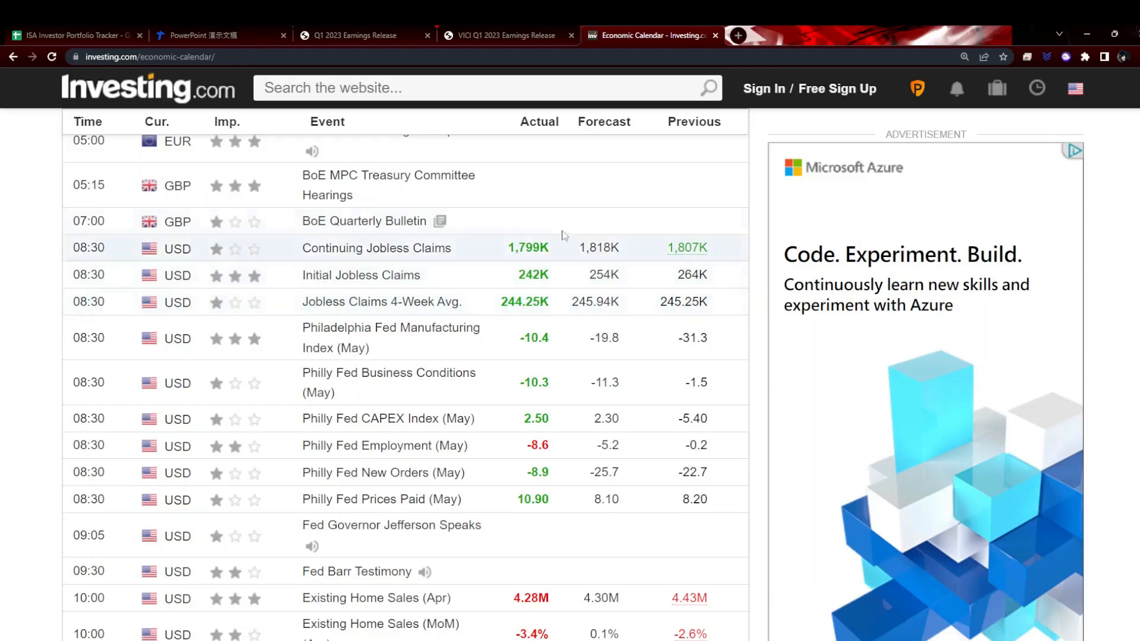
pyautogui.moveTo(760, 309)
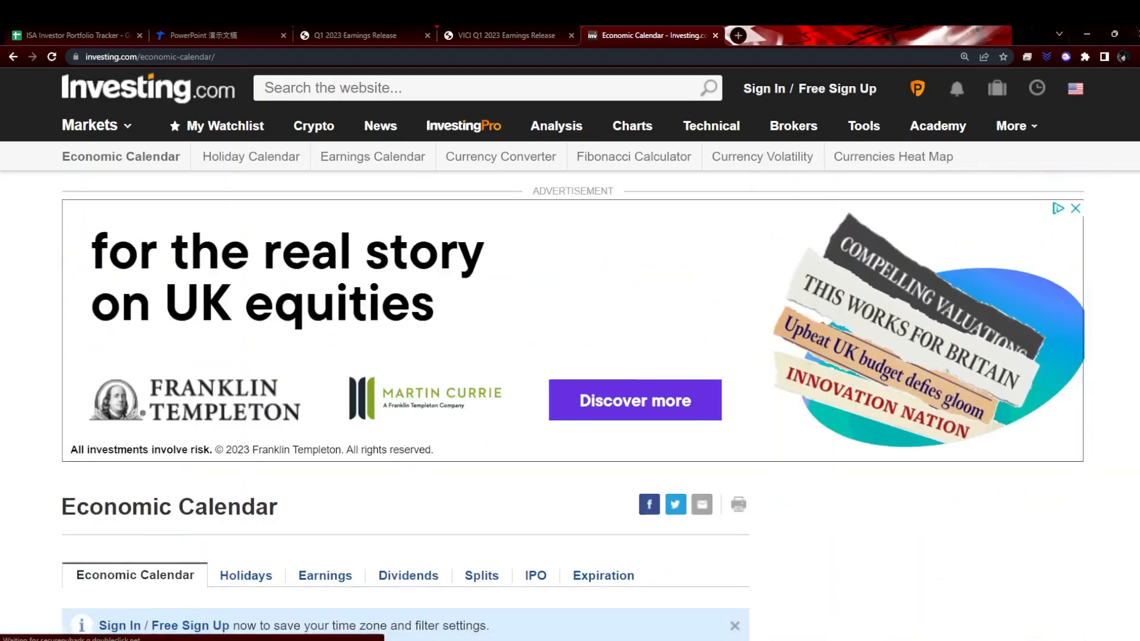
# Show next week's May 22 events, then return to the ISA Investor Portfolio Tracker spreadsheet.
pyautogui.scroll(-3)
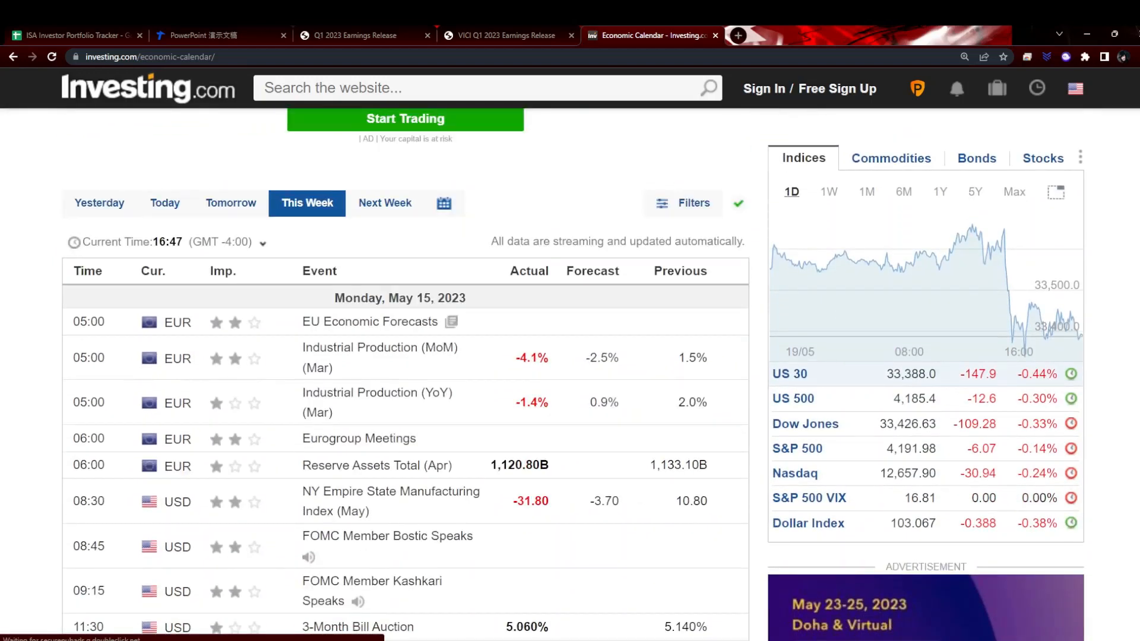
pyautogui.click(383, 203)
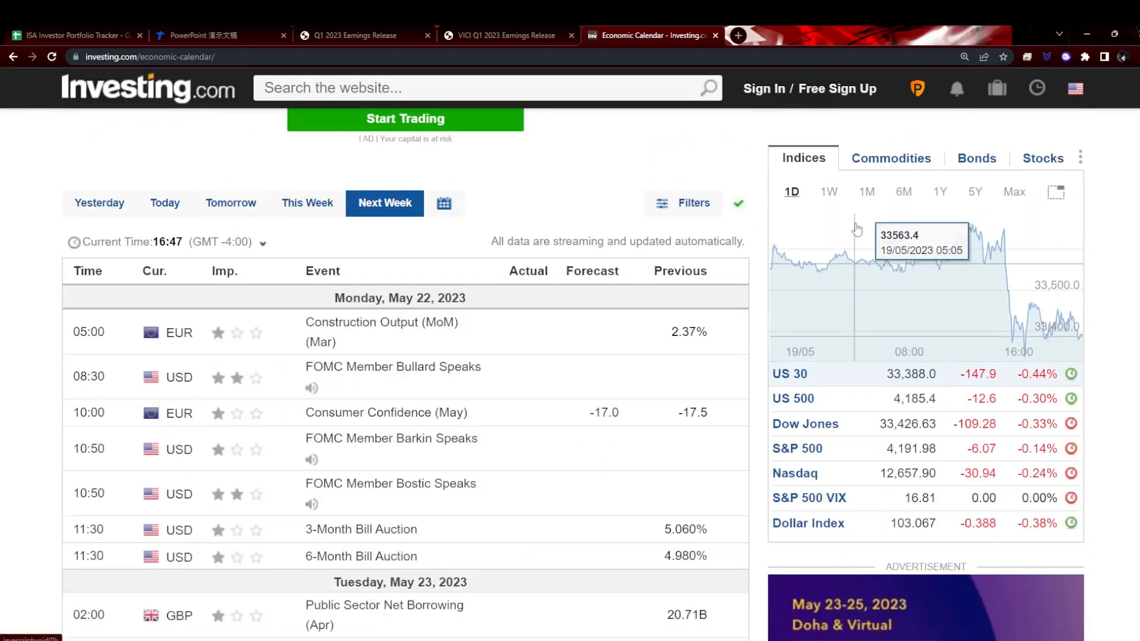
pyautogui.scroll(-3)
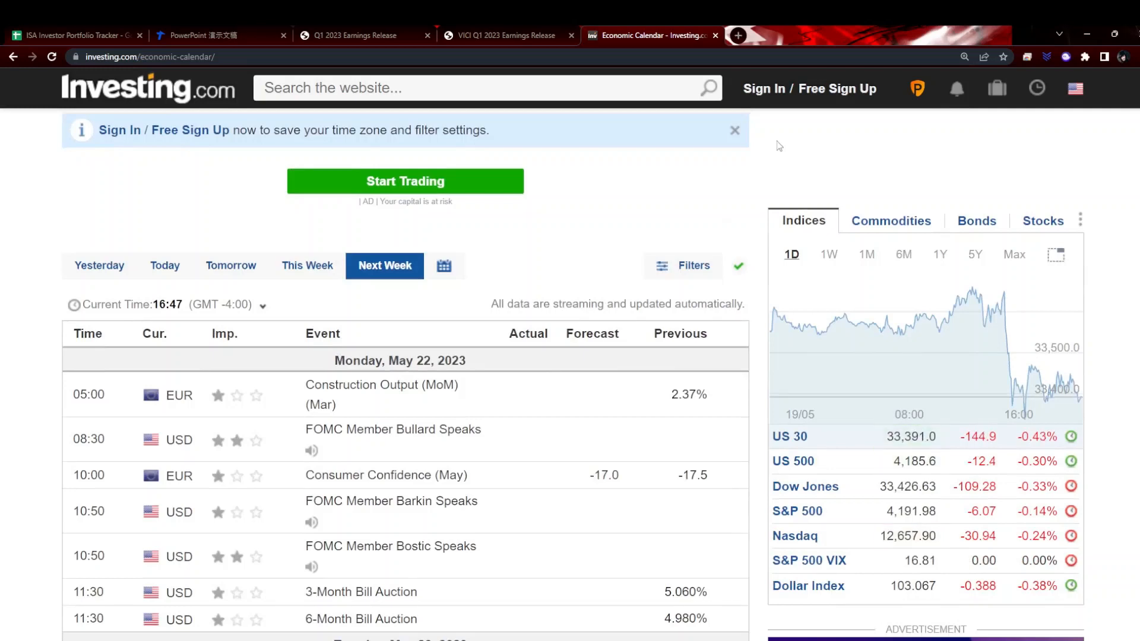
pyautogui.moveTo(144, 161)
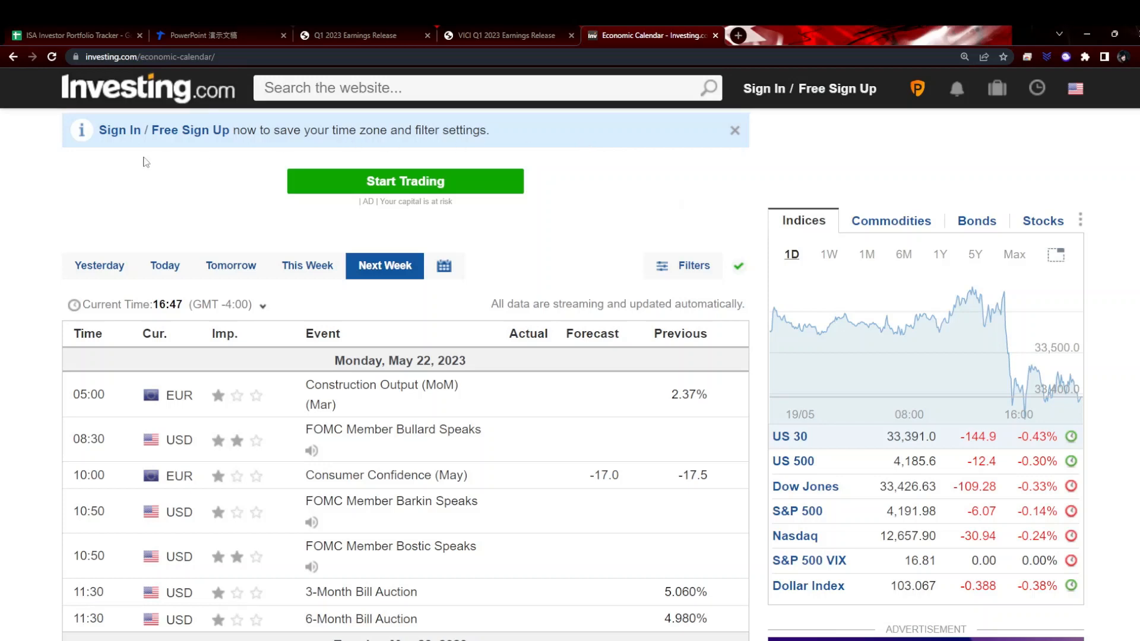
pyautogui.click(72, 35)
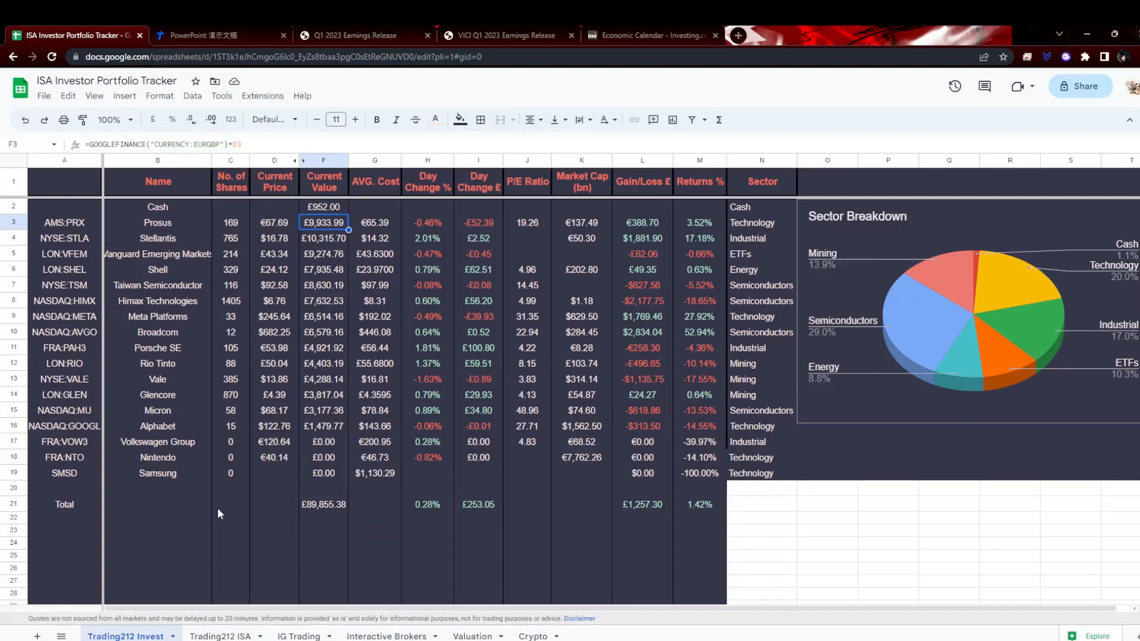
pyautogui.click(323, 238)
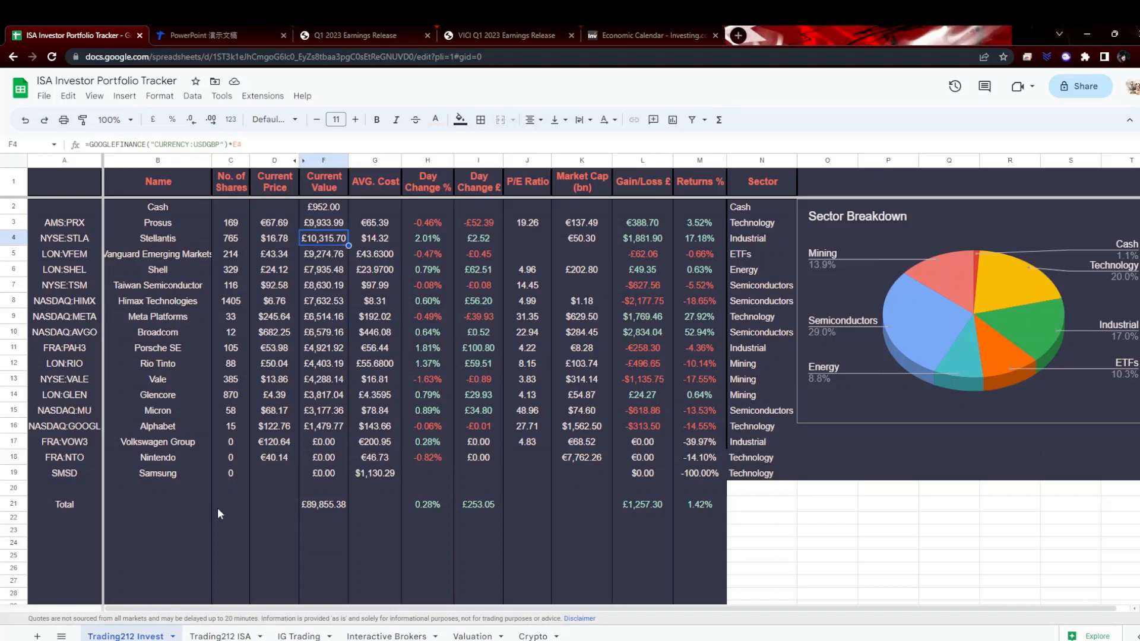
pyautogui.click(322, 285)
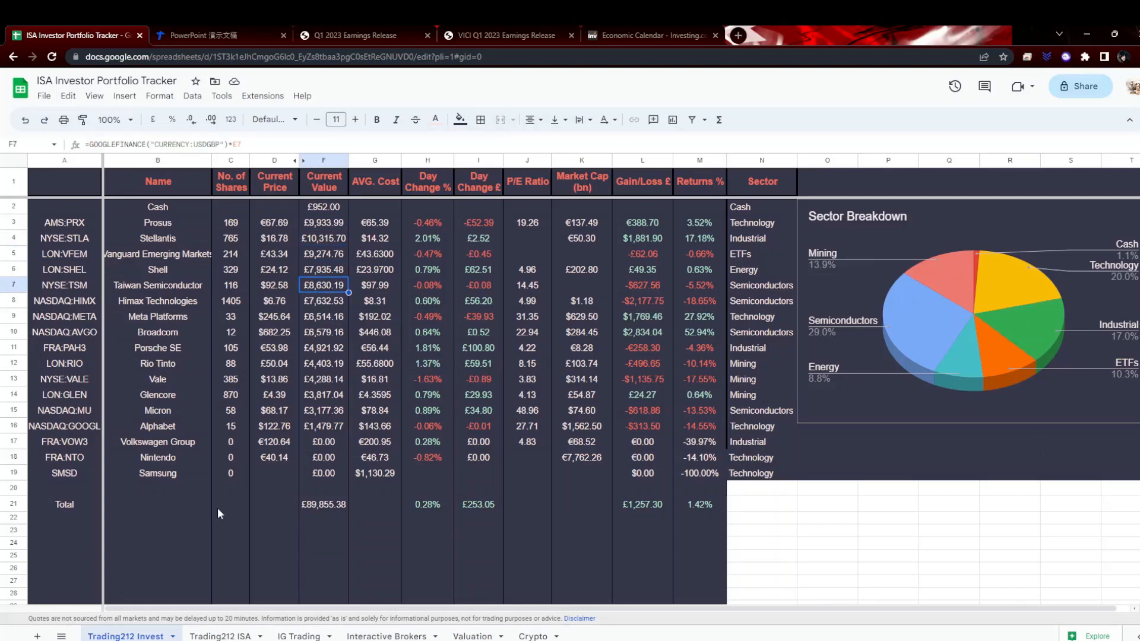
pyautogui.click(323, 300)
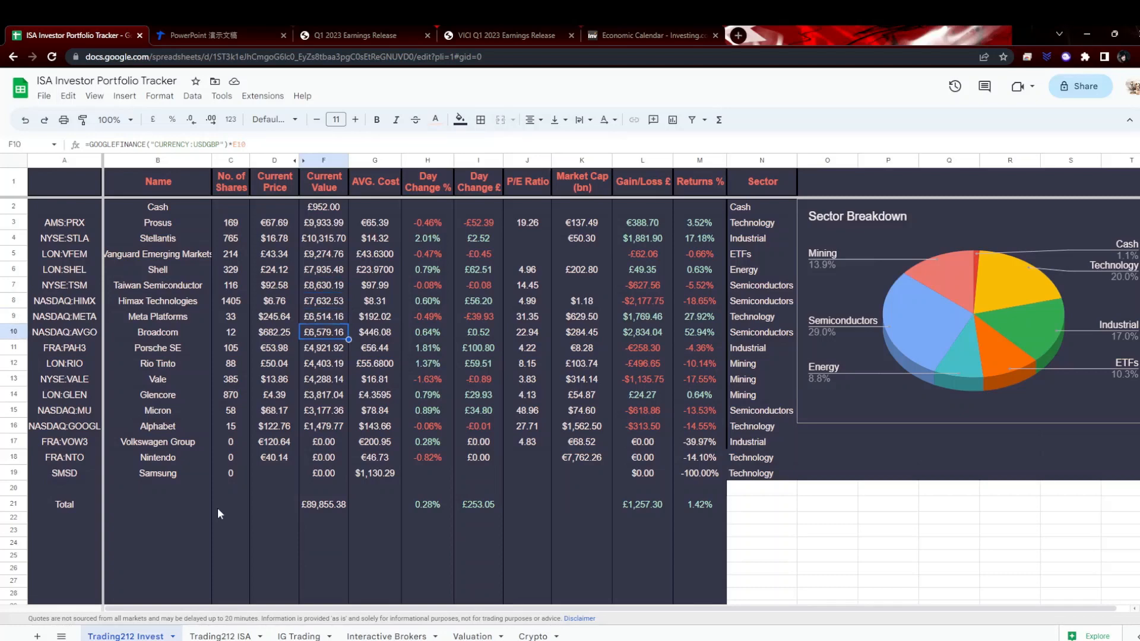
pyautogui.click(323, 316)
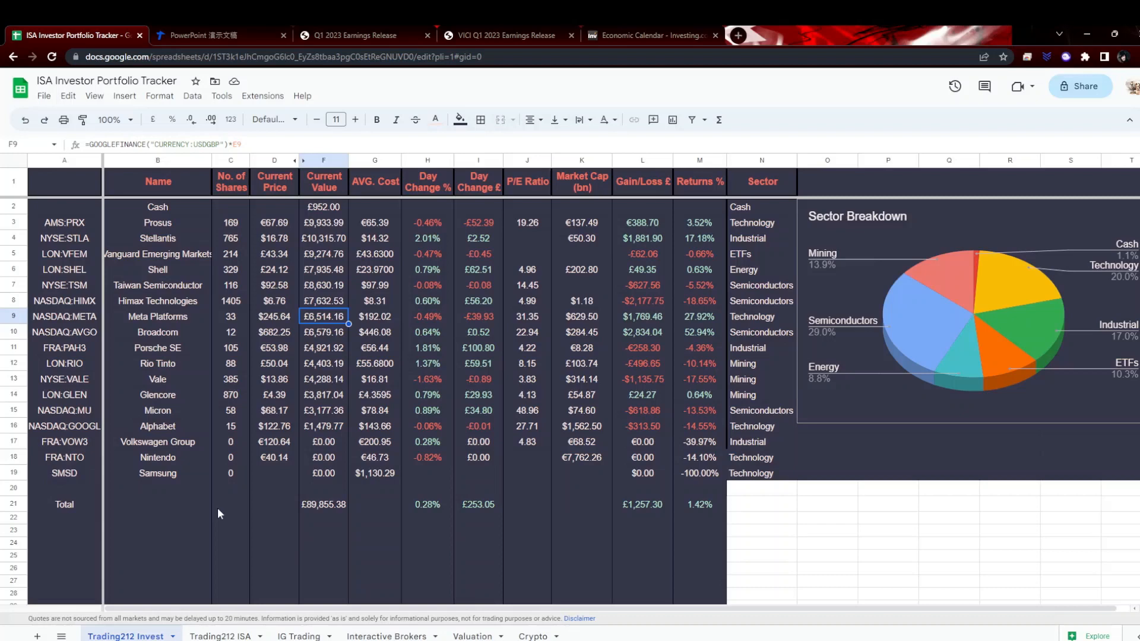
pyautogui.click(274, 316)
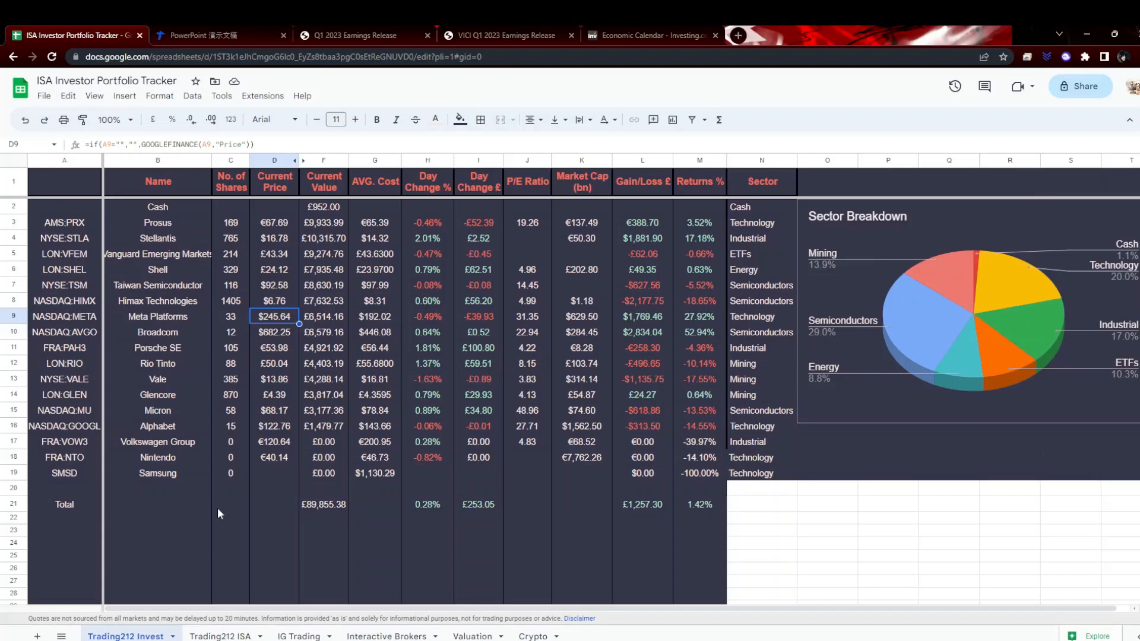
pyautogui.click(274, 333)
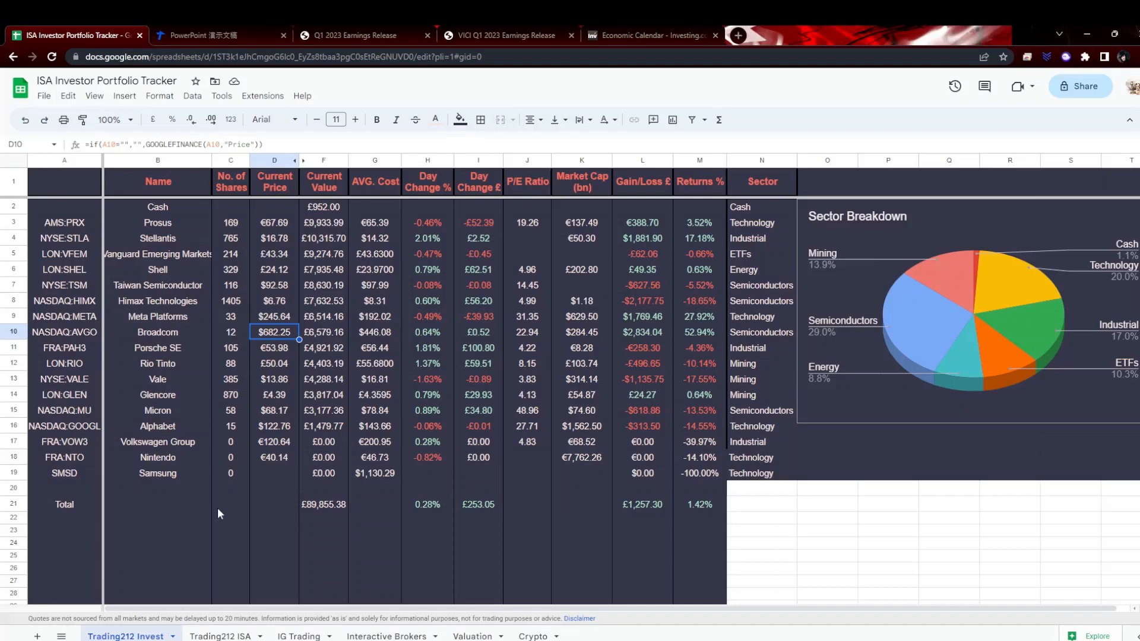
pyautogui.click(581, 332)
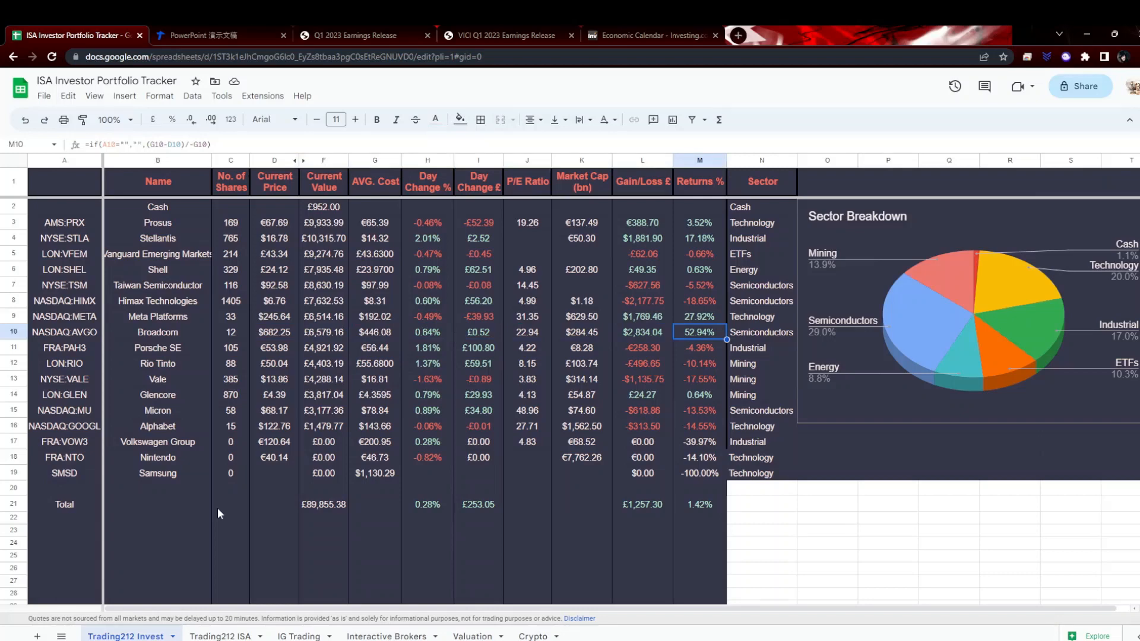
pyautogui.click(427, 333)
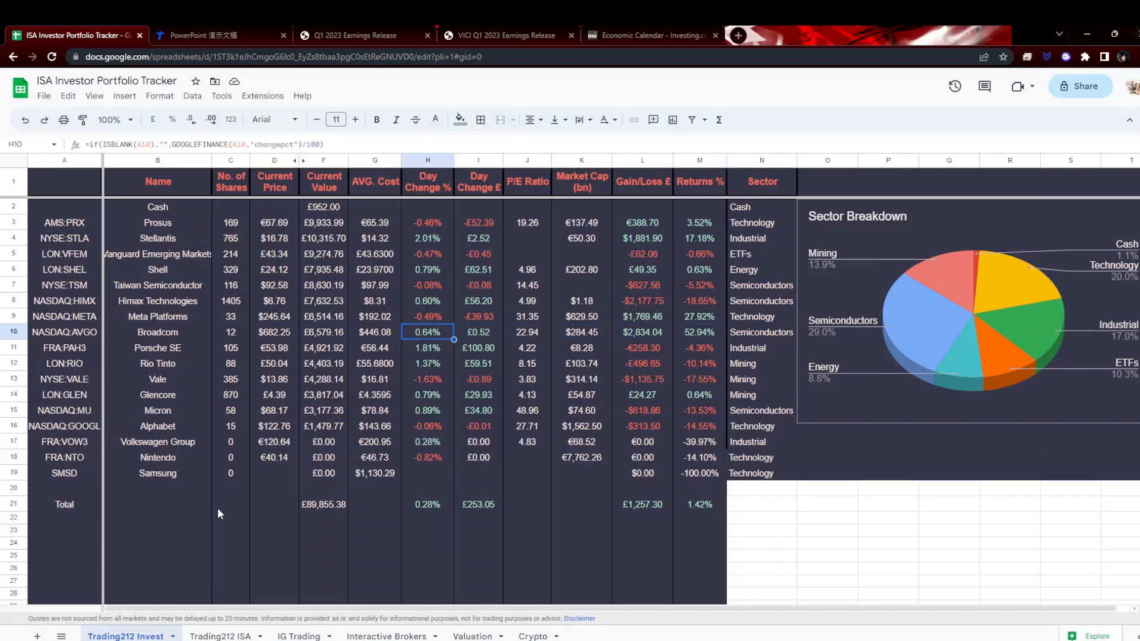
pyautogui.click(323, 332)
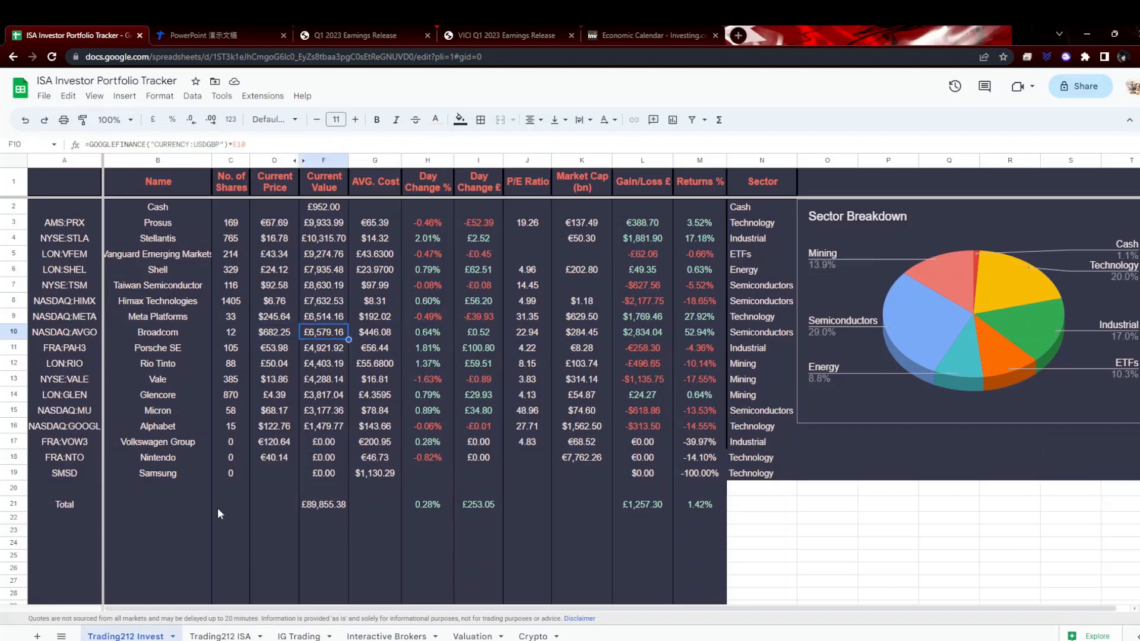
pyautogui.click(323, 348)
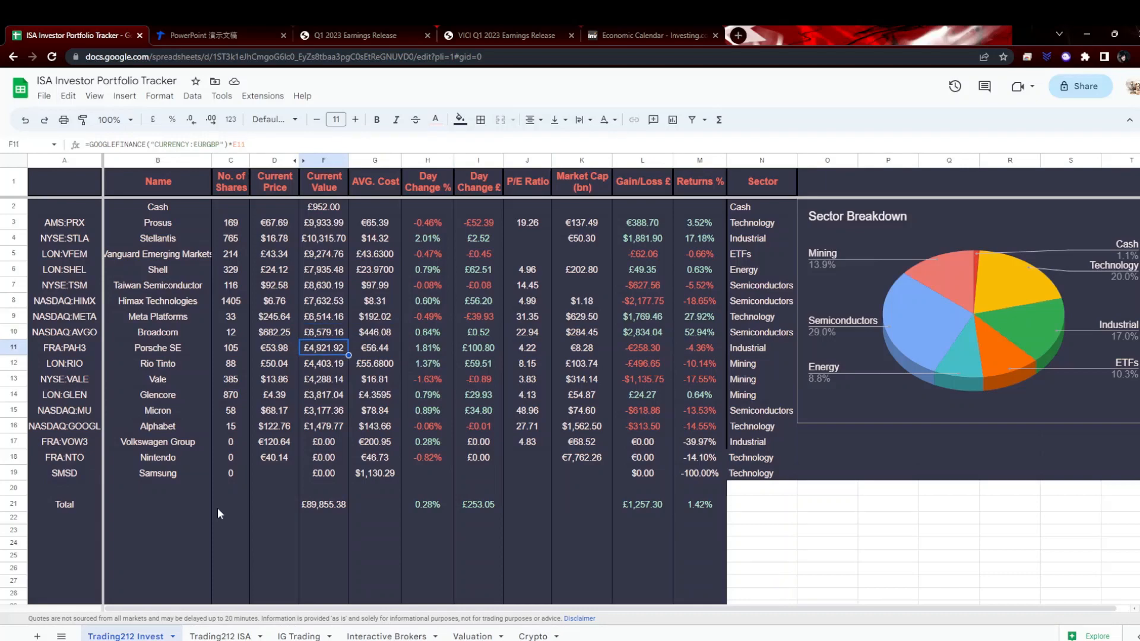
pyautogui.click(323, 410)
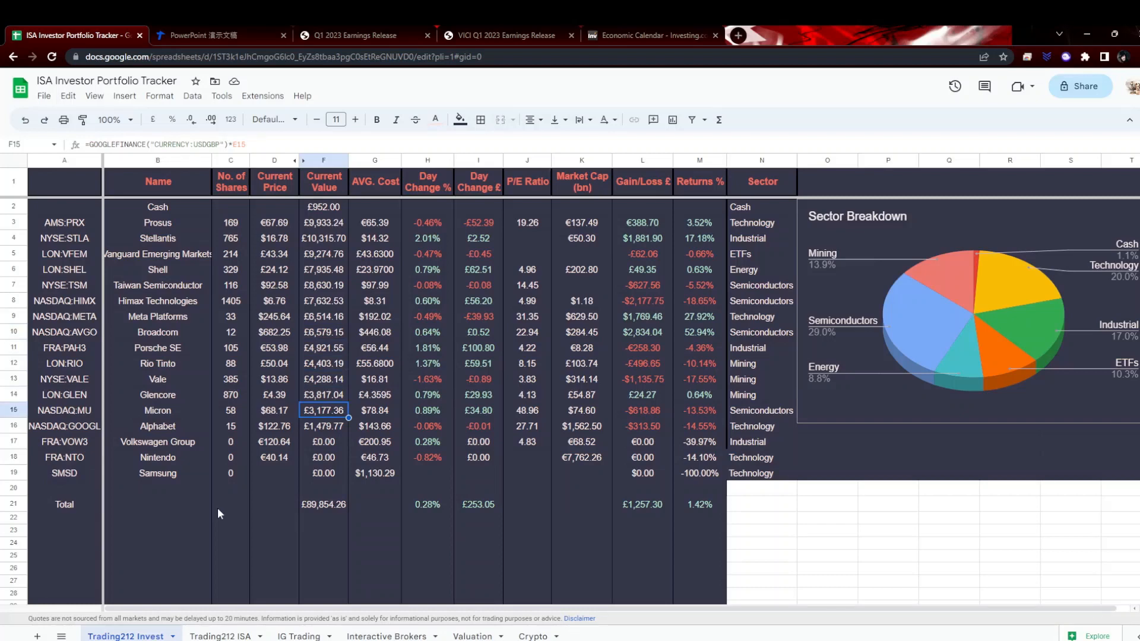
pyautogui.click(274, 410)
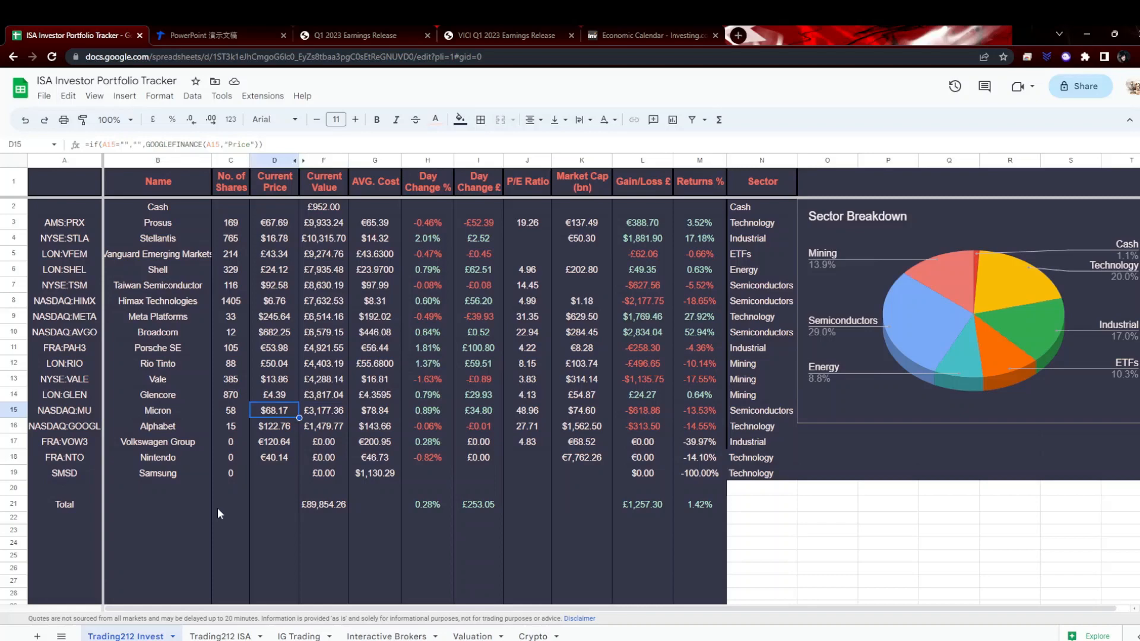
pyautogui.click(323, 409)
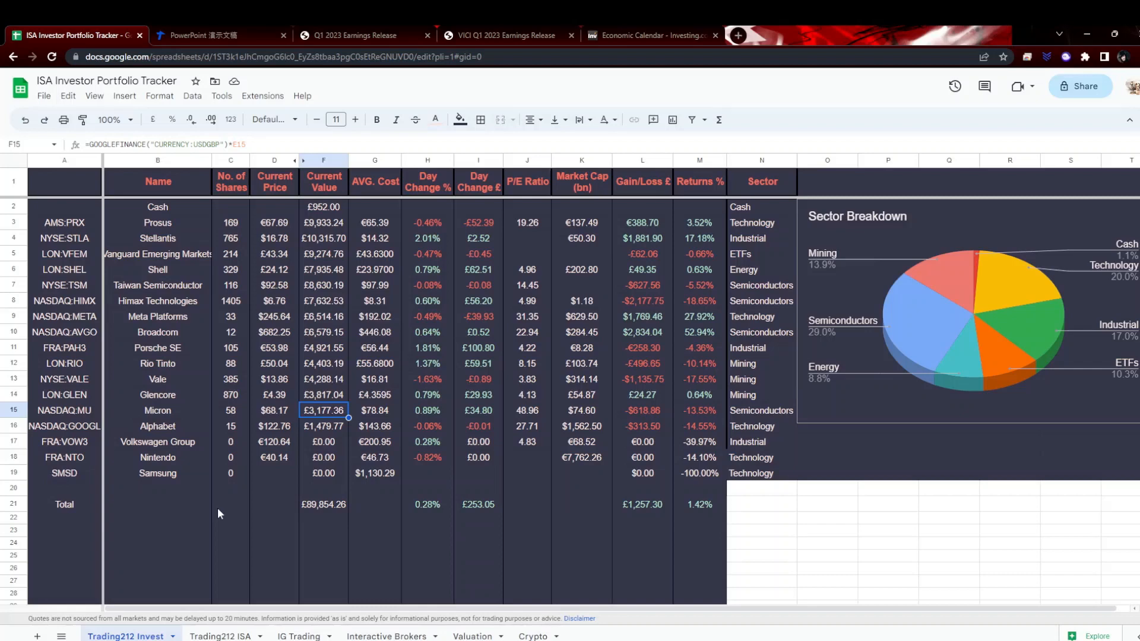
pyautogui.click(157, 409)
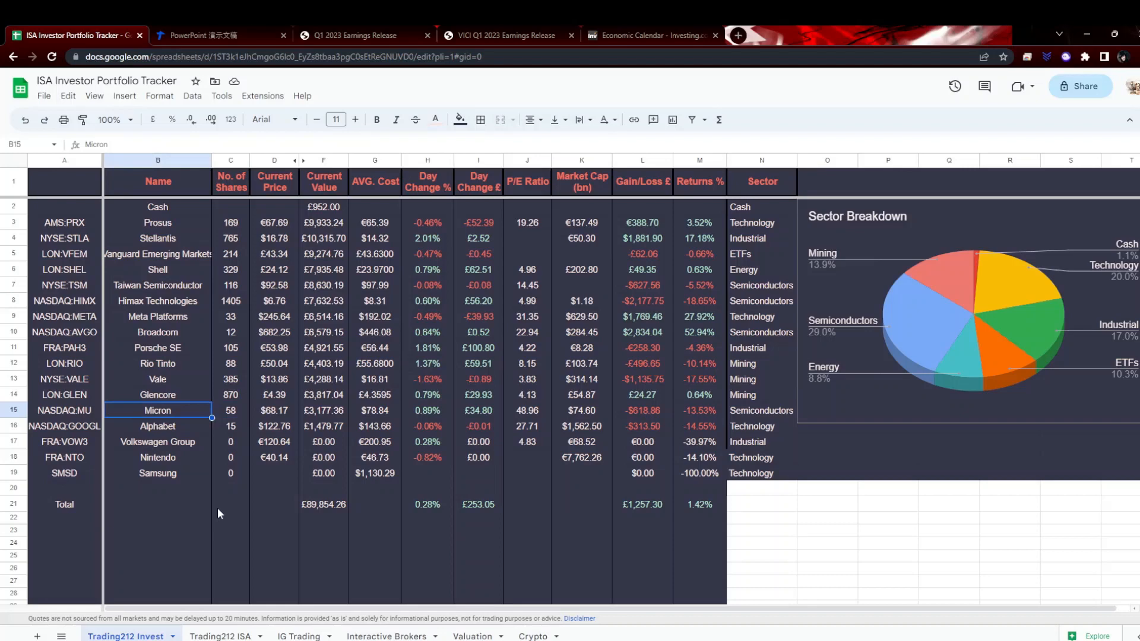
# Inspect the Current Price GOOGLEFINANCE formulas including Nintendo's, then move to the Trading212 ISA sheet.
pyautogui.click(274, 410)
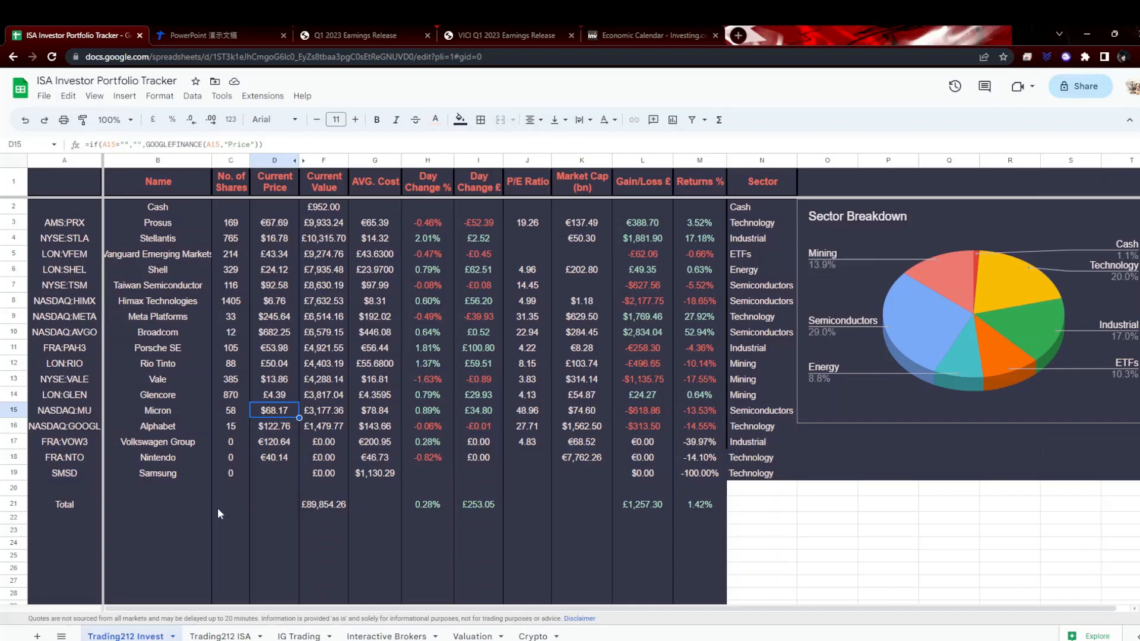
pyautogui.click(274, 457)
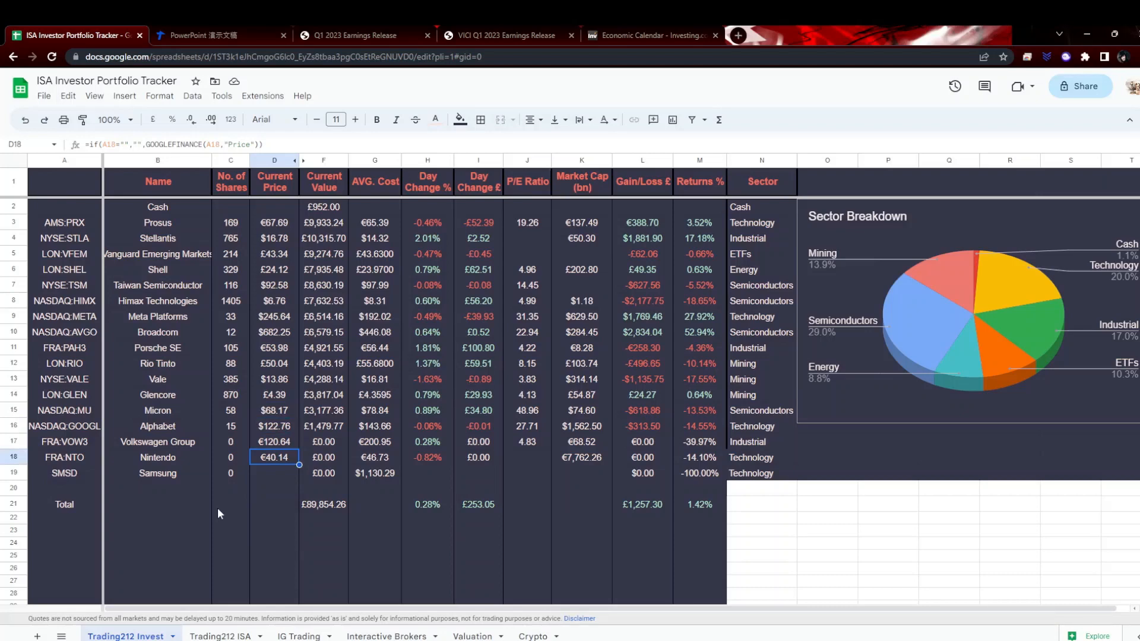
pyautogui.moveTo(212, 600)
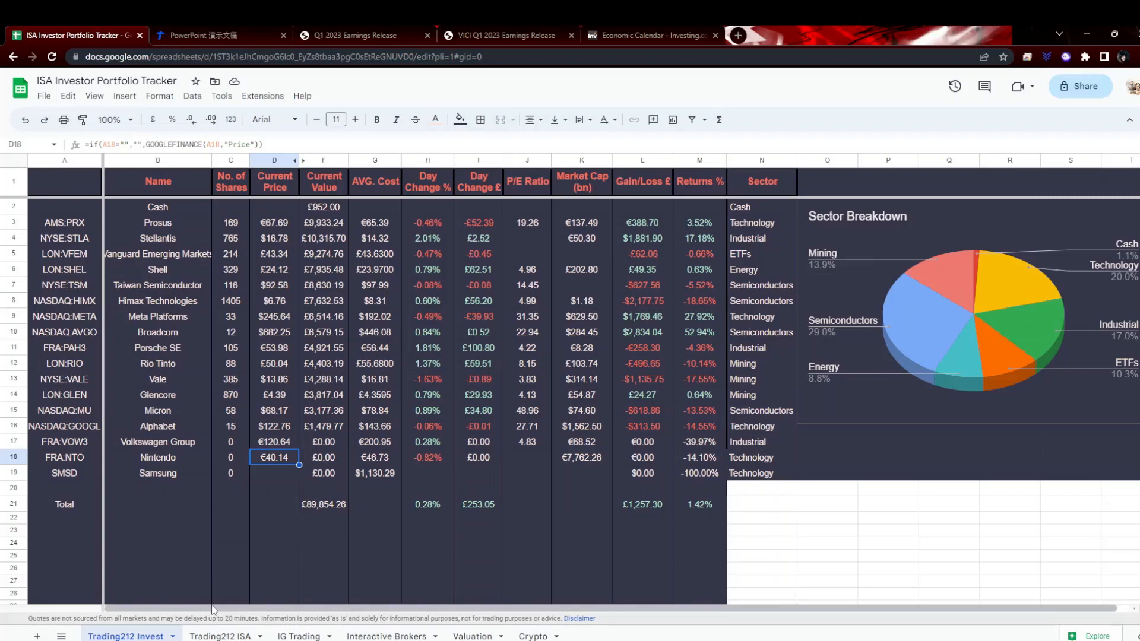
pyautogui.click(221, 637)
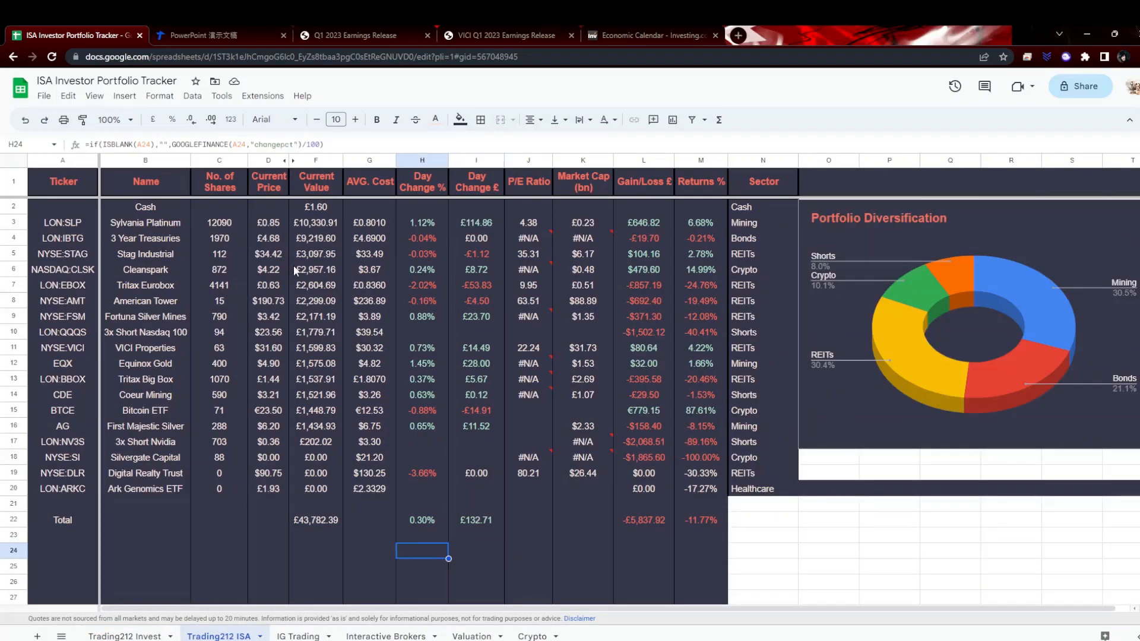
pyautogui.click(316, 473)
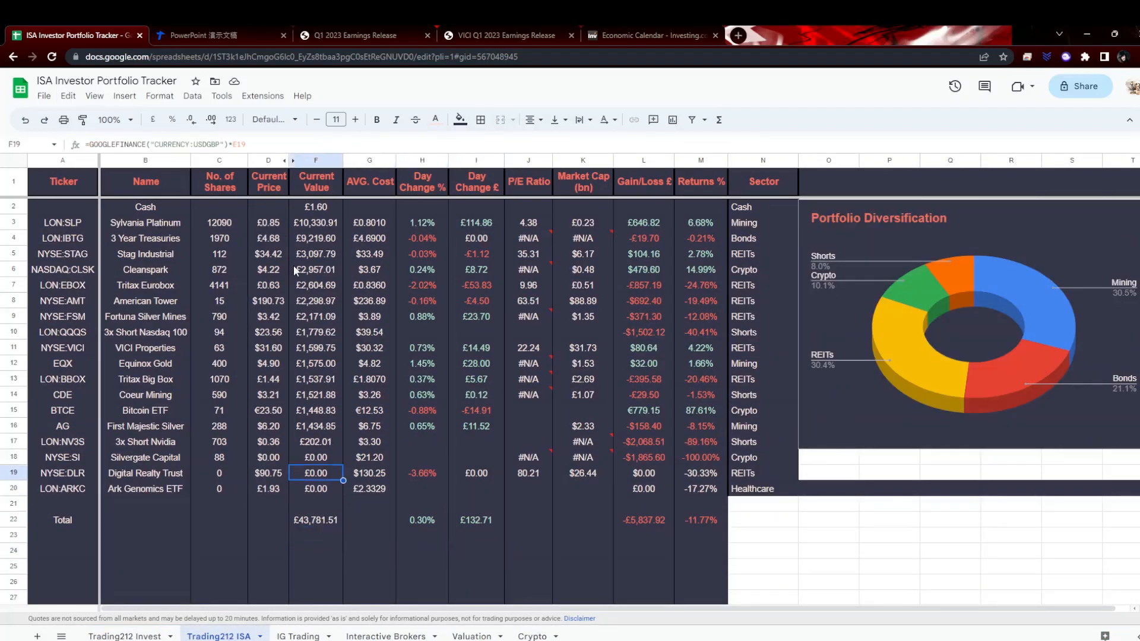
pyautogui.click(316, 239)
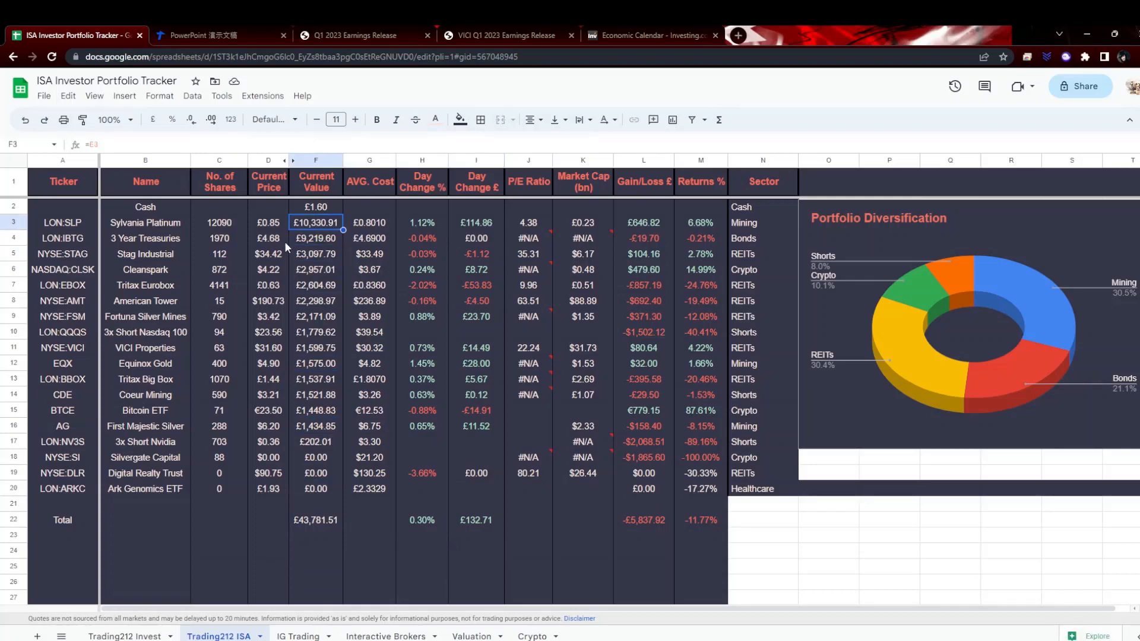
pyautogui.click(316, 237)
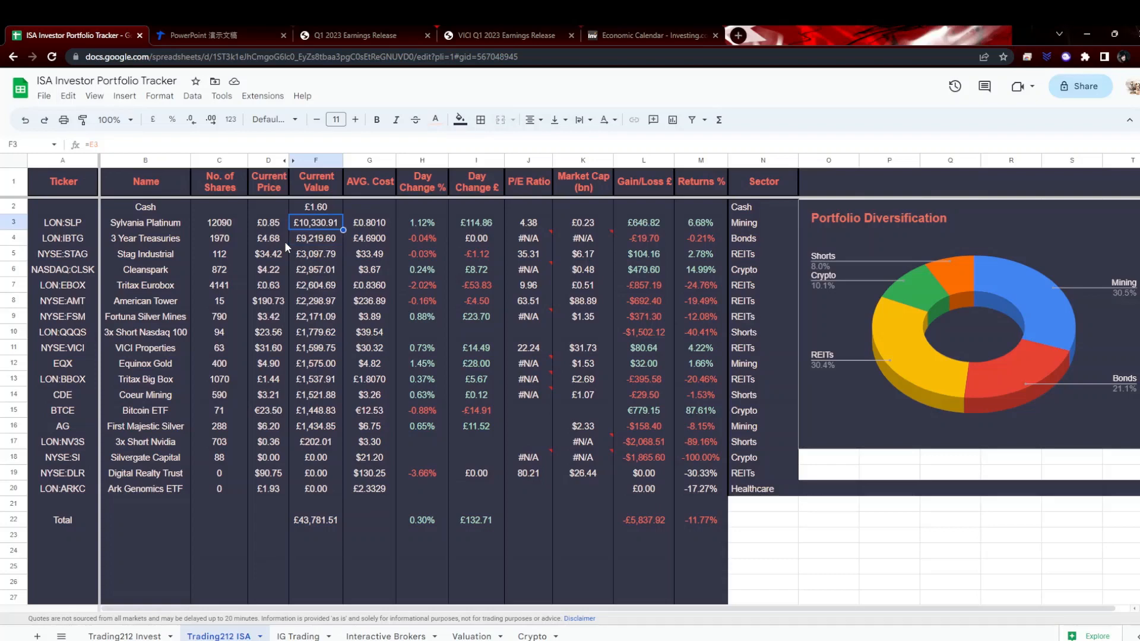
pyautogui.click(315, 239)
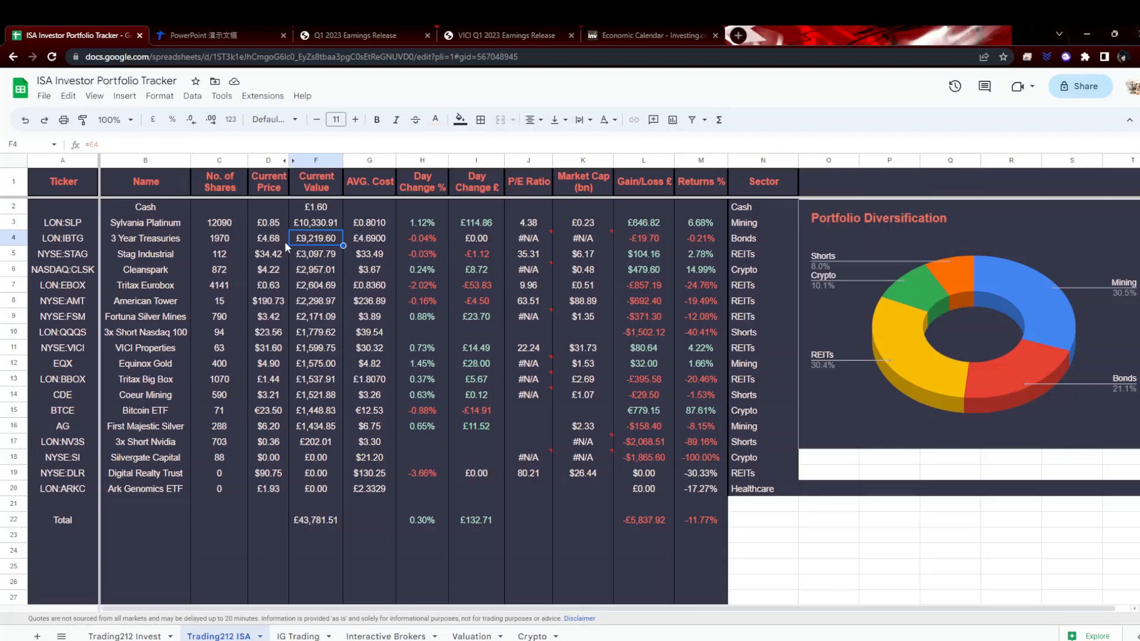
pyautogui.click(315, 254)
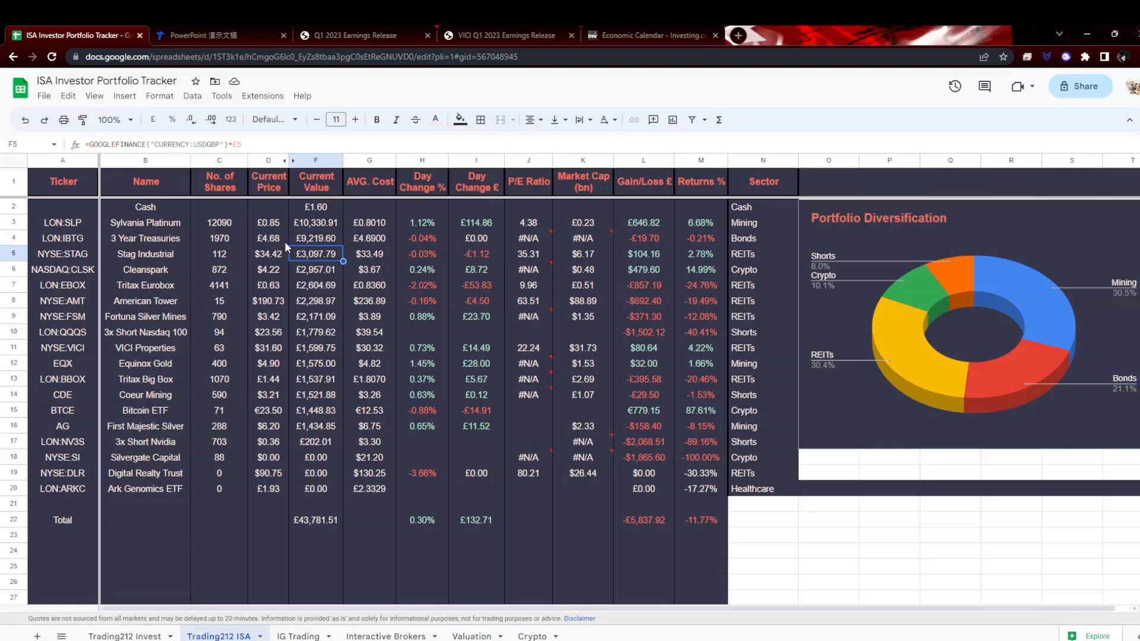
pyautogui.click(316, 363)
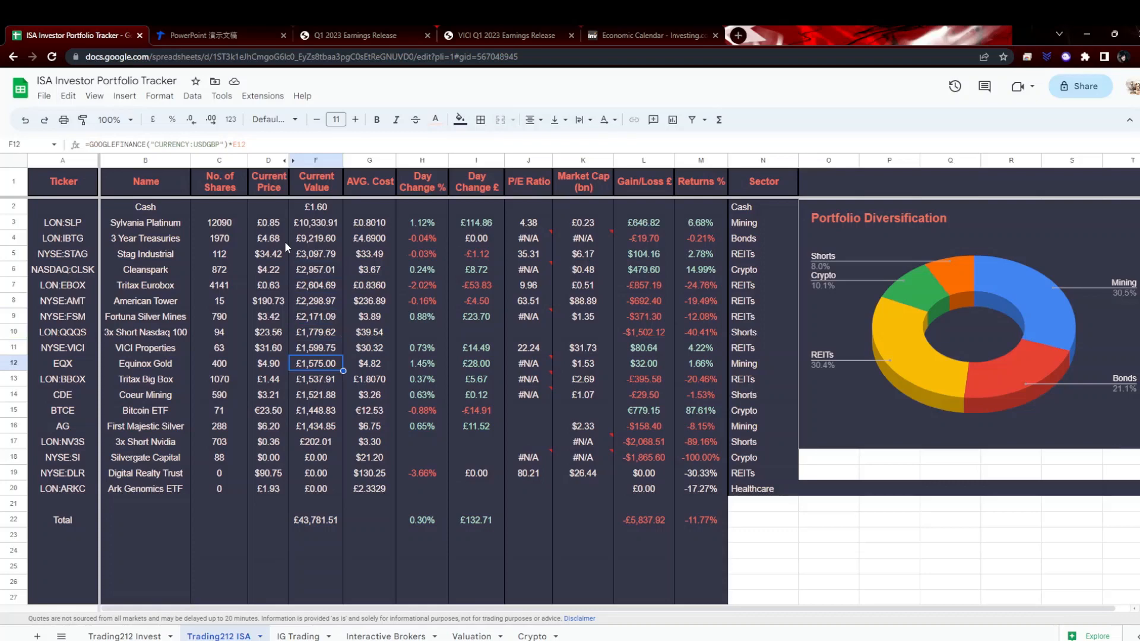
pyautogui.click(145, 364)
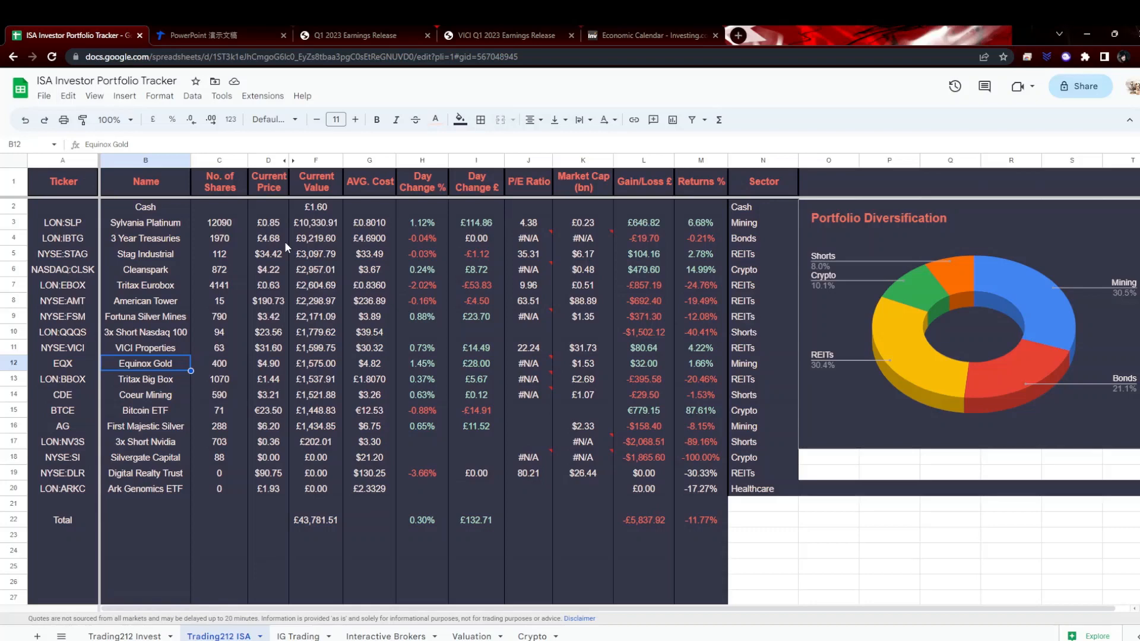
pyautogui.click(219, 364)
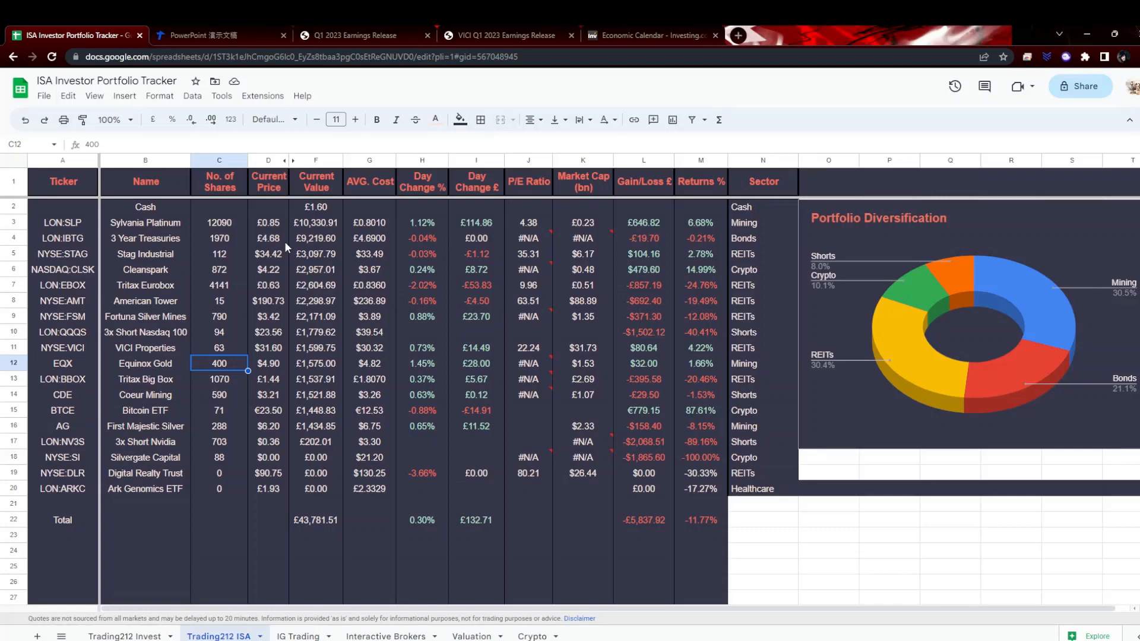
pyautogui.click(218, 348)
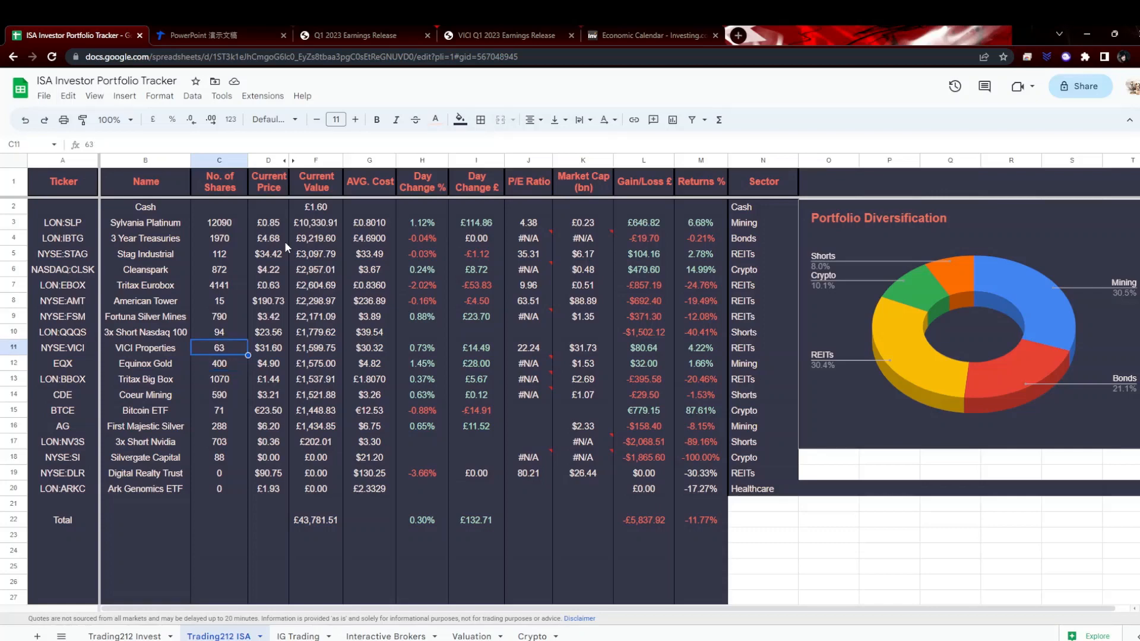
pyautogui.click(218, 379)
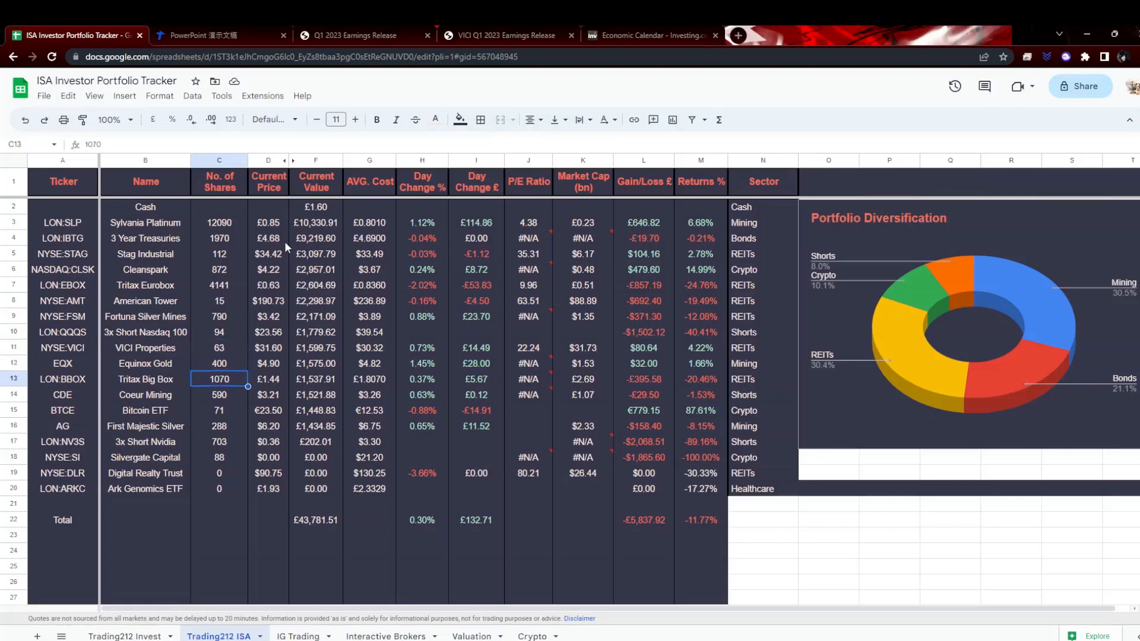
pyautogui.click(316, 395)
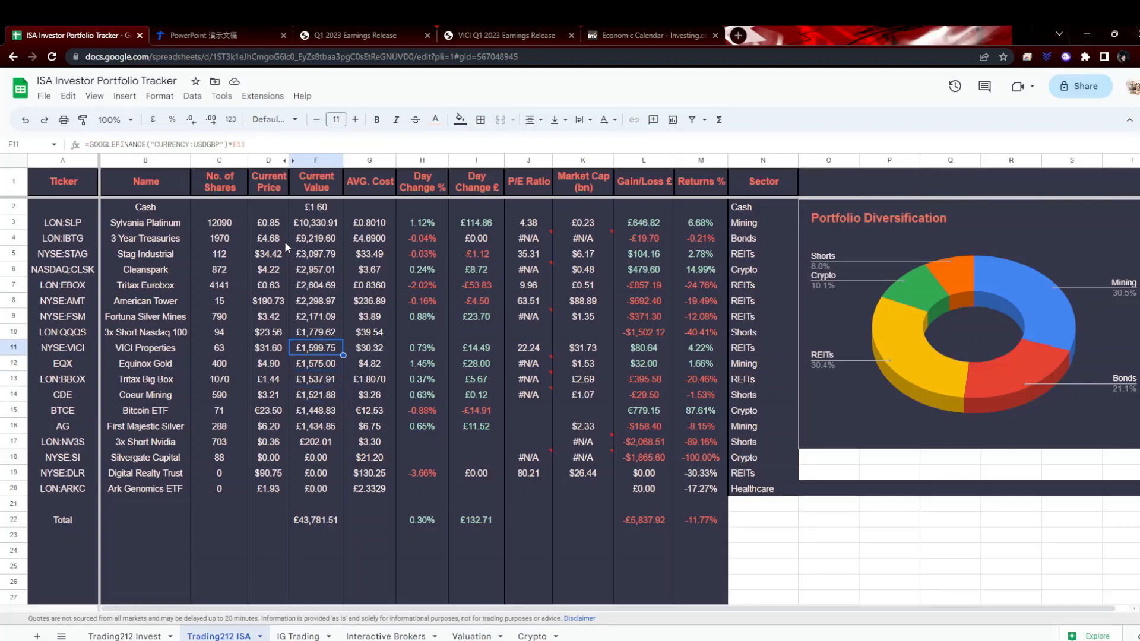
# Check the 3x Short Nasdaq 100, VICI Properties and Silvergate Capital value formulas, then move to IG Trading.
pyautogui.click(314, 333)
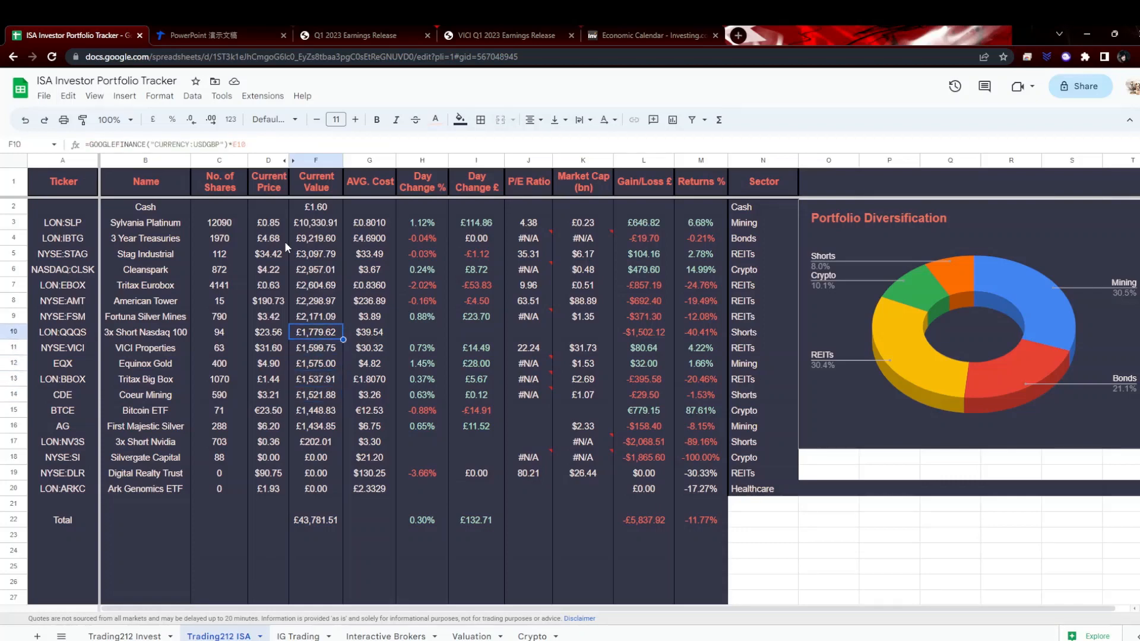
pyautogui.click(316, 348)
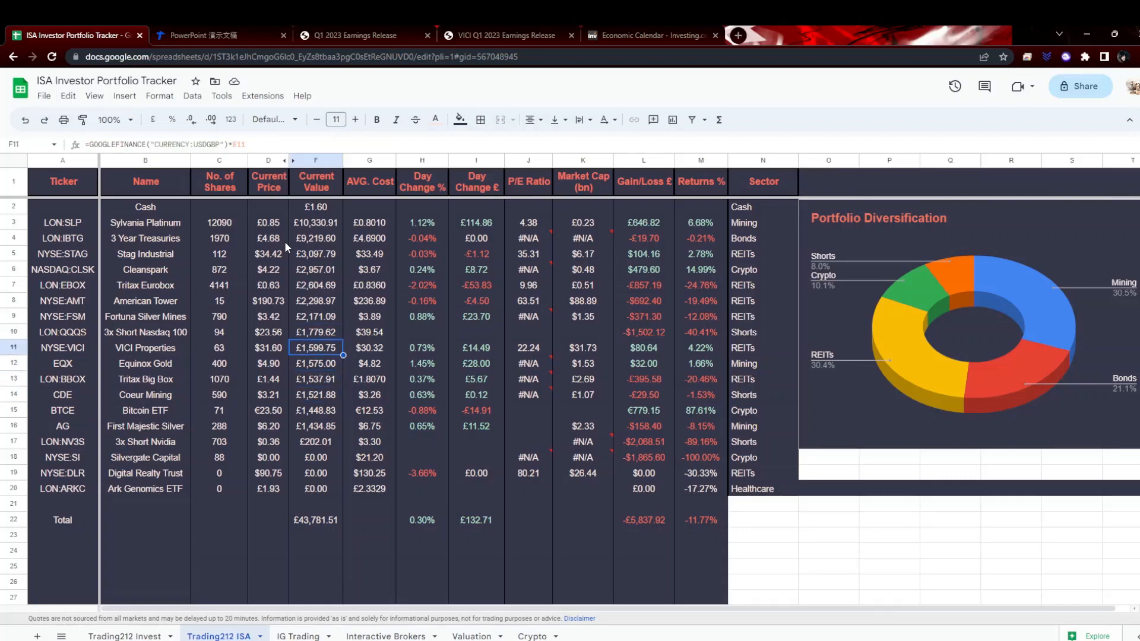
pyautogui.click(316, 332)
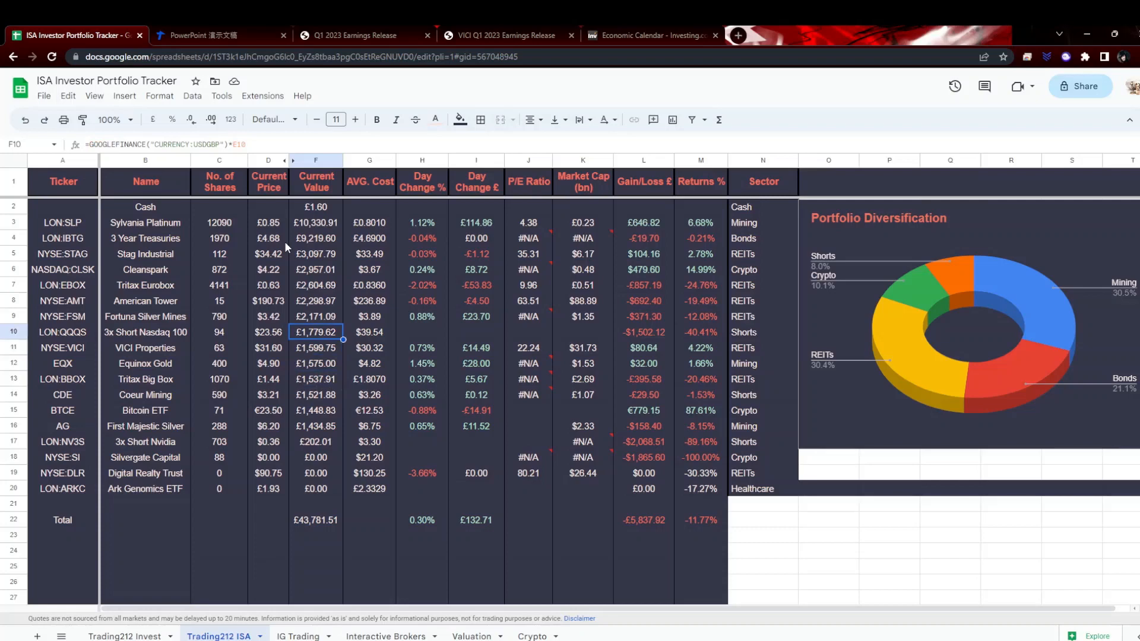
pyautogui.click(315, 442)
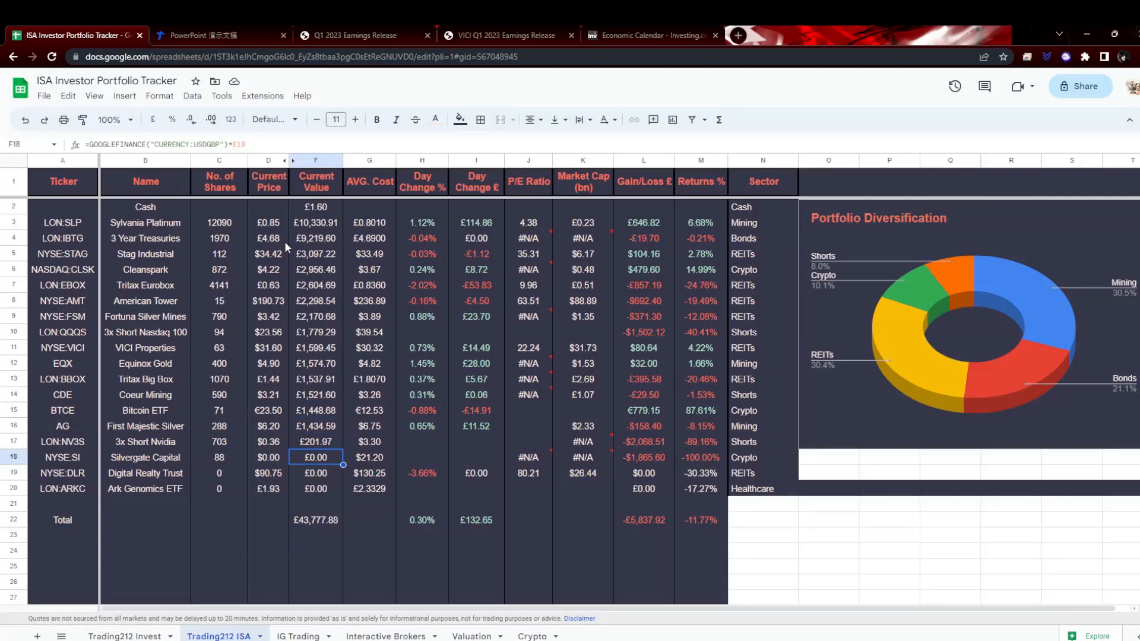
pyautogui.click(315, 442)
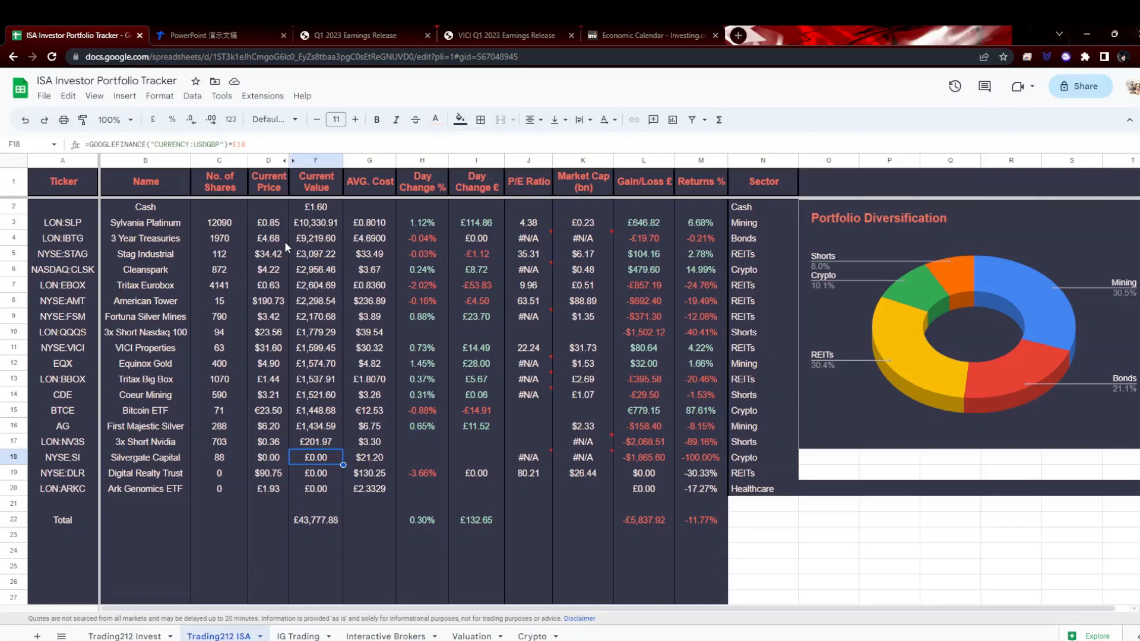
pyautogui.click(297, 636)
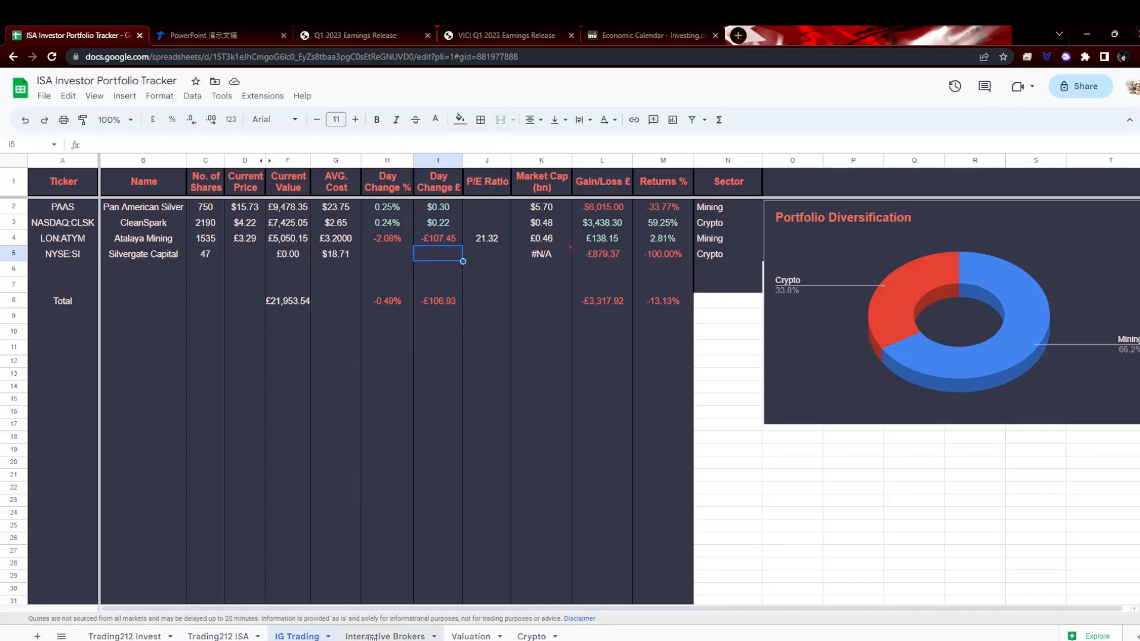
# Check the CleanSpark, Pan American Silver and Atalaya Mining price formulas on IG Trading.
pyautogui.click(245, 239)
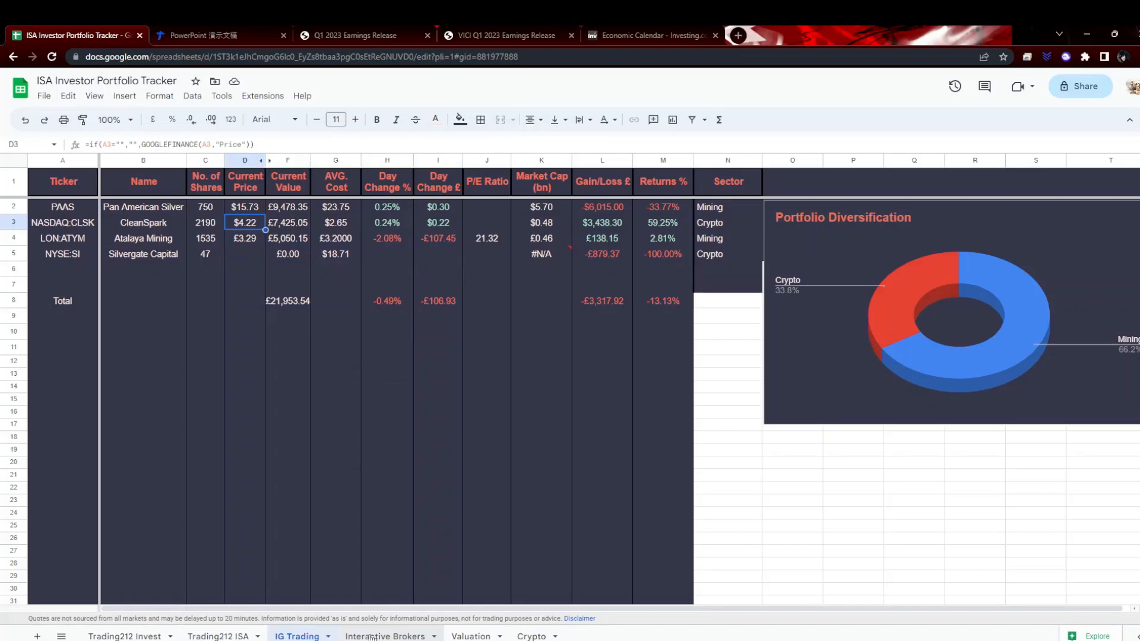
pyautogui.click(244, 207)
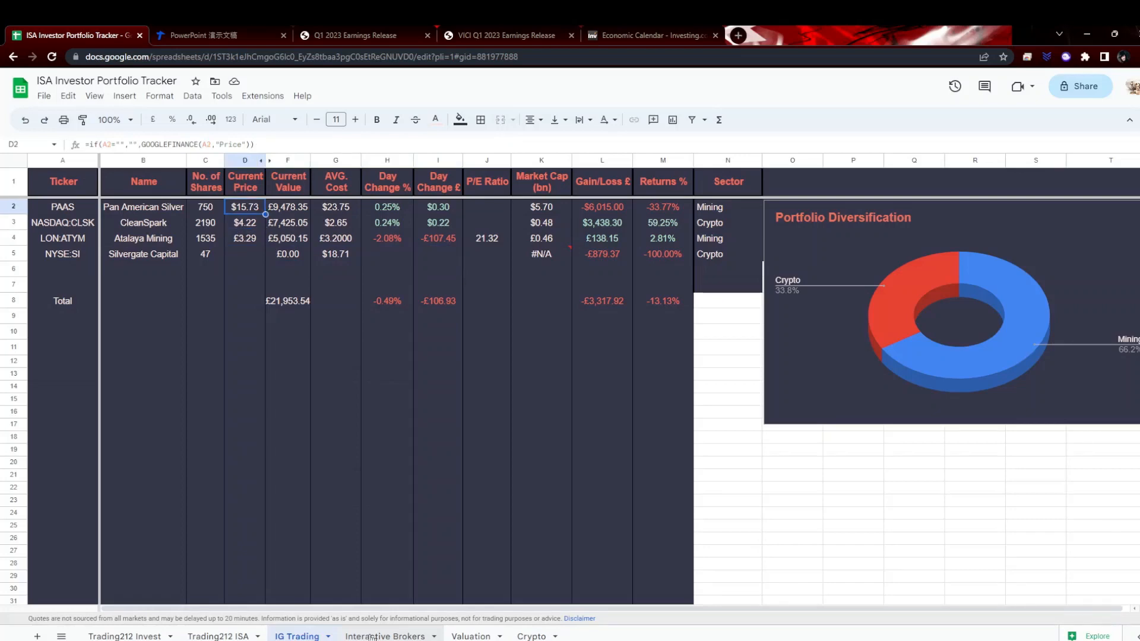
pyautogui.click(244, 238)
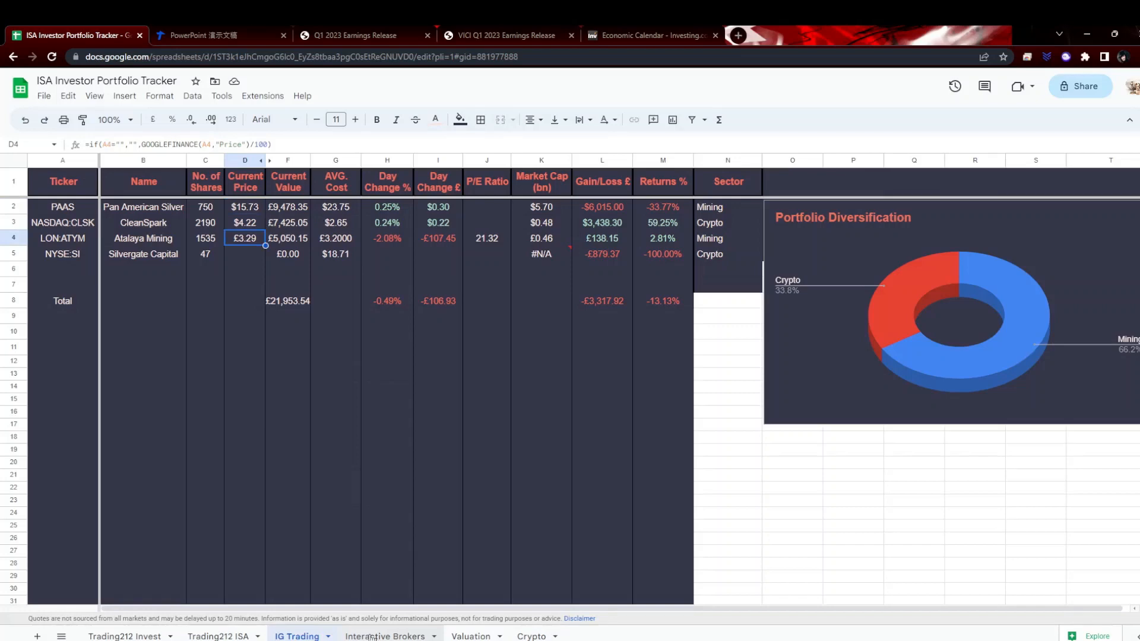
# Move to the Interactive Brokers sheet and select the empty name row below Baidu.
pyautogui.click(386, 636)
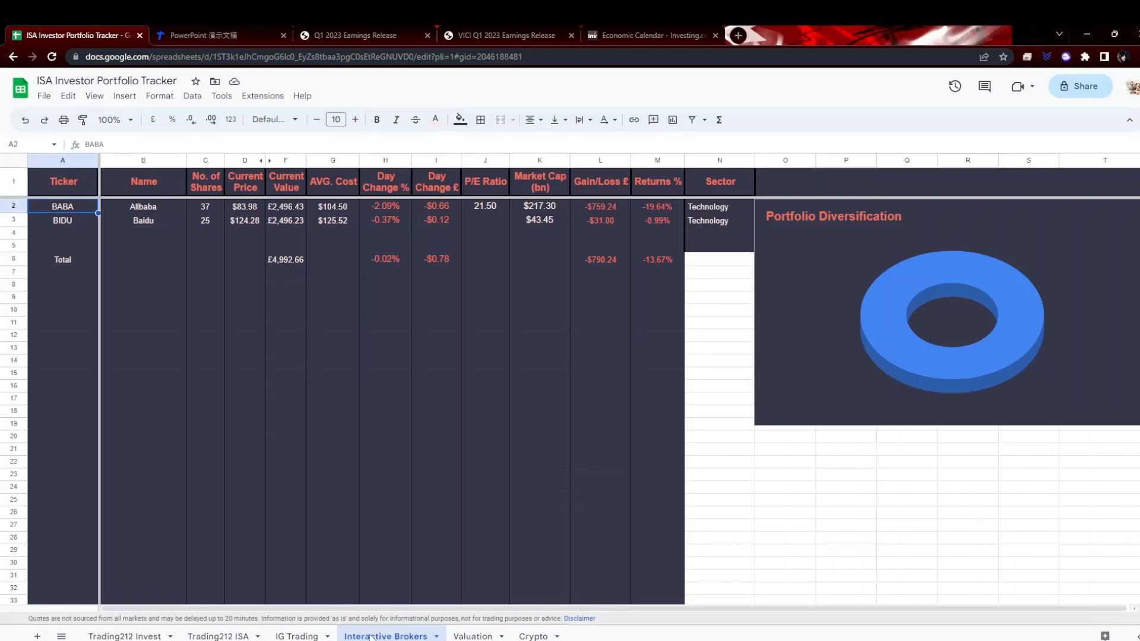
pyautogui.click(144, 233)
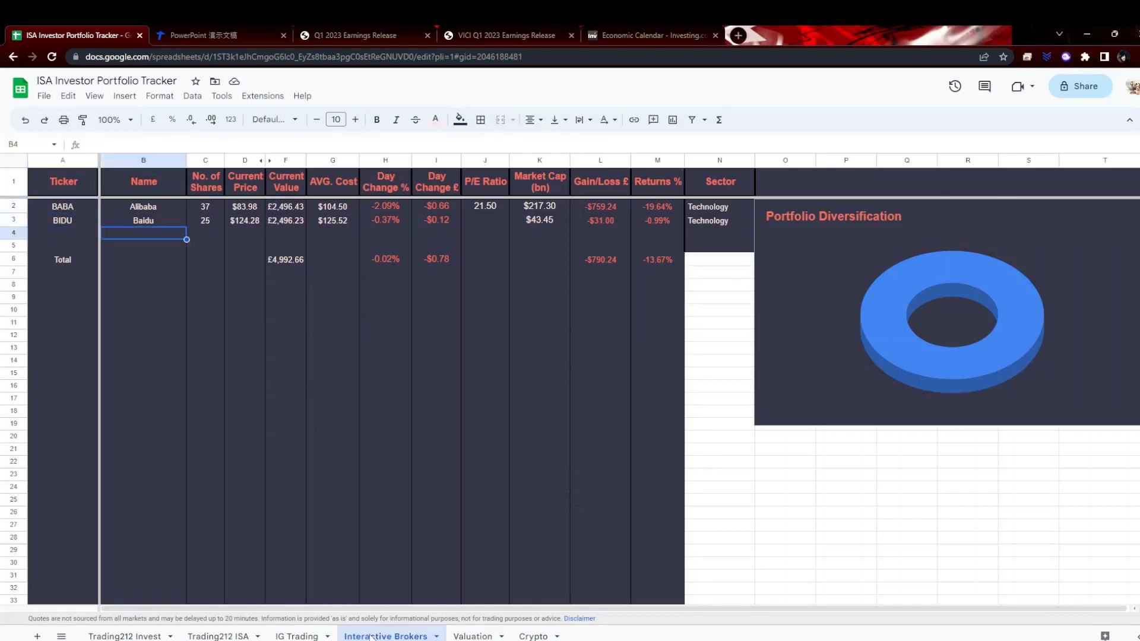